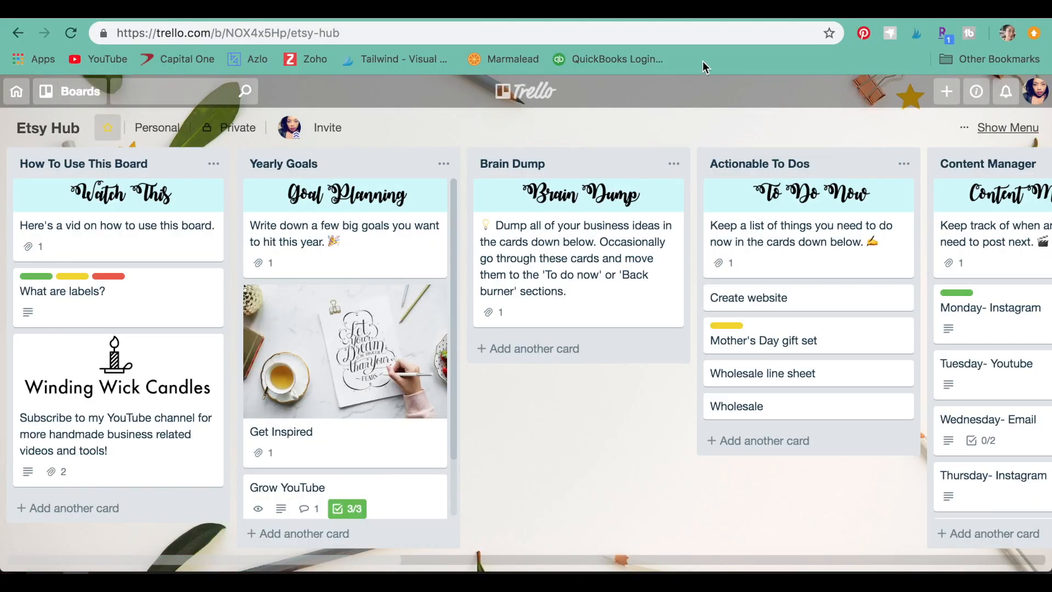
mouse_move(1008, 141)
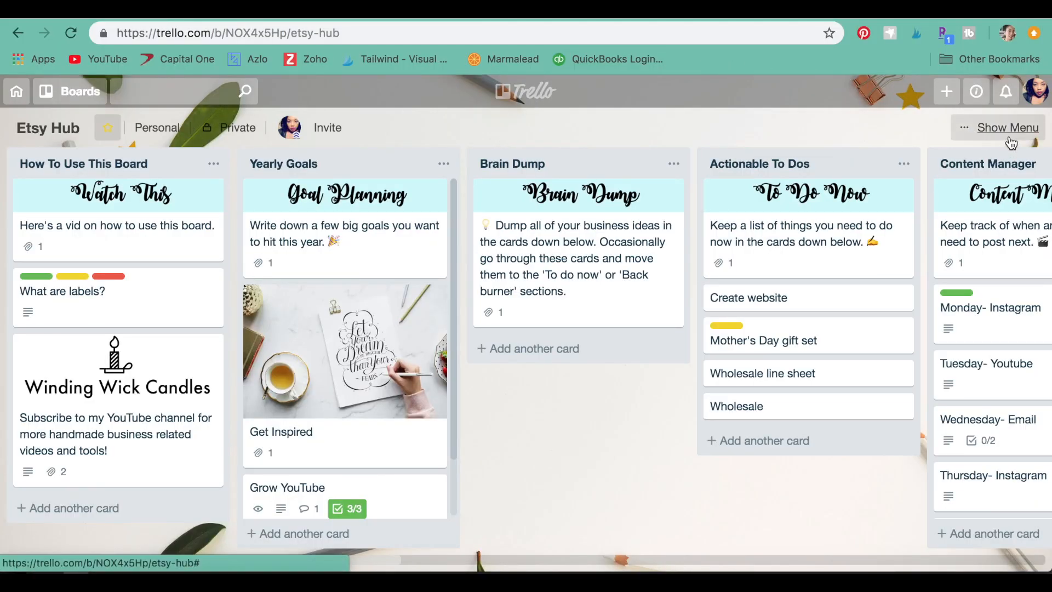
Step: Reach the Copy Board option from the board's side menu
left_click(1009, 127)
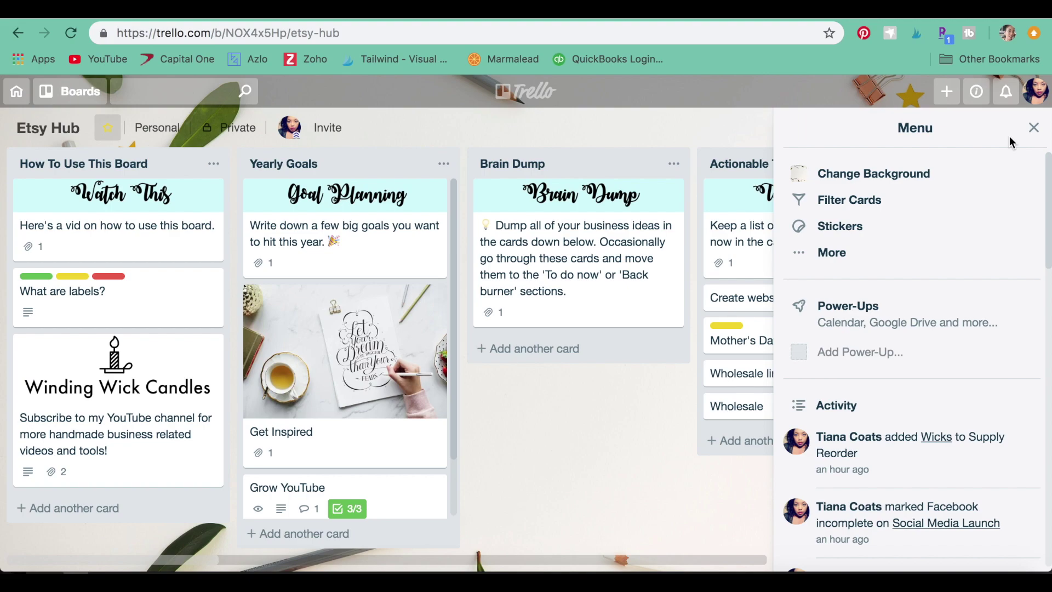
mouse_move(951, 261)
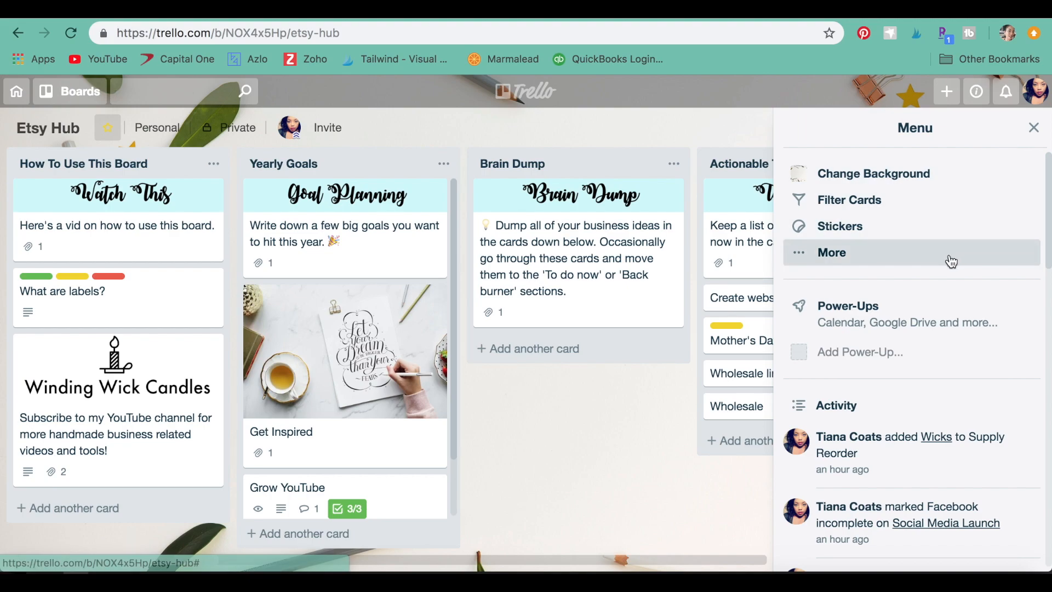
left_click(831, 252)
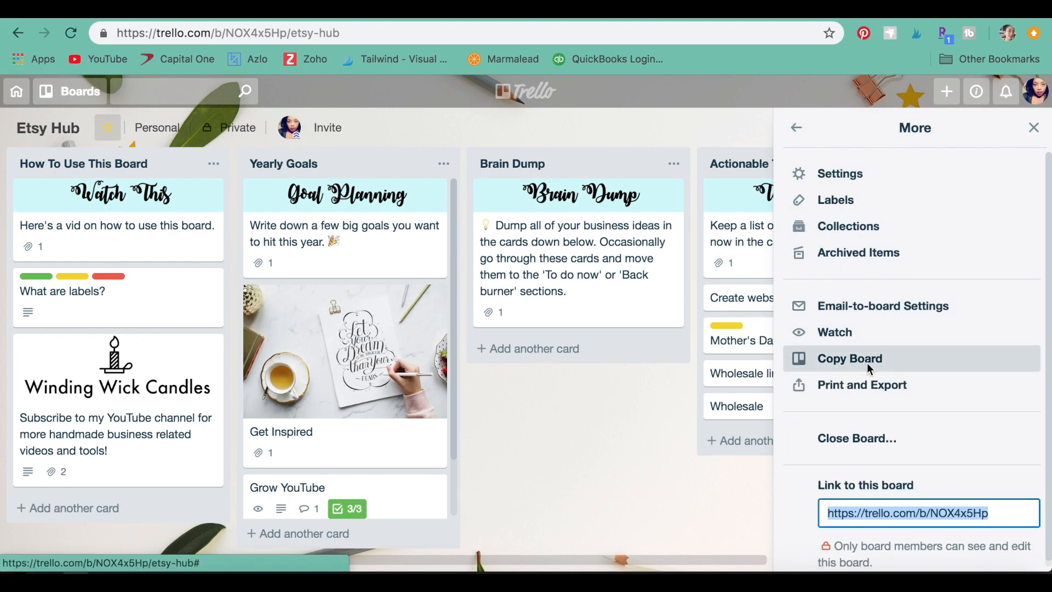
left_click(849, 359)
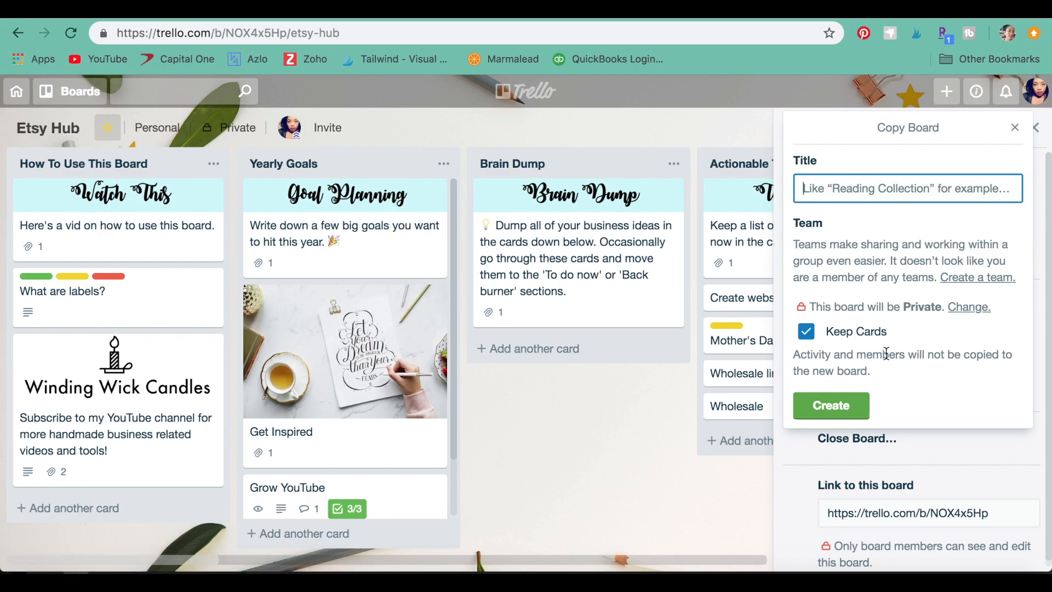
Step: Title the copy 'Etsy hub 2.0' with Keep Cards left checked
left_click(907, 189)
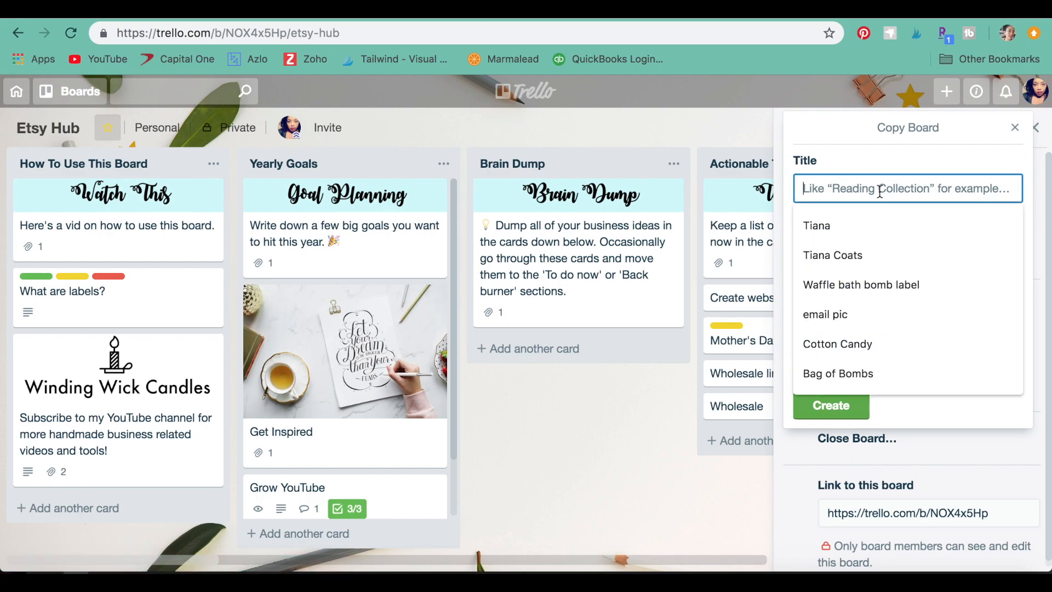
type("Etsy hub 2.")
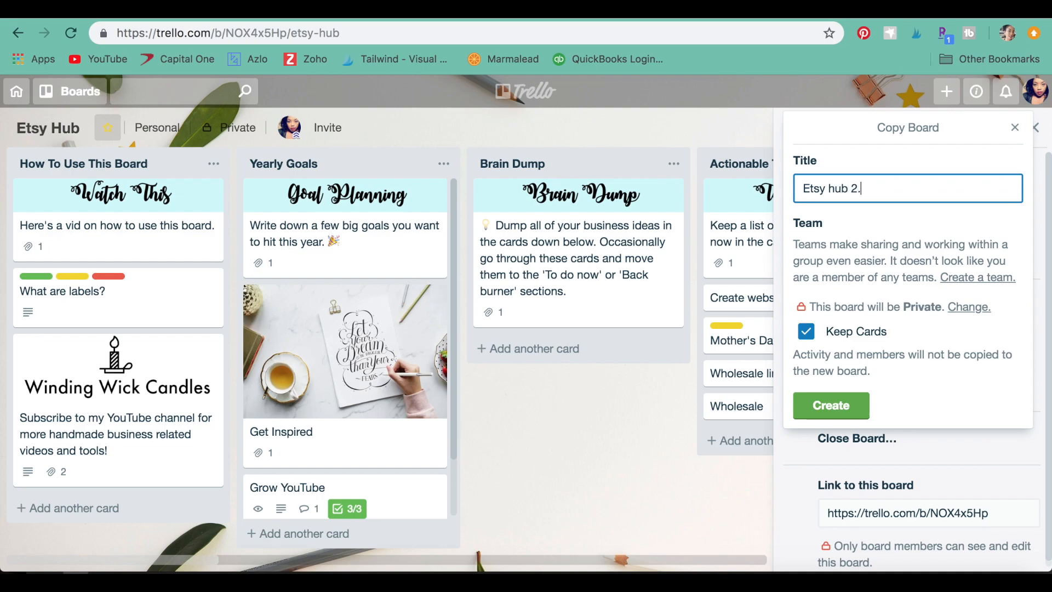
type("0")
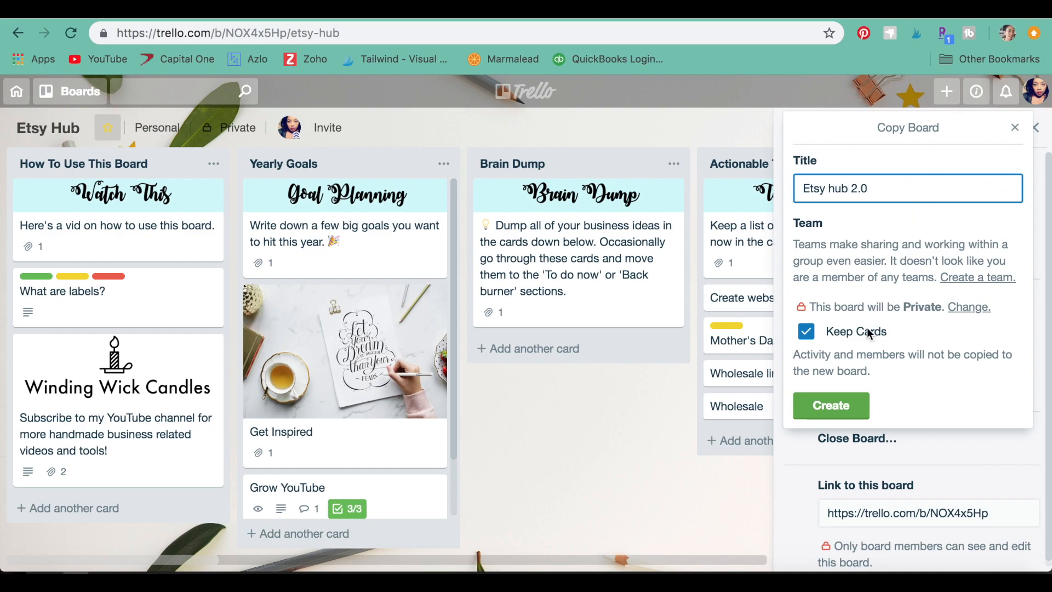
mouse_move(805, 351)
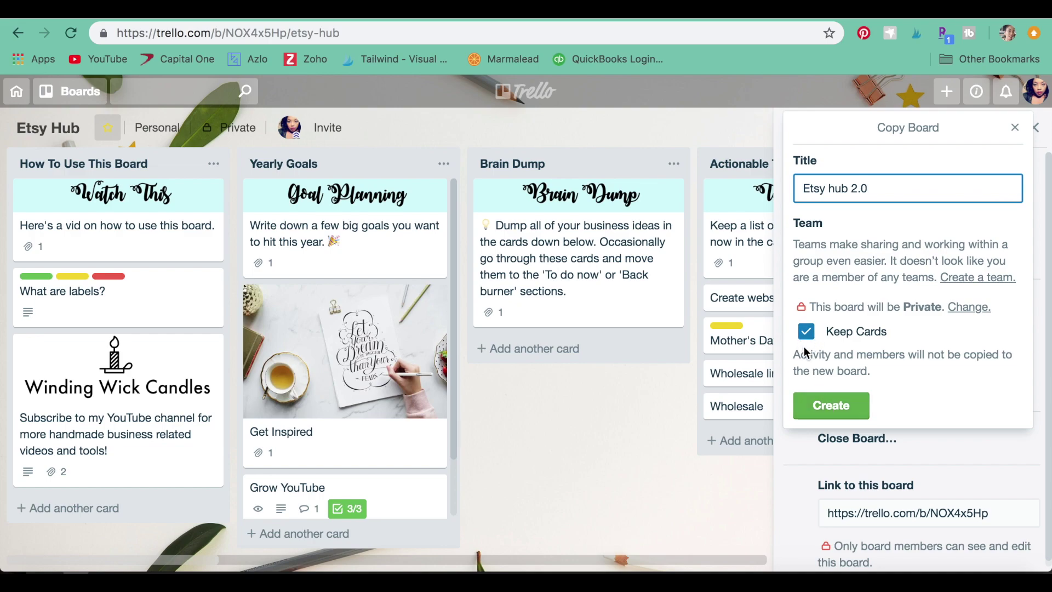
left_click(831, 406)
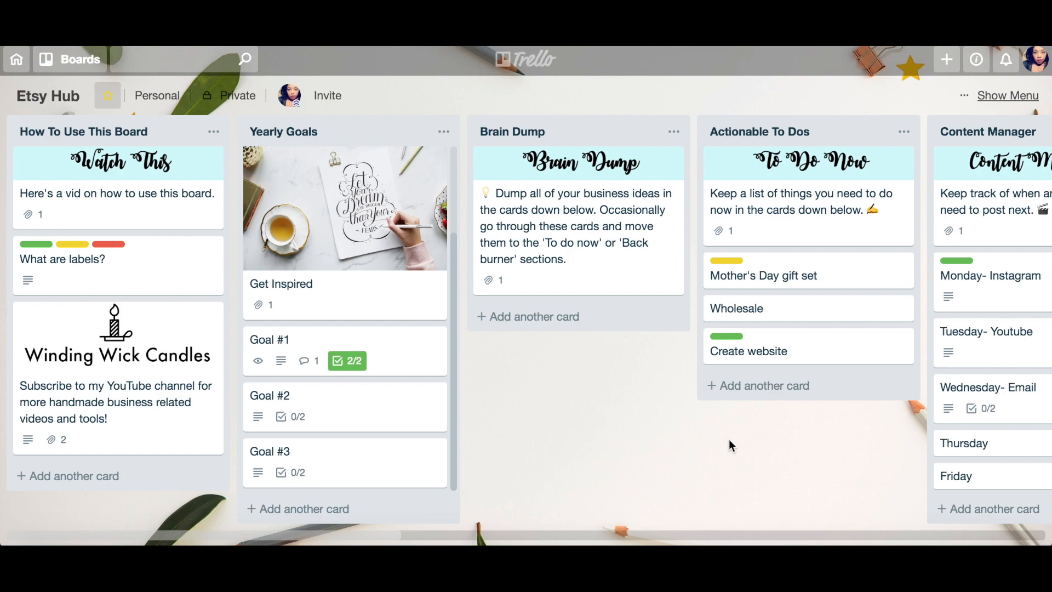
scroll("right", 3)
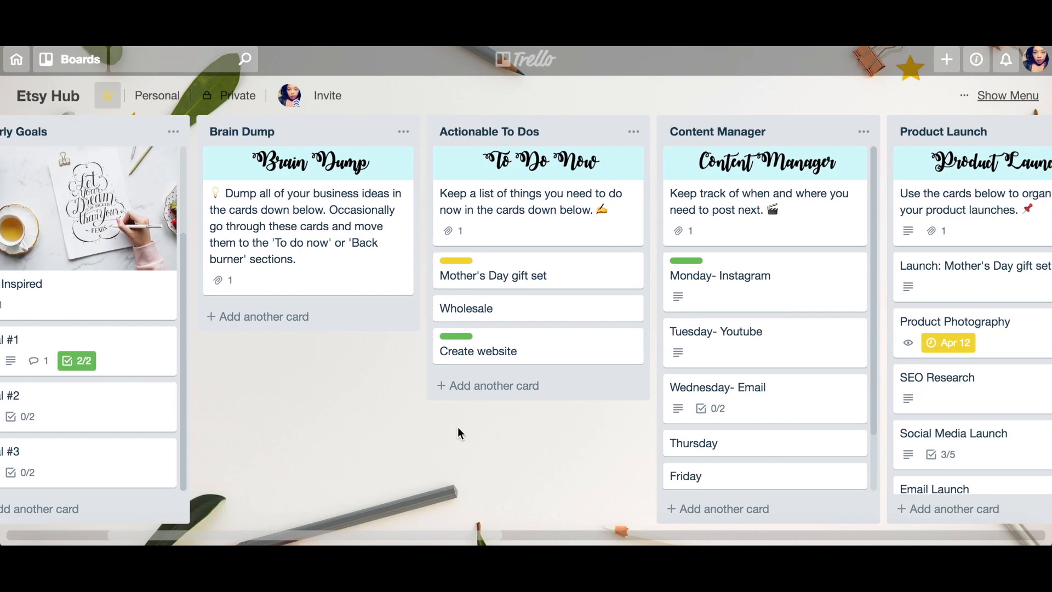
scroll("right", 3)
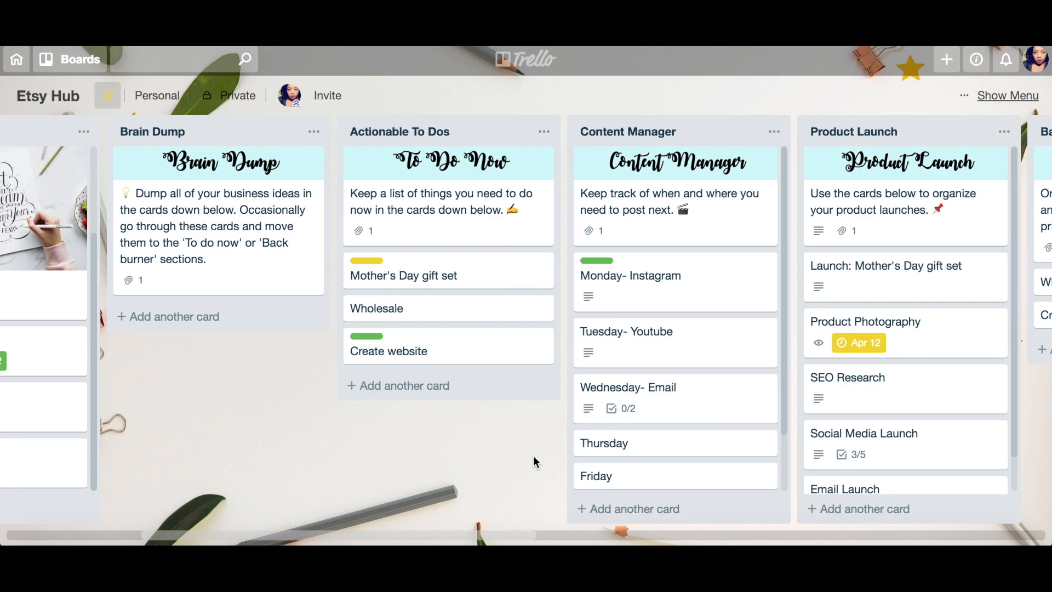
scroll("right", 3)
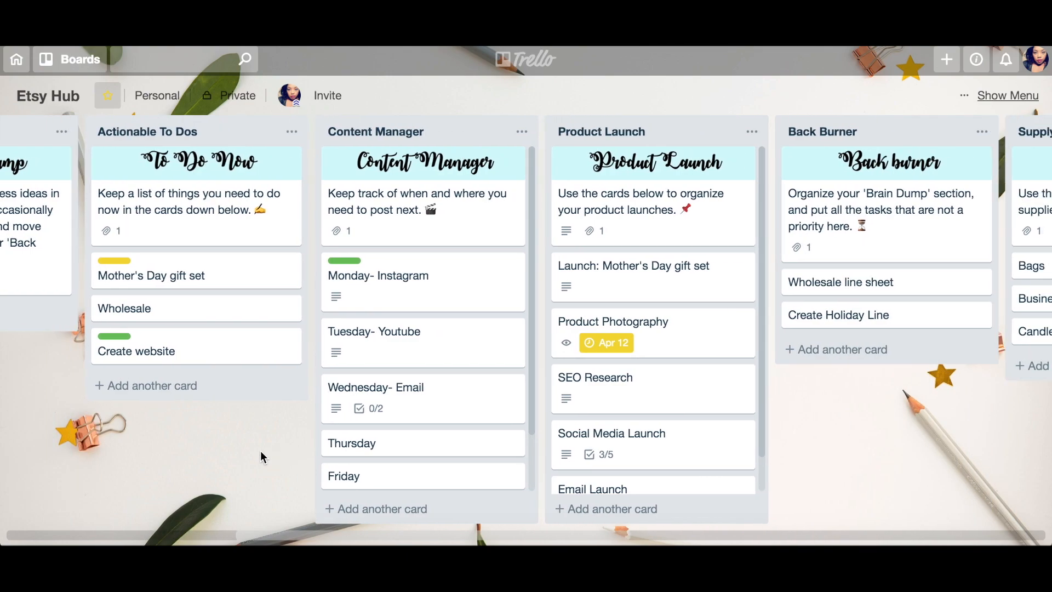
scroll("right", 3)
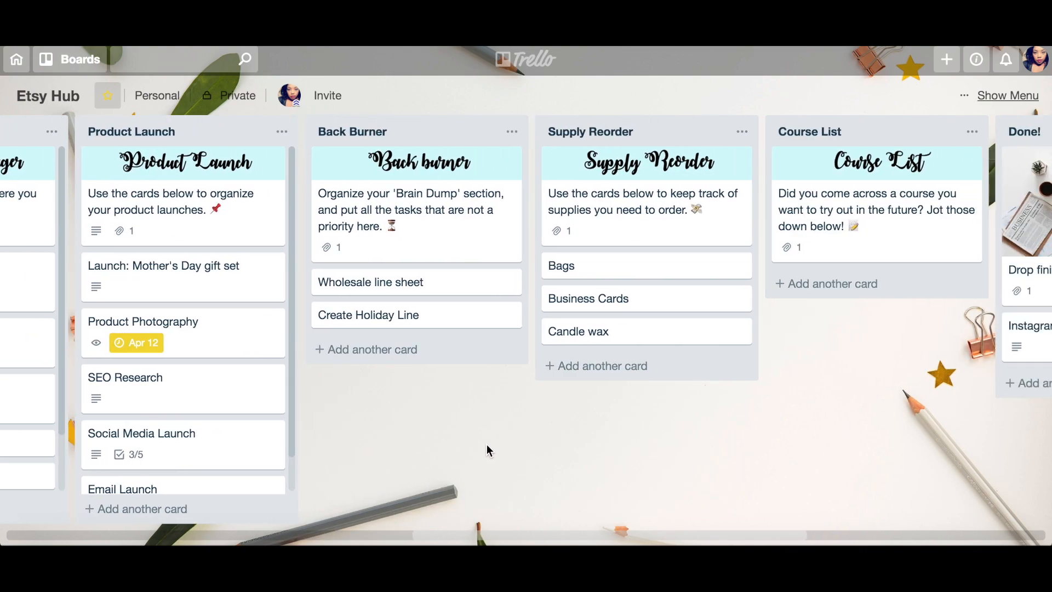
scroll("right", 3)
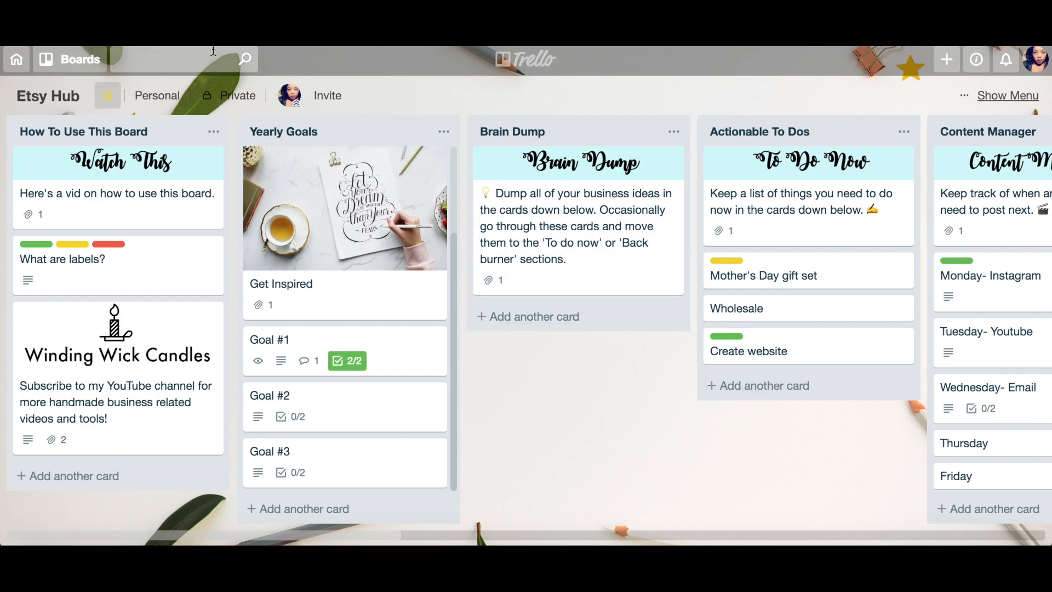
mouse_move(173, 202)
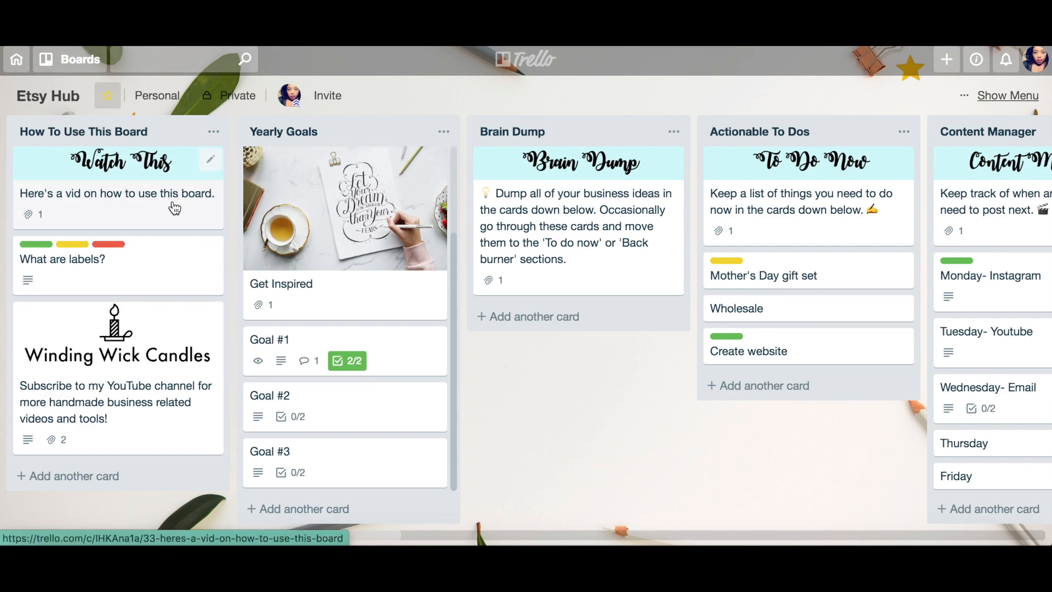
mouse_move(155, 221)
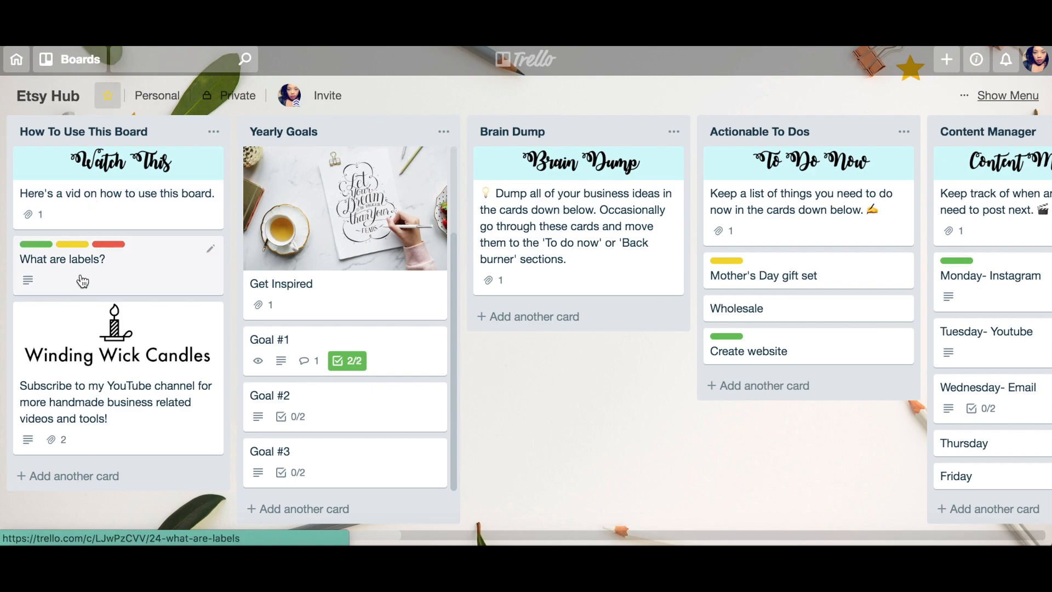
left_click(83, 259)
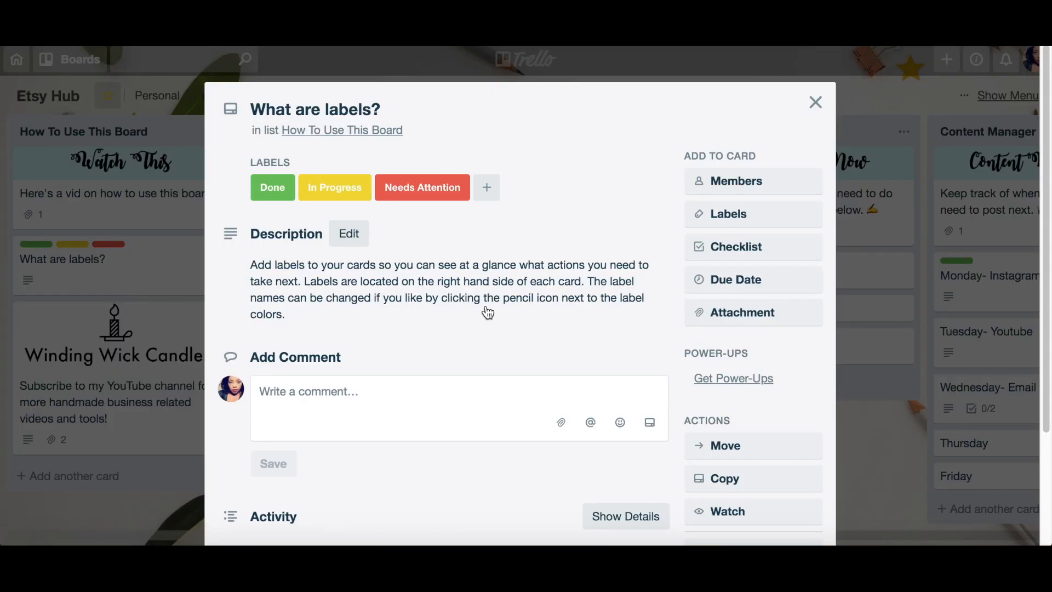
mouse_move(464, 187)
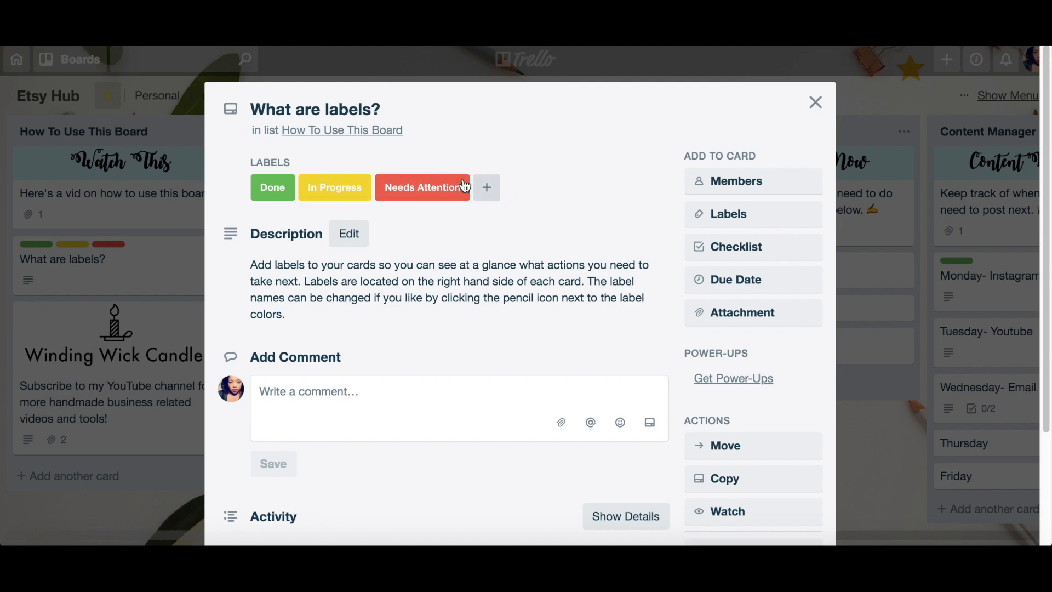
mouse_move(741, 226)
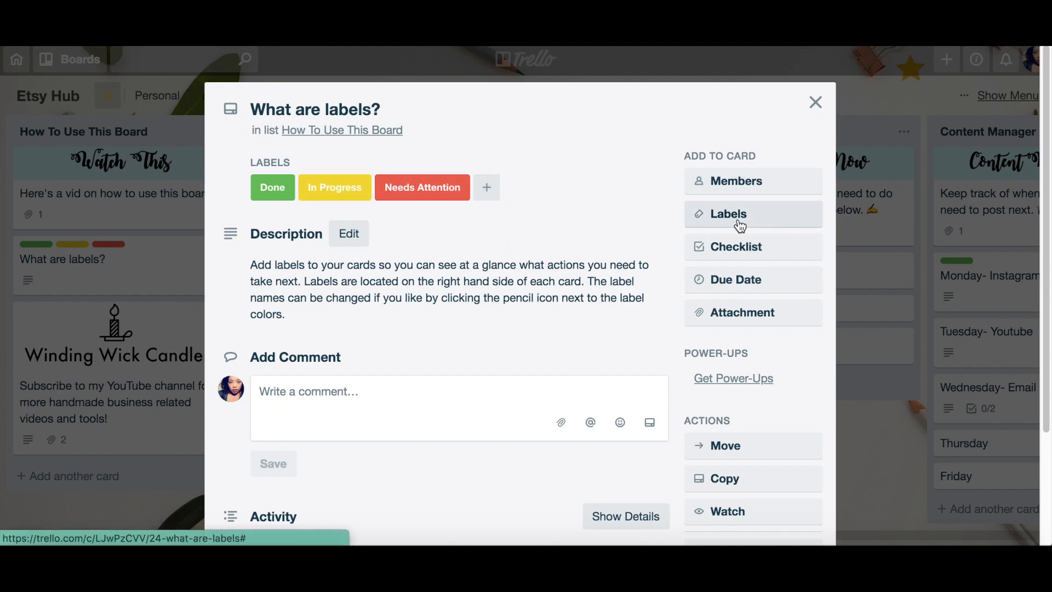
left_click(728, 214)
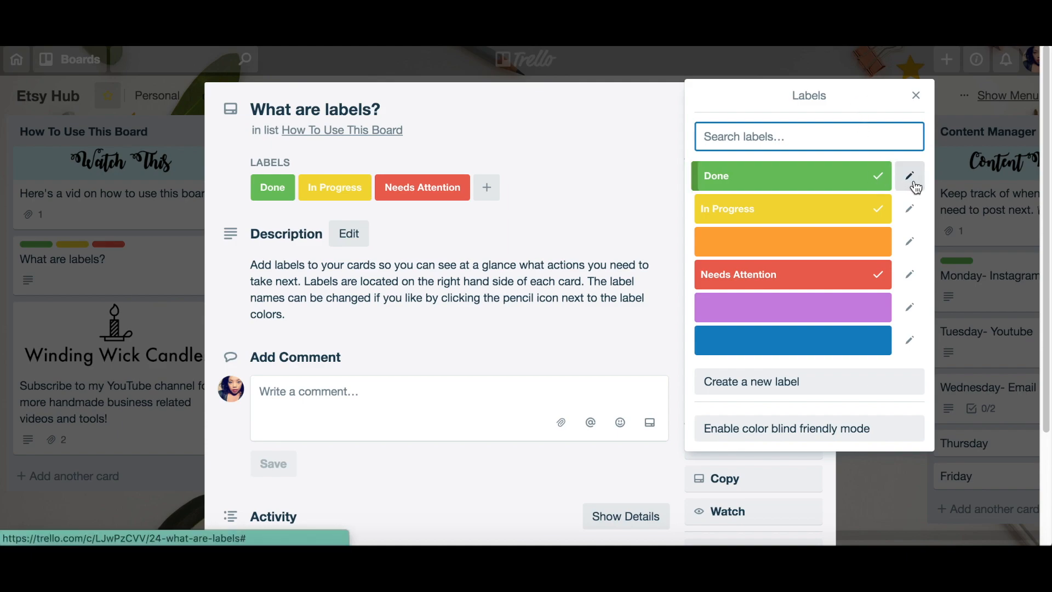
left_click(909, 178)
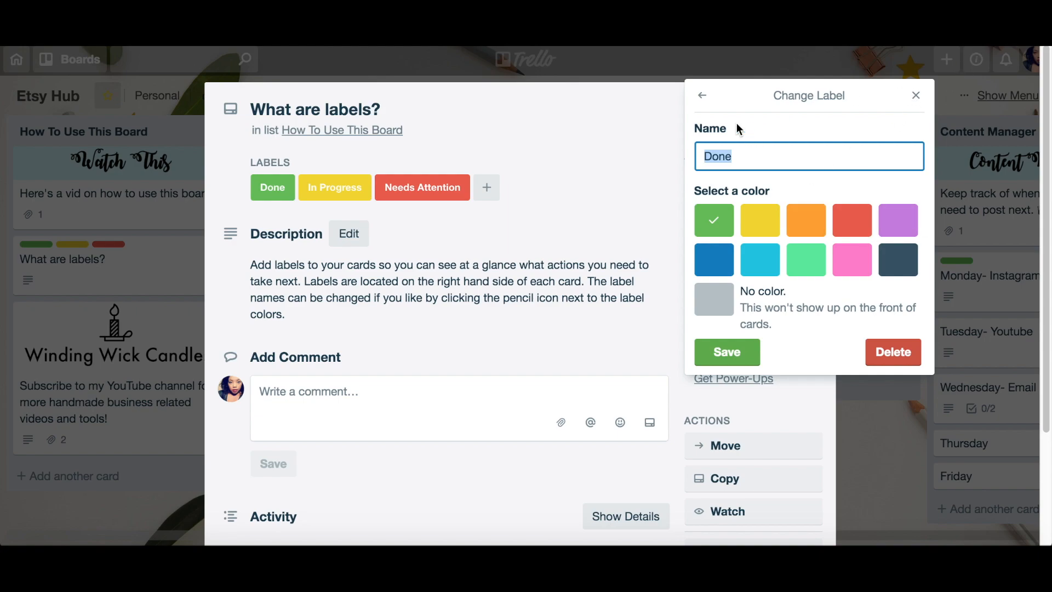
left_click(701, 95)
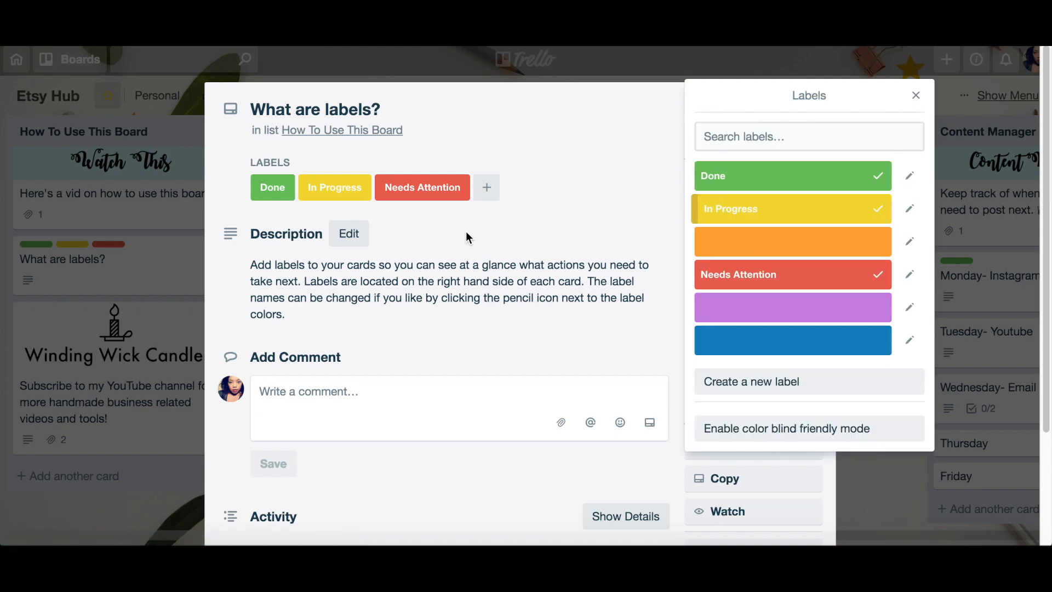
mouse_move(457, 204)
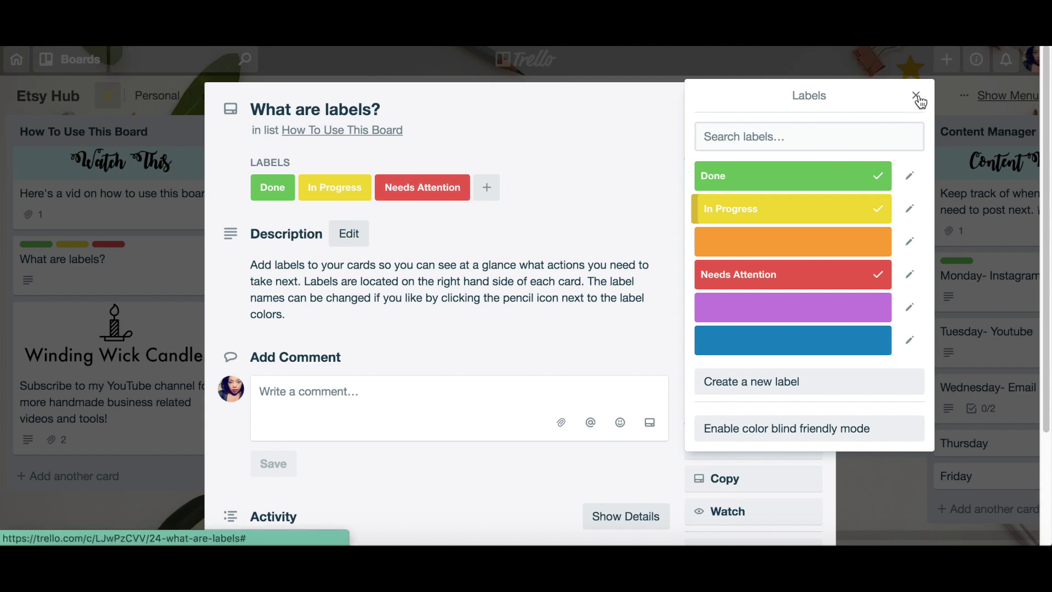
left_click(915, 96)
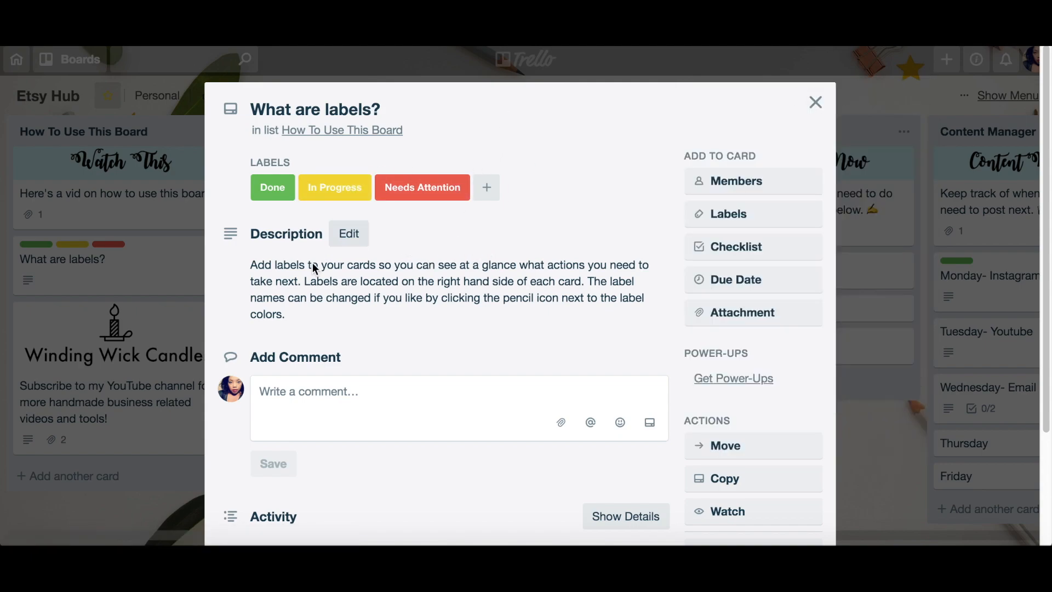
mouse_move(121, 181)
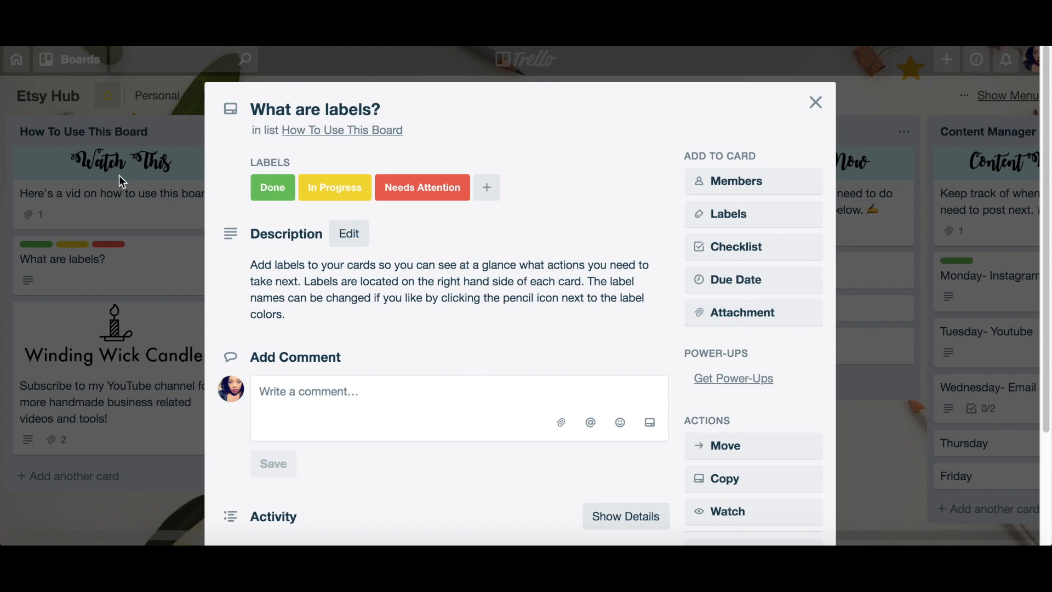
mouse_move(816, 103)
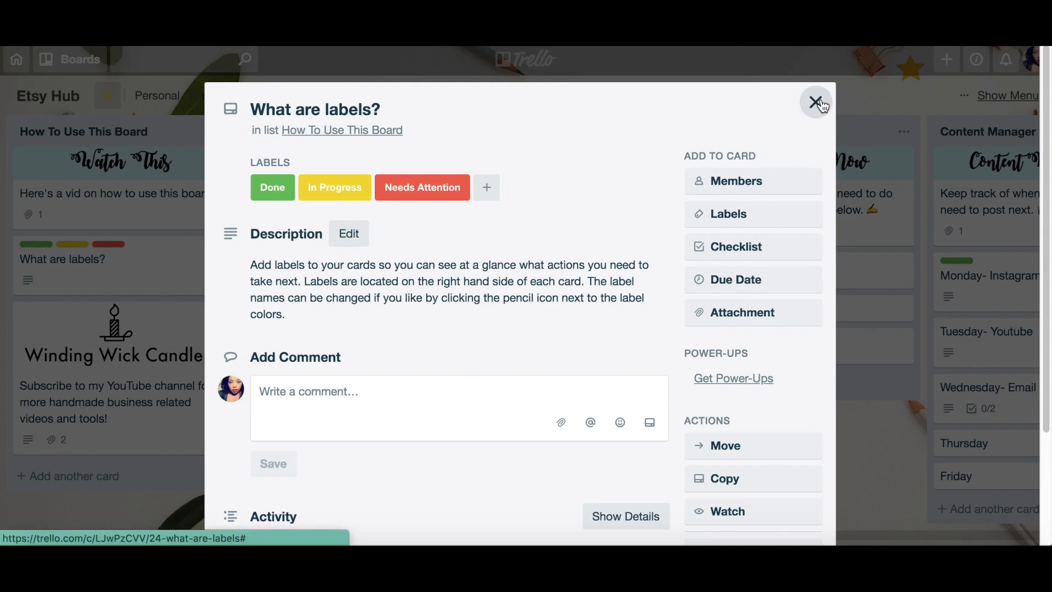
left_click(816, 103)
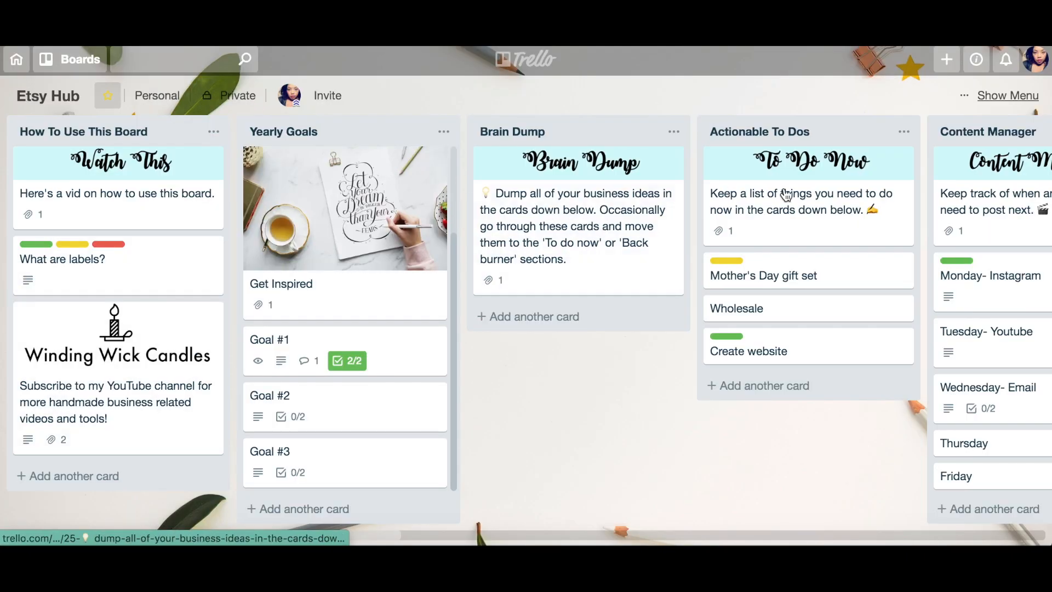
mouse_move(787, 368)
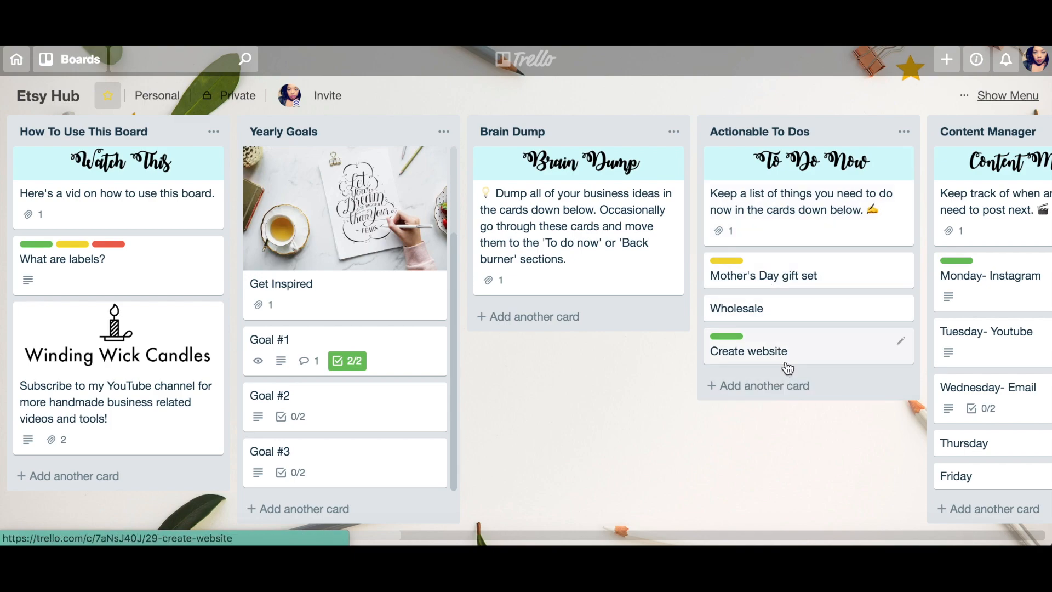
Step: Briefly give the Create website card the In Progress label
left_click(765, 386)
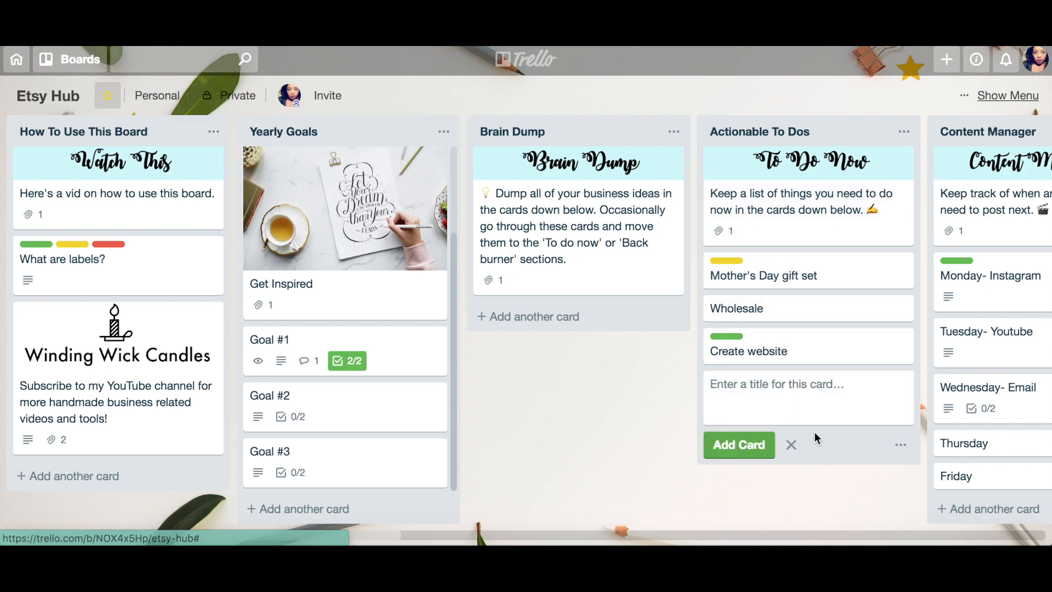
mouse_move(791, 447)
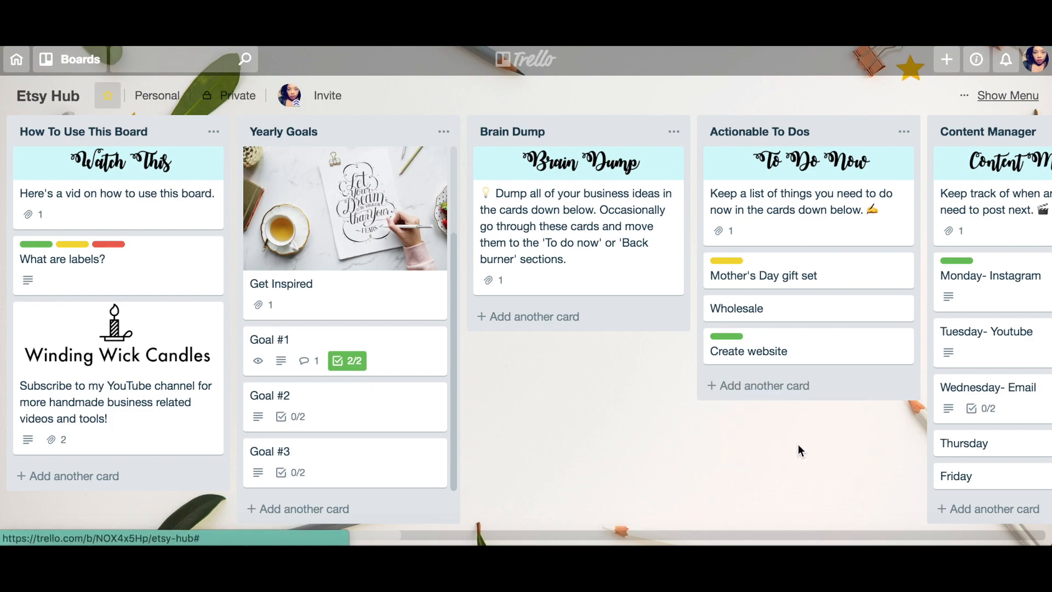
left_click(749, 351)
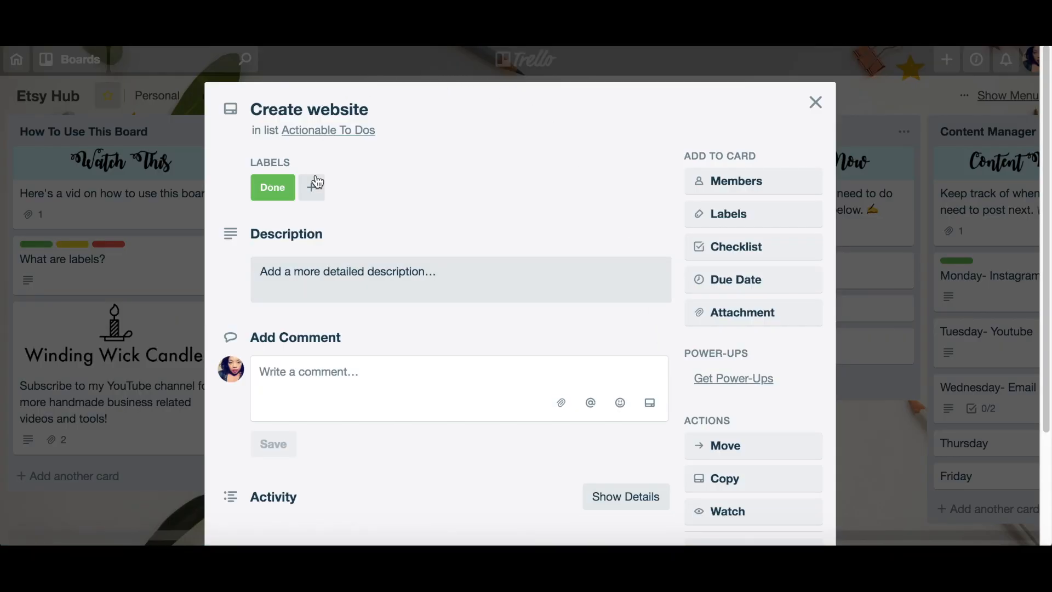
left_click(311, 187)
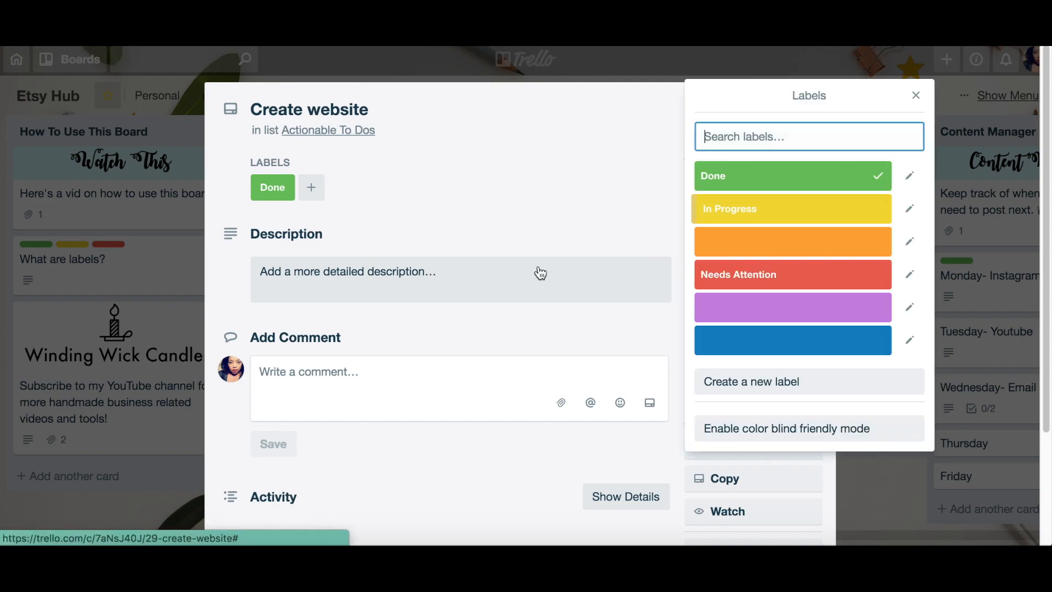
left_click(792, 209)
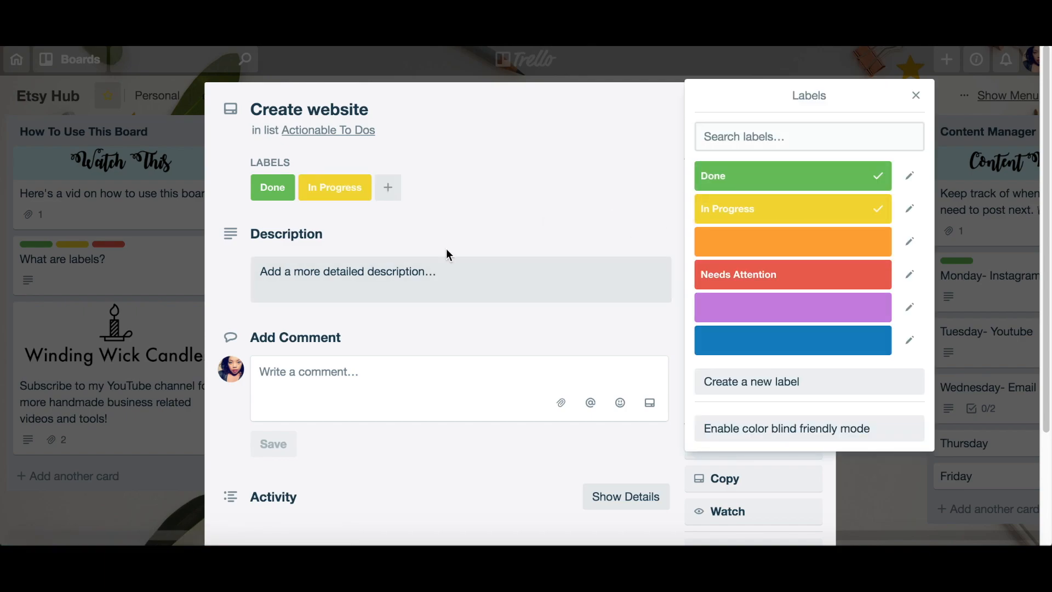
Step: Clear both Done and In Progress labels and return to the board
left_click(915, 96)
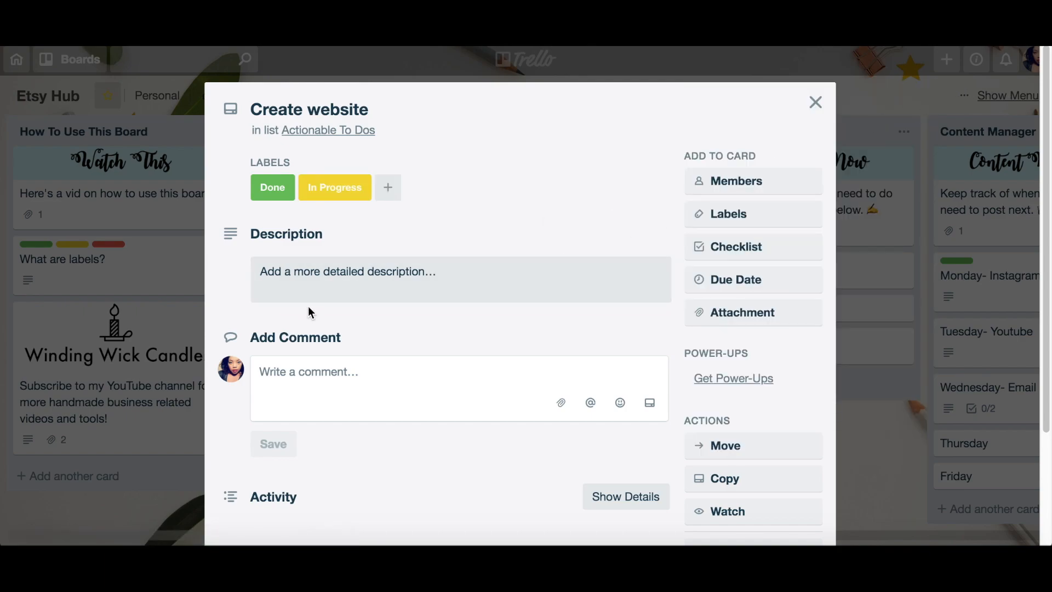
left_click(728, 213)
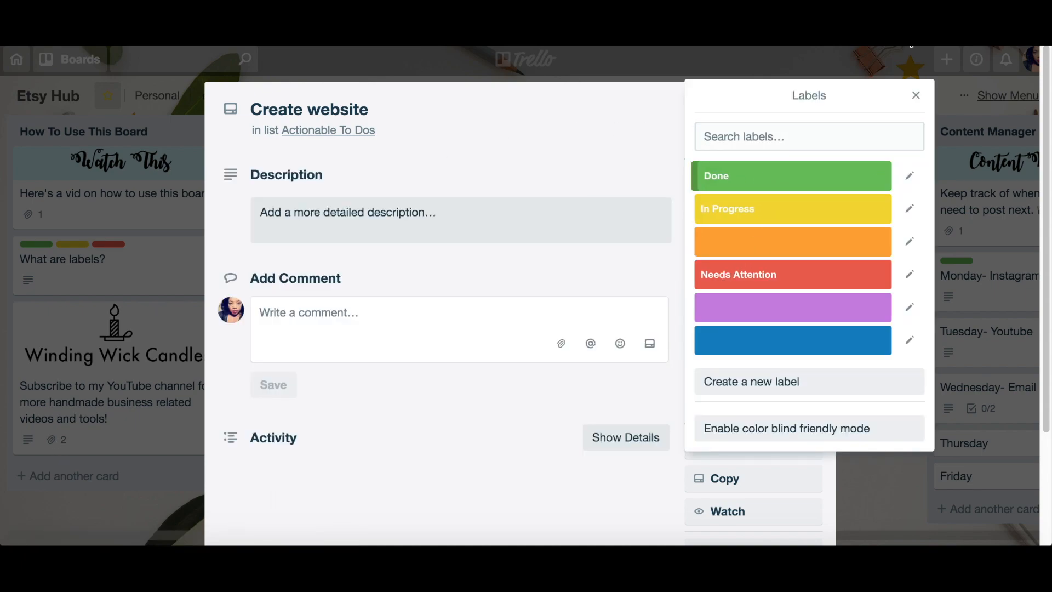
left_click(915, 95)
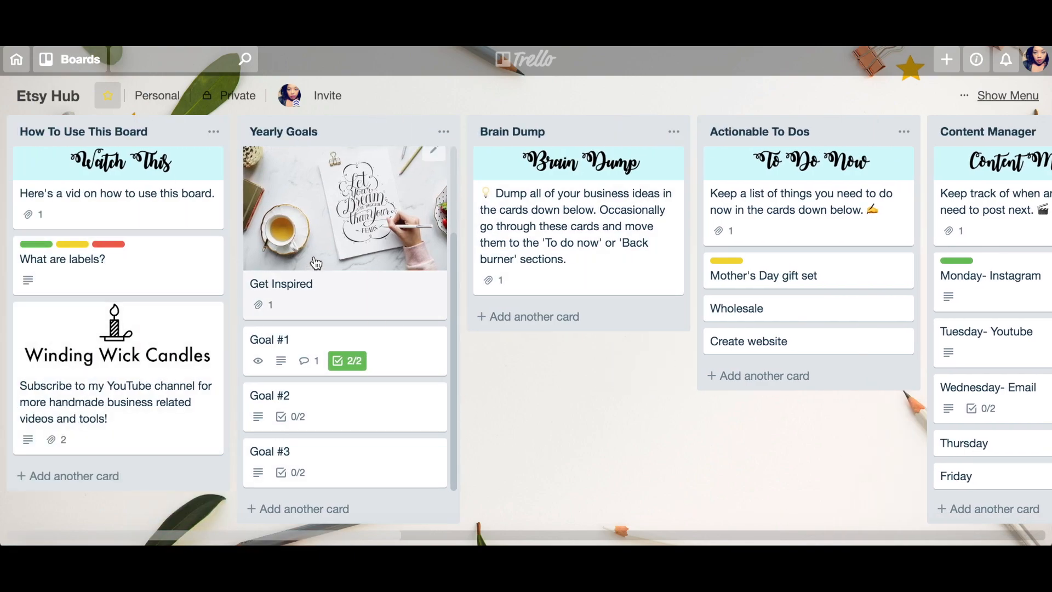
mouse_move(866, 487)
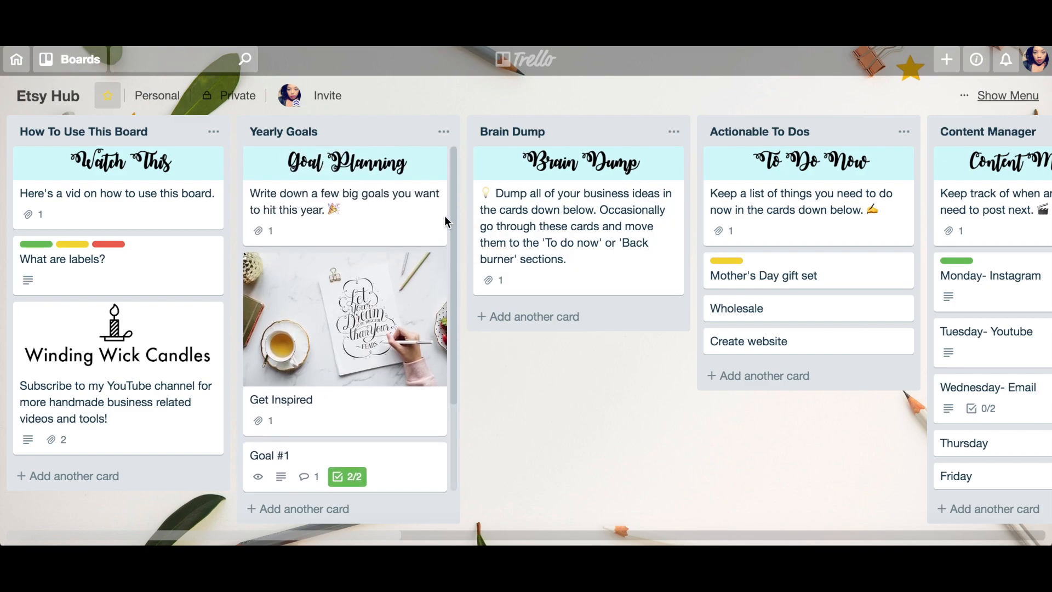
mouse_move(596, 536)
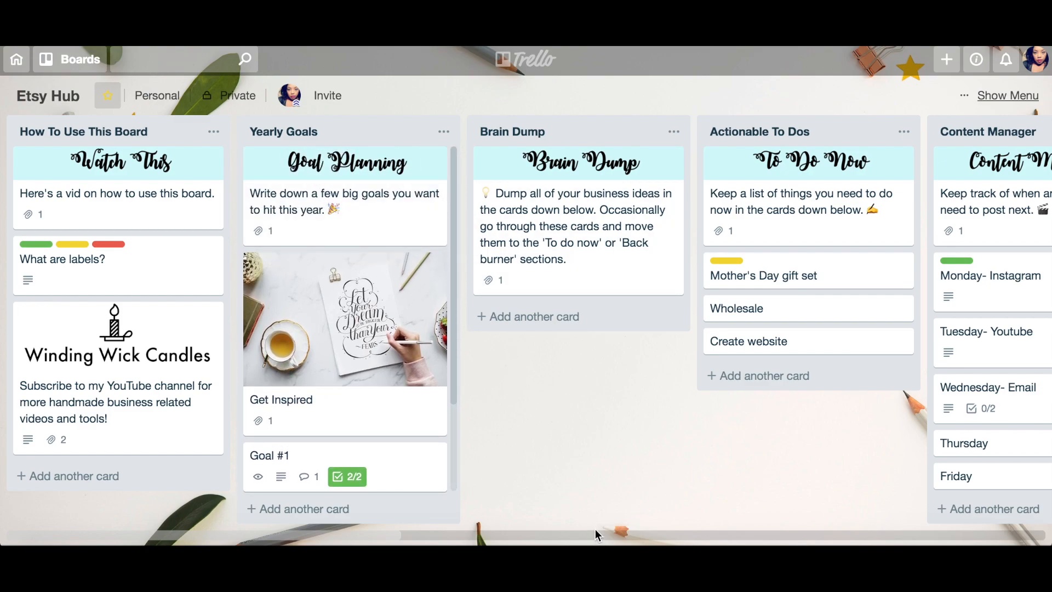
Step: Scroll the Yearly Goals list down to reach the Goal #1 card
scroll("down", 3)
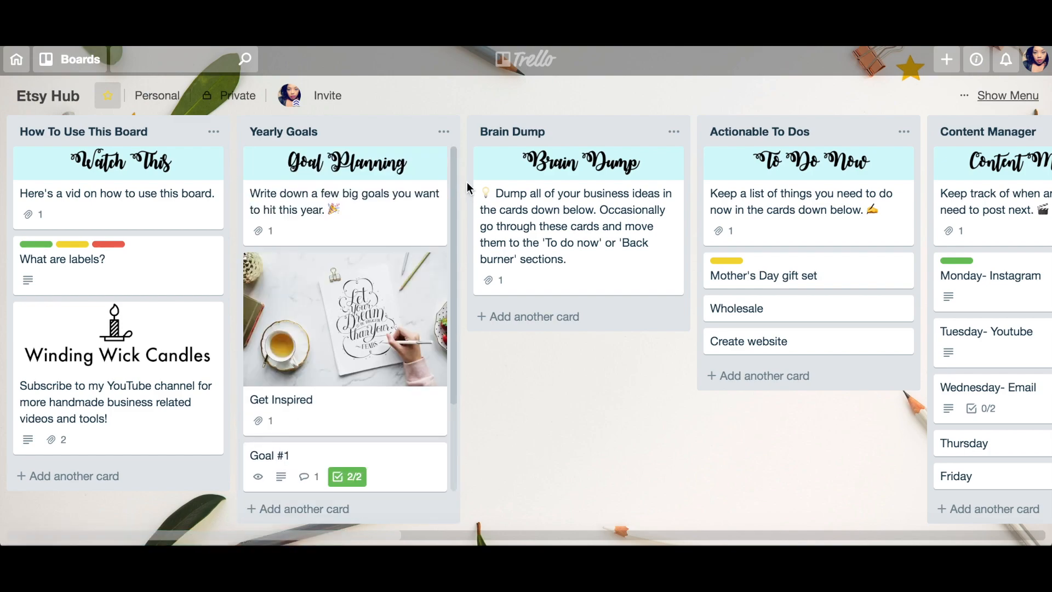
scroll("down", 3)
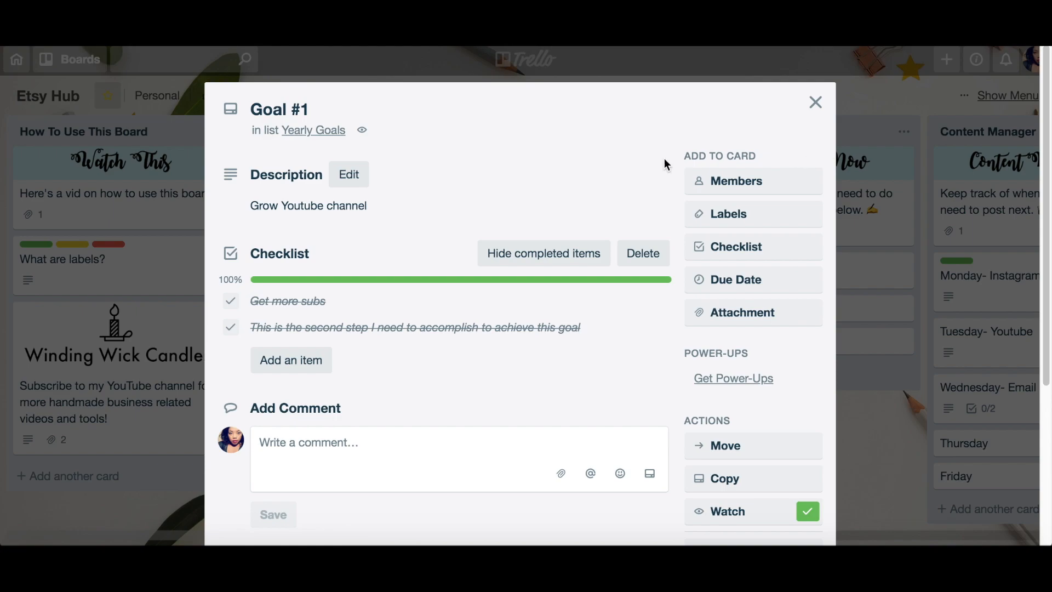
mouse_move(392, 230)
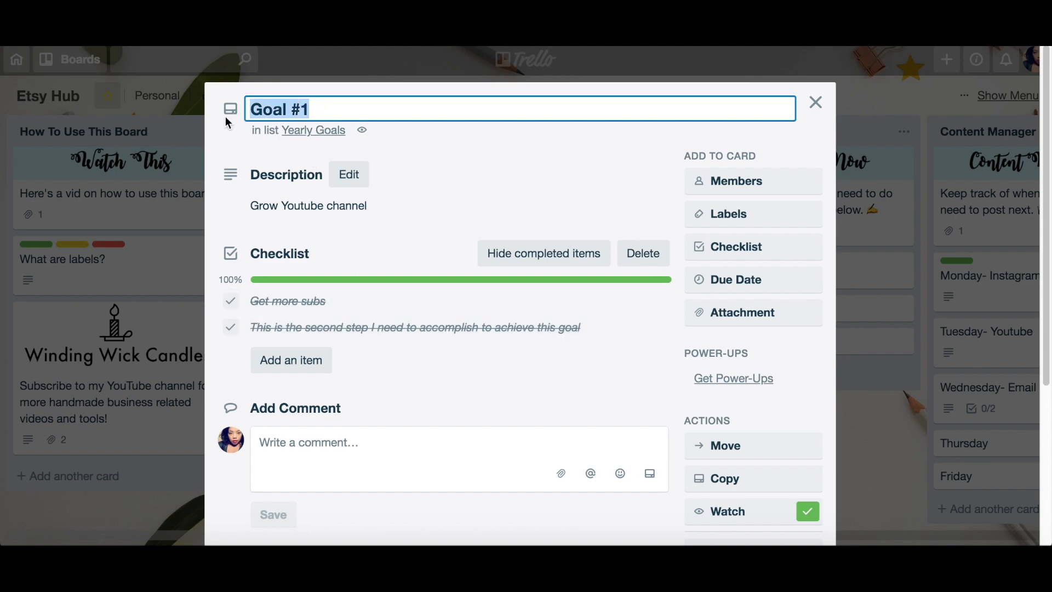
mouse_move(236, 112)
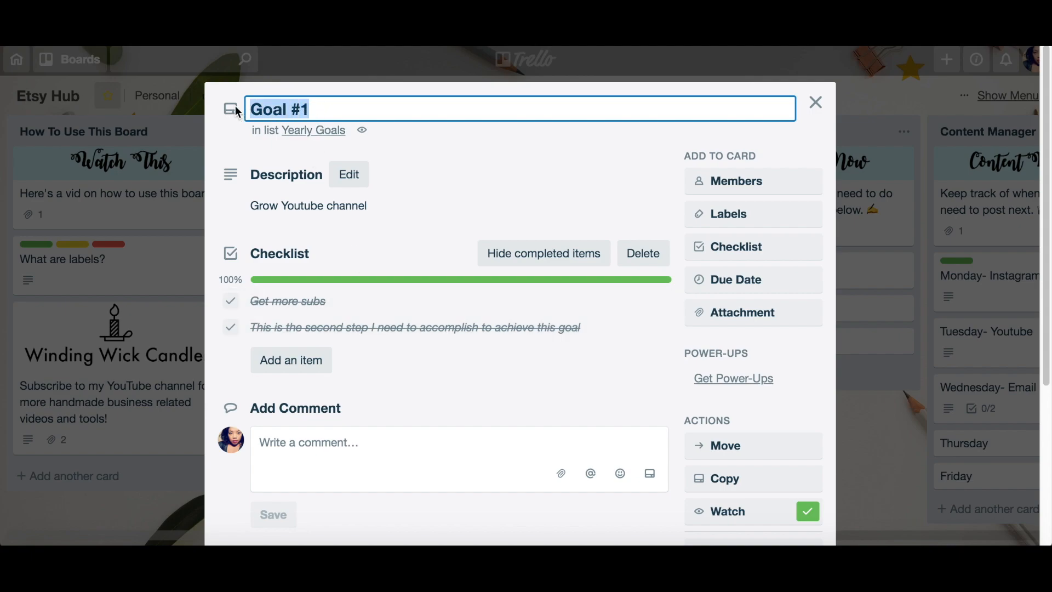
Step: Retitle Goal #1 as 'Grow YouTube' and uncheck its two checklist items
type("Grow")
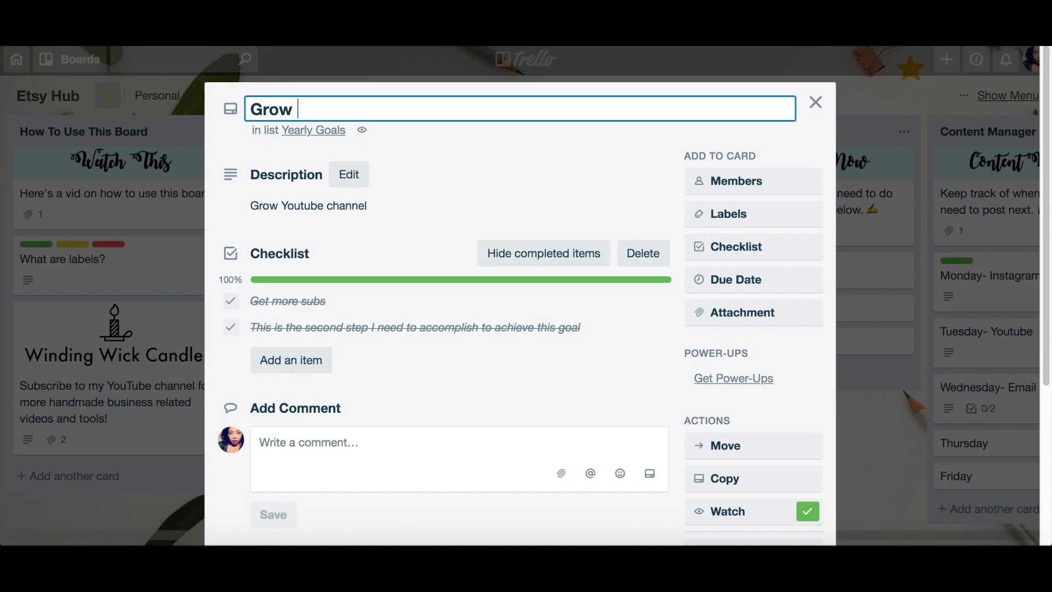
type("YouTube")
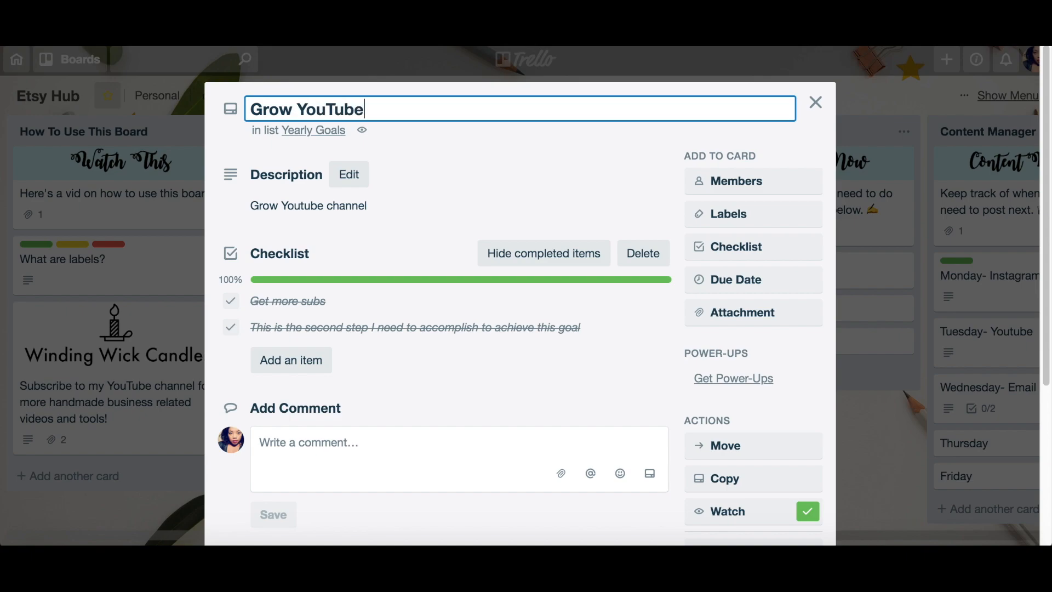
left_click(313, 198)
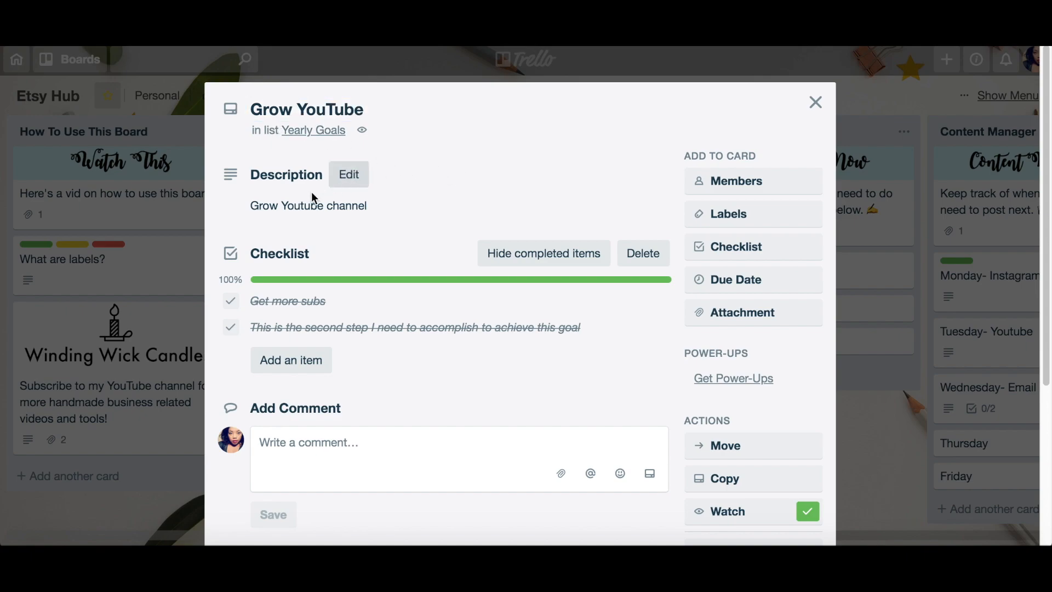
left_click(231, 301)
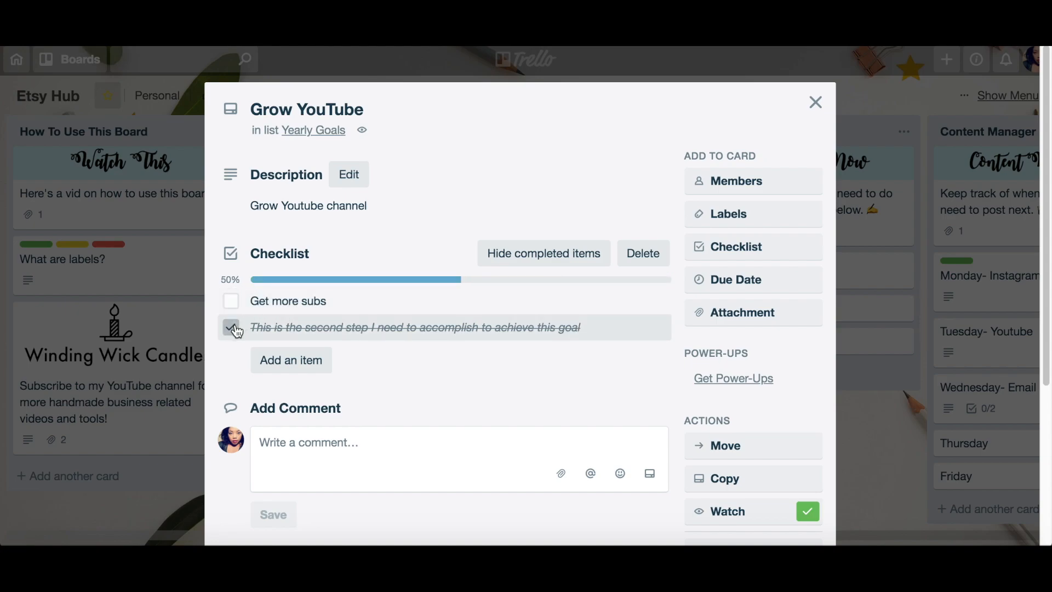
left_click(230, 328)
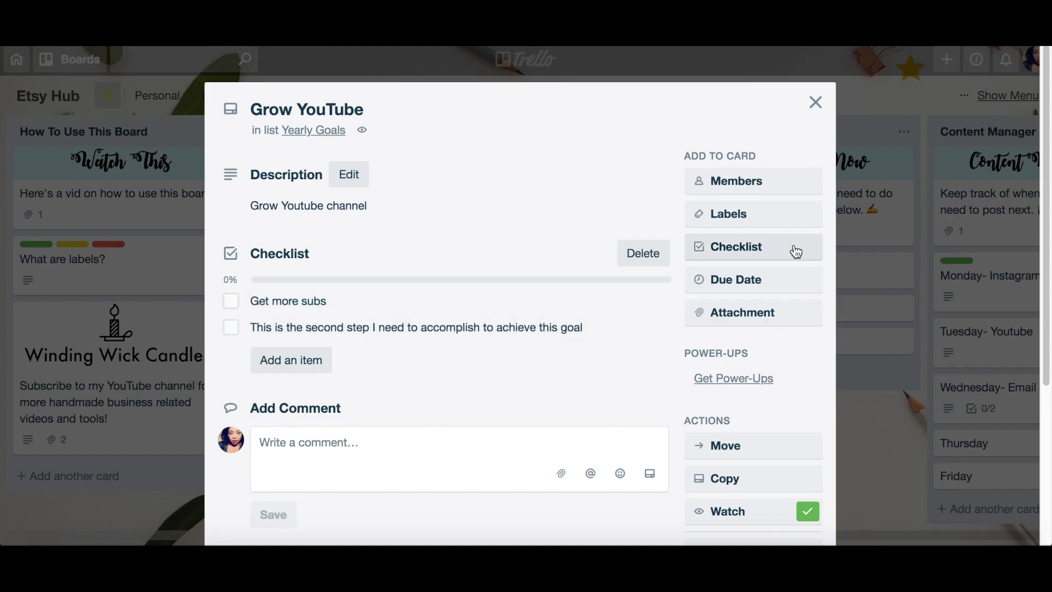
Step: Add an 'Email list' item to the existing checklist
left_click(739, 247)
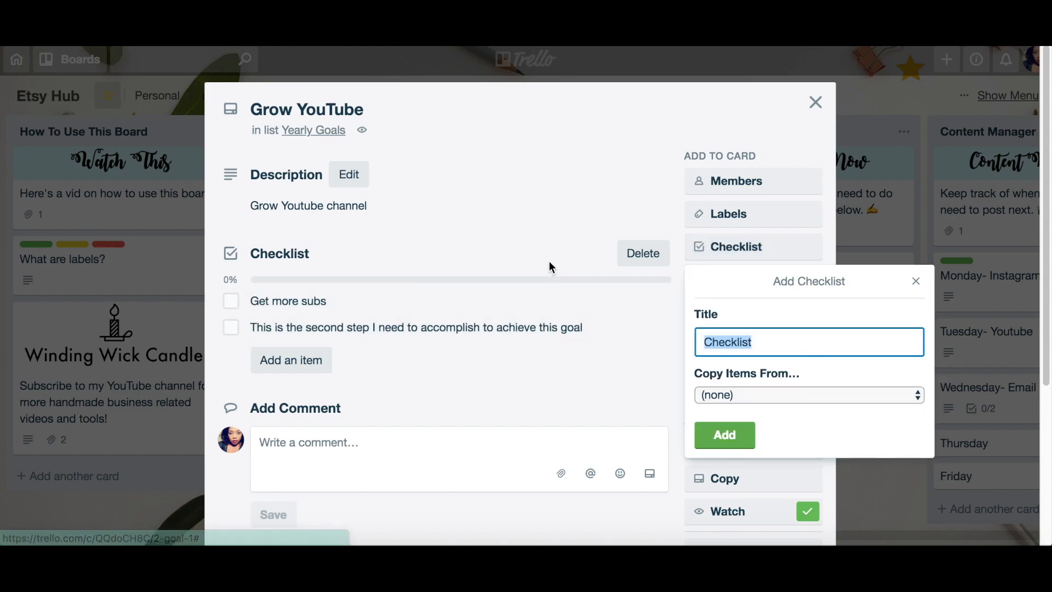
mouse_move(930, 290)
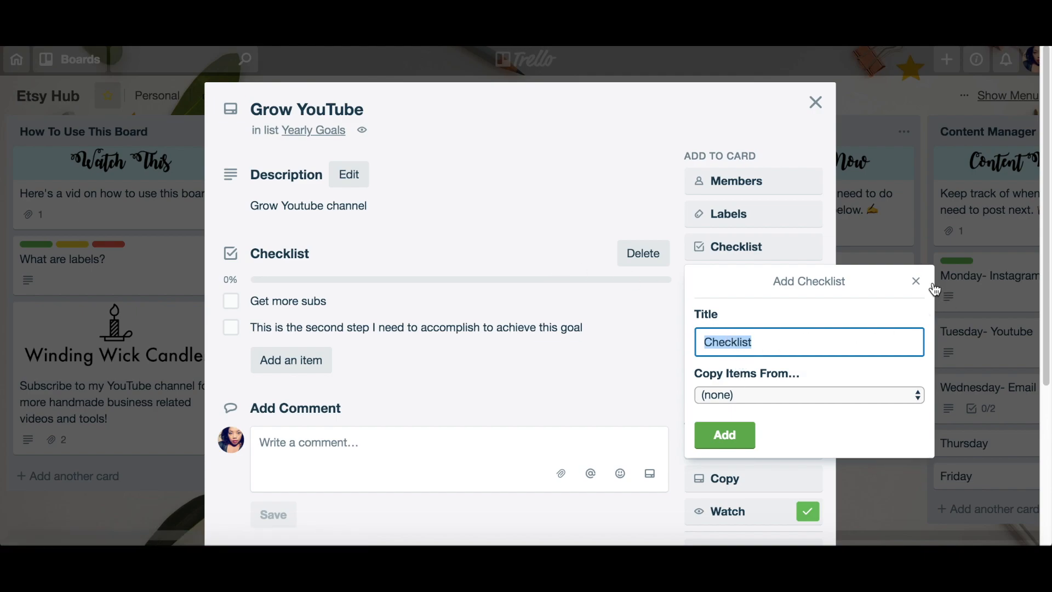
left_click(915, 281)
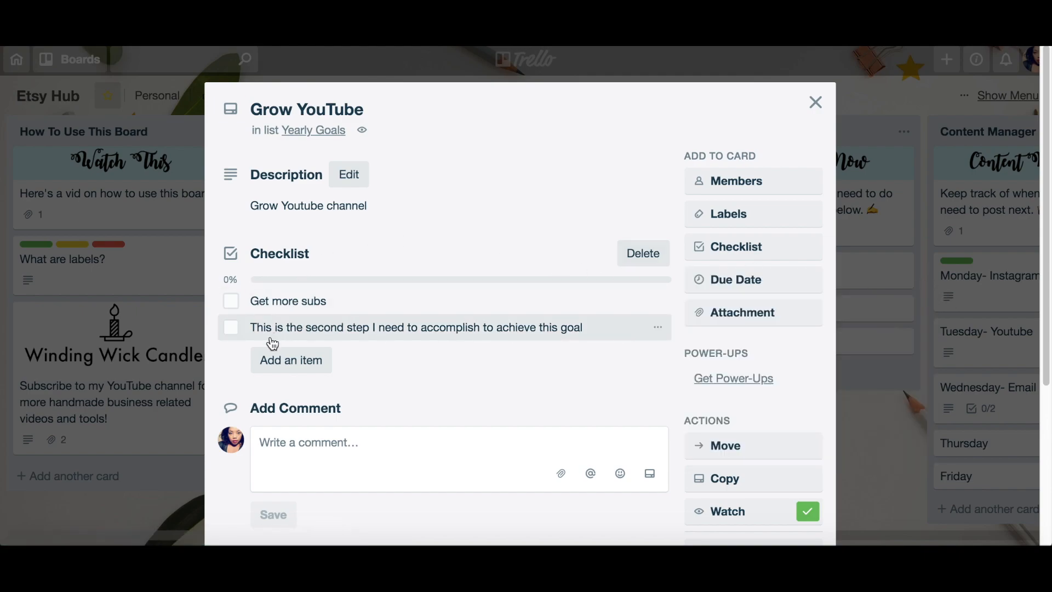
left_click(292, 360)
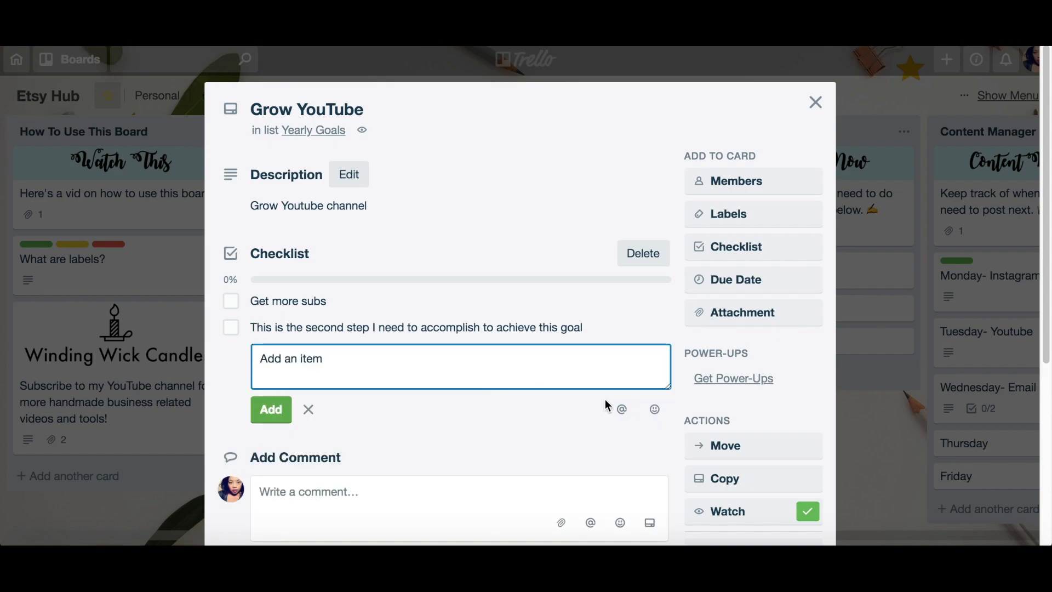
mouse_move(377, 398)
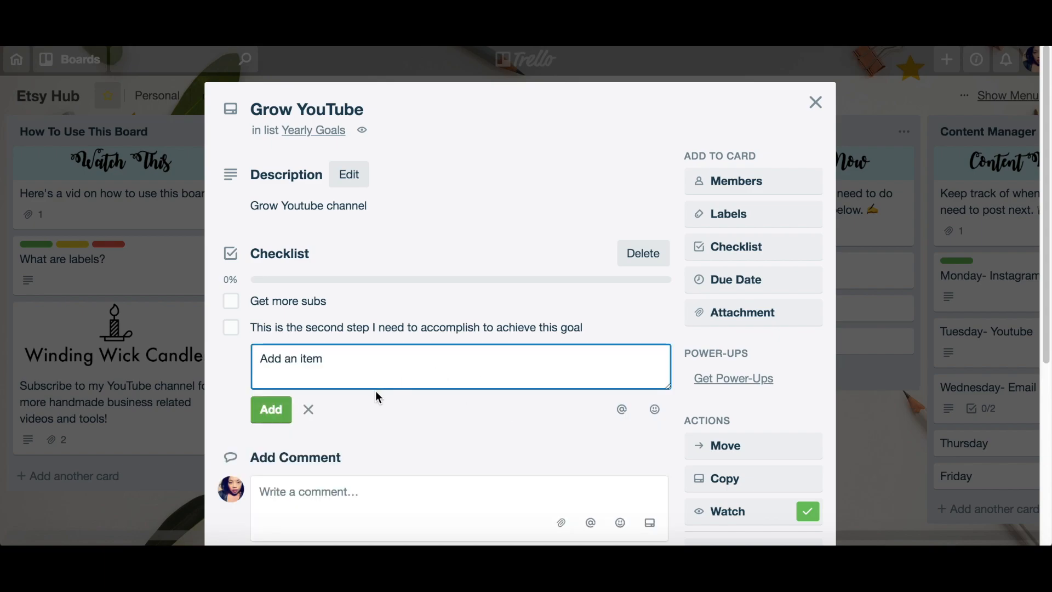
type("Email list")
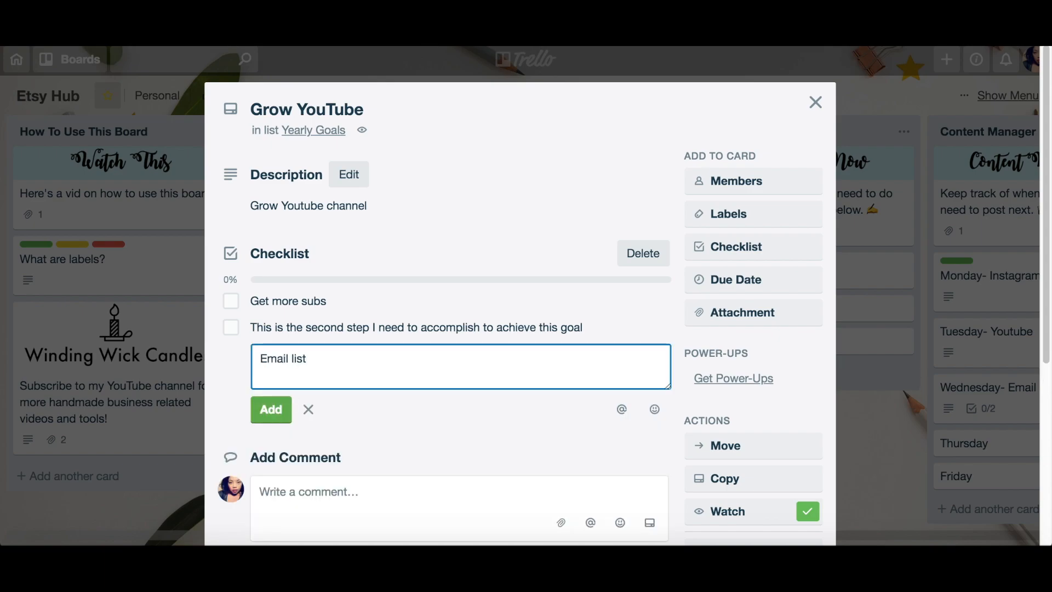
left_click(271, 410)
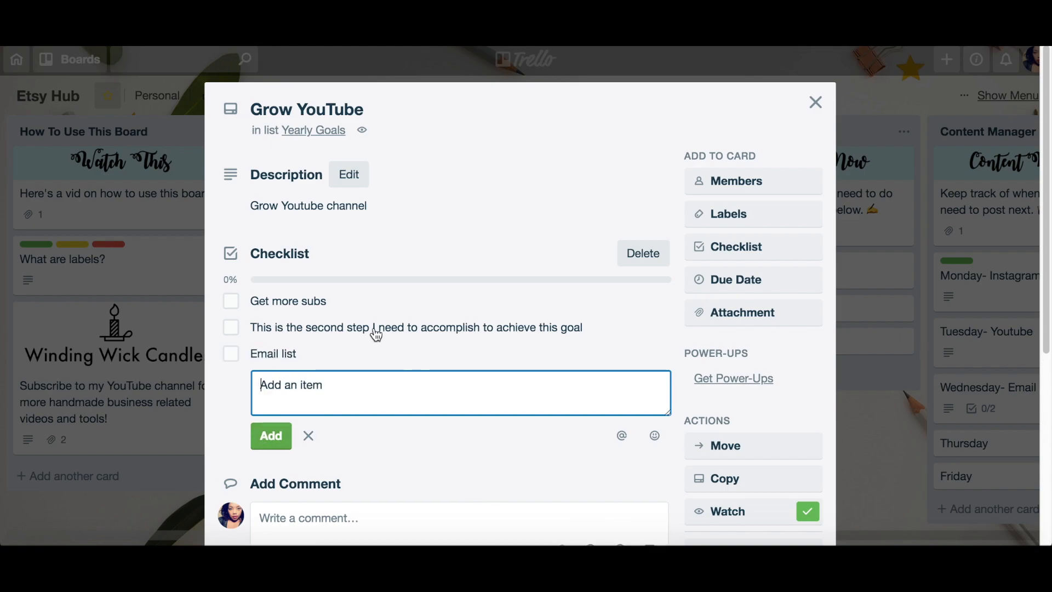
Step: Mark Get more subs and the second item complete, leaving the checklist at 3/3
left_click(230, 300)
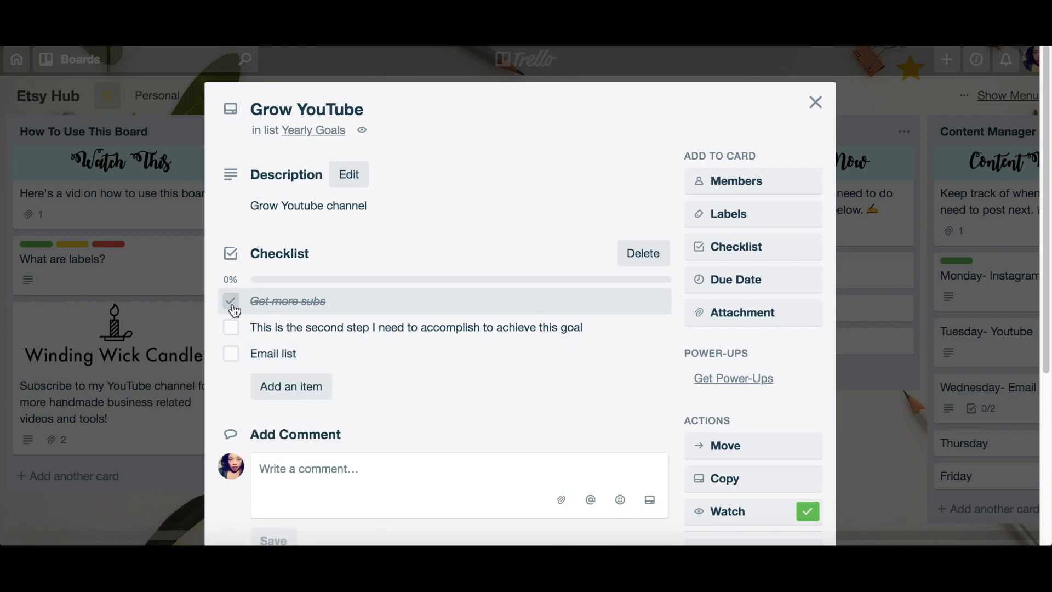
left_click(230, 326)
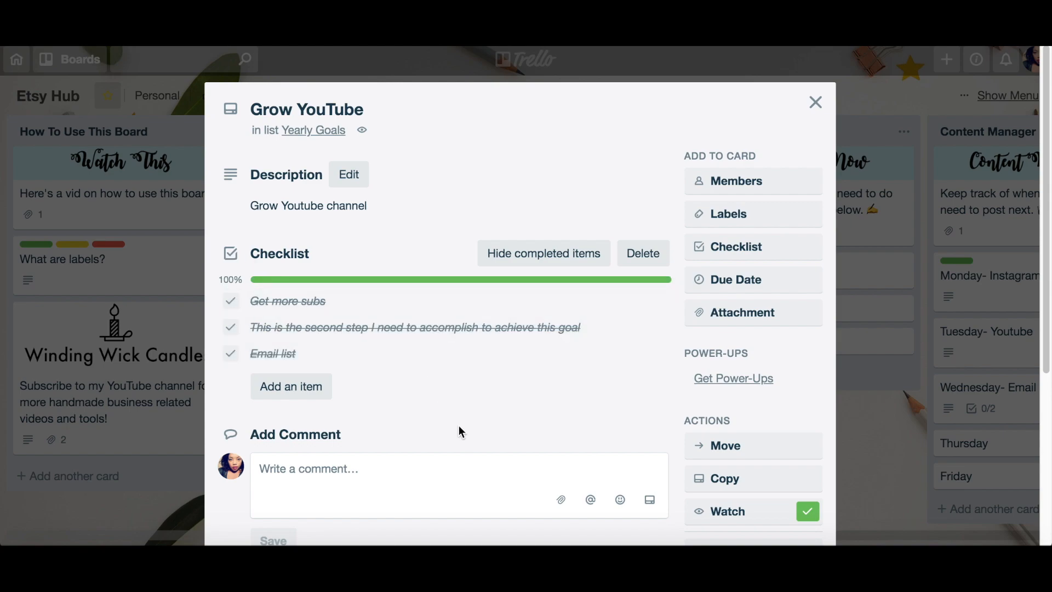
left_click(816, 101)
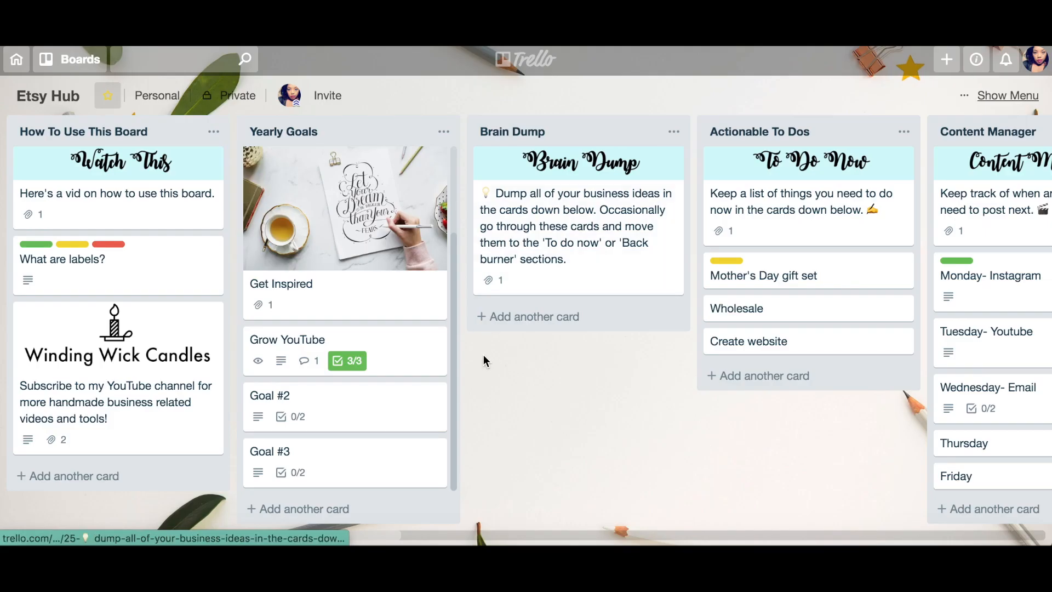
mouse_move(452, 327)
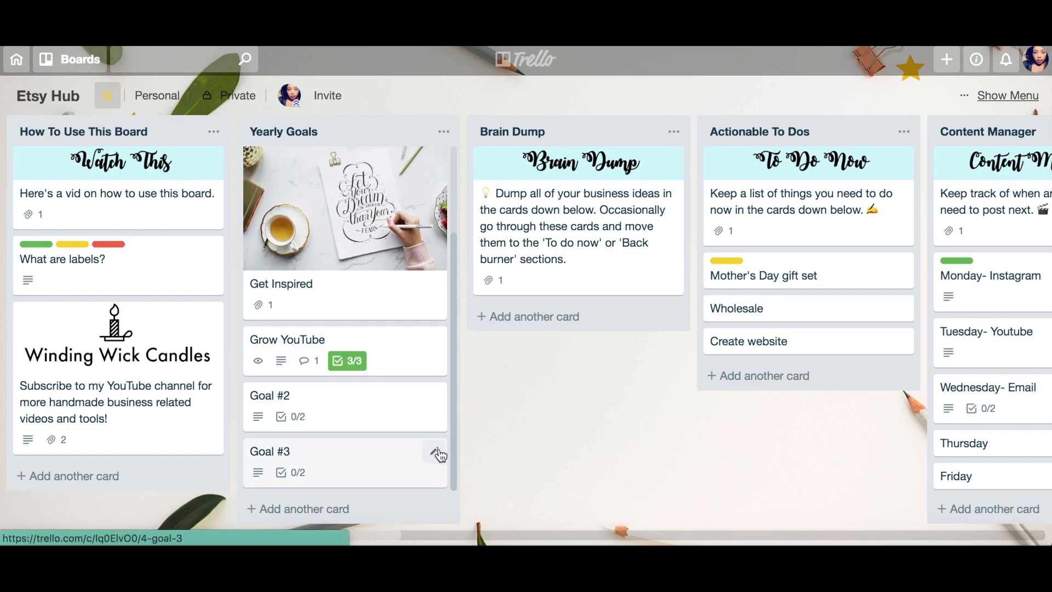
mouse_move(386, 460)
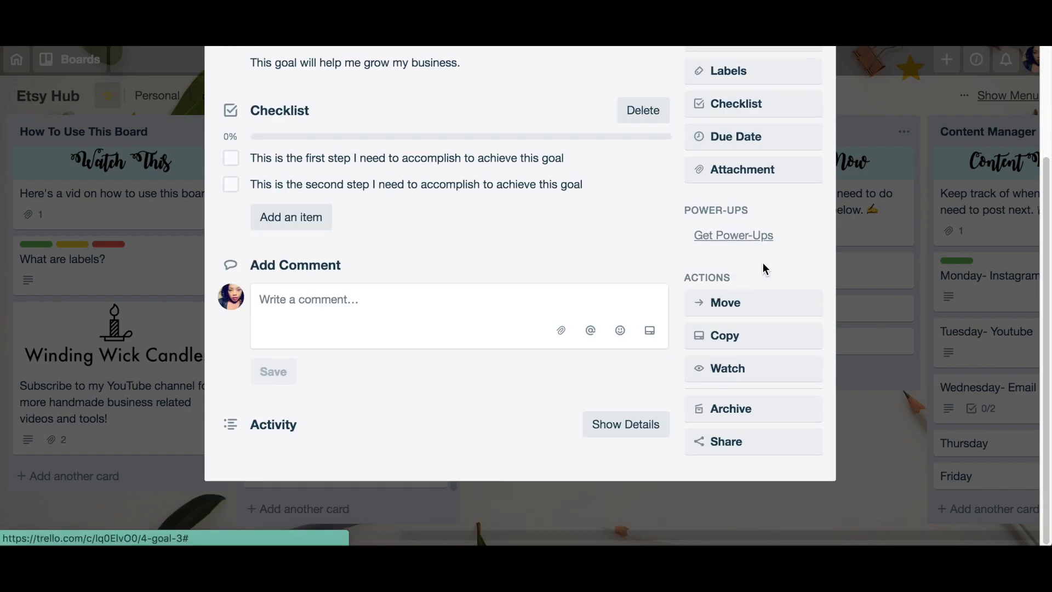
mouse_move(730, 414)
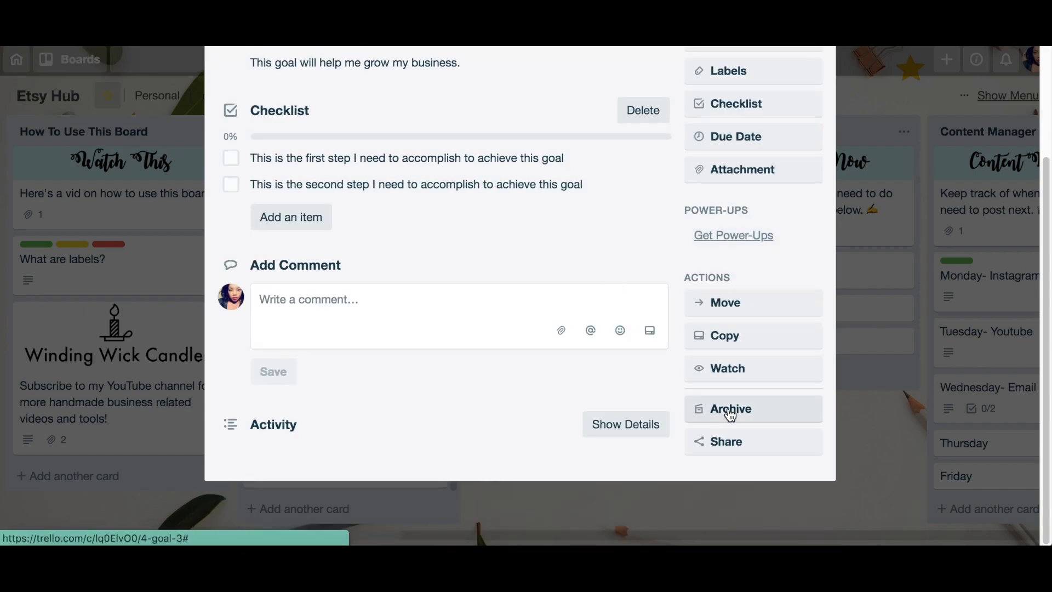
Step: Archive the Goal #3 card, then delete it permanently
left_click(731, 409)
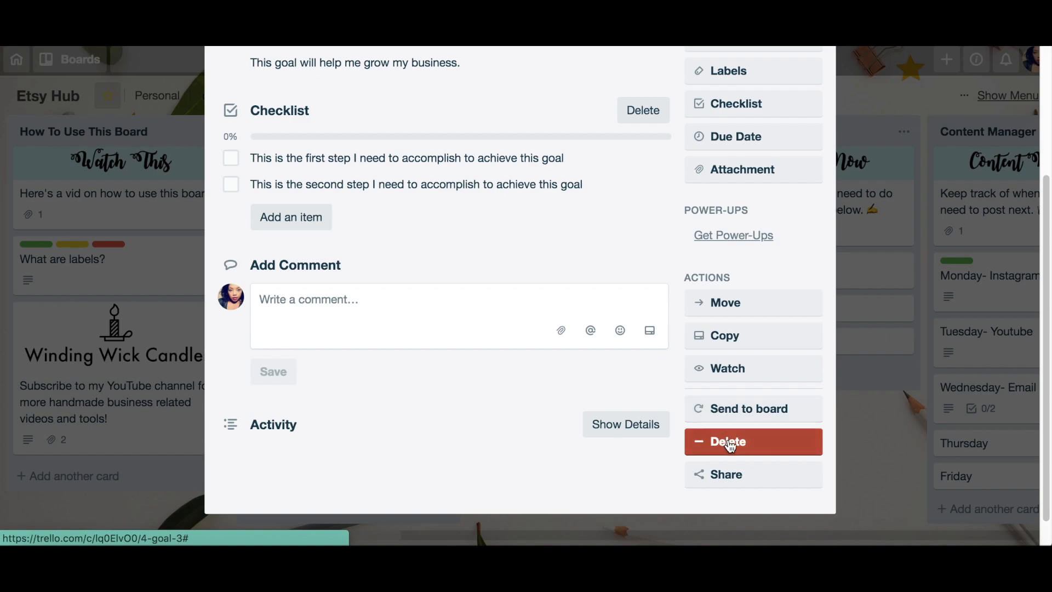
left_click(728, 442)
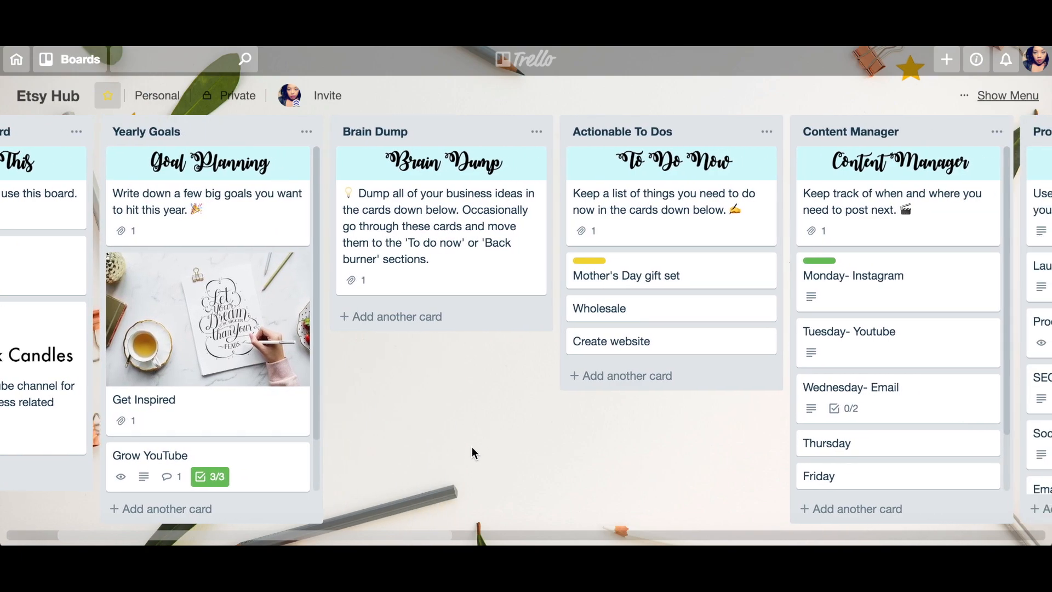
mouse_move(400, 284)
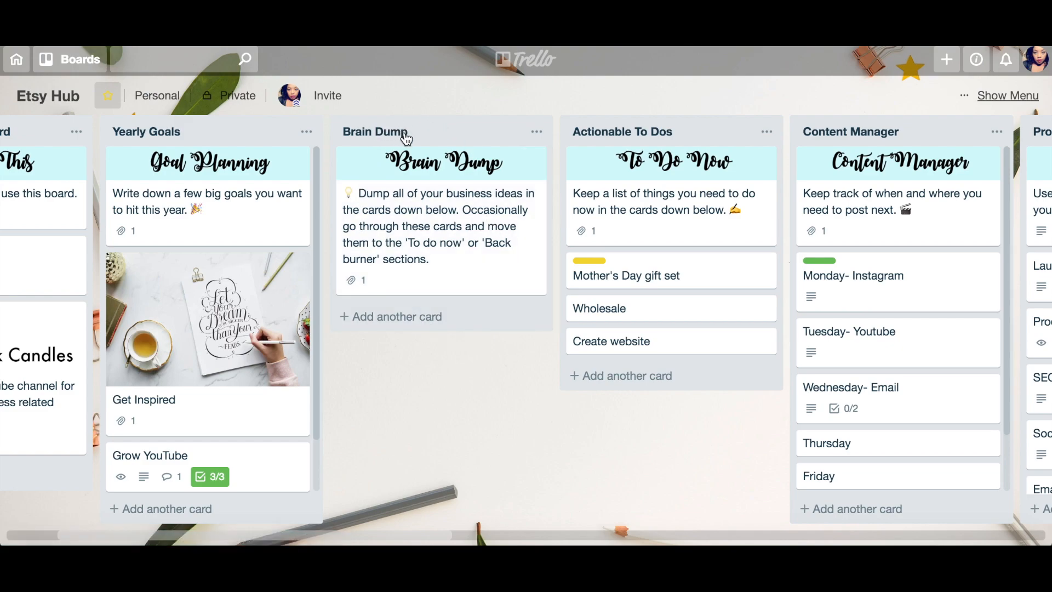
Step: Move Wholesale and Create website from Actionable To Dos into Brain Dump
left_click(397, 316)
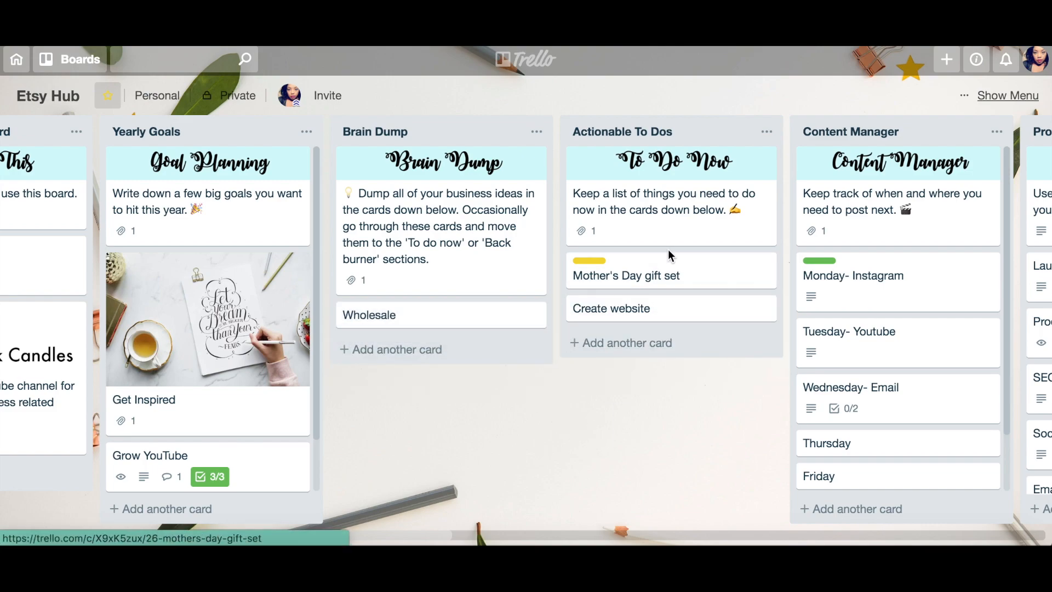
left_click_drag(611, 308, 440, 351)
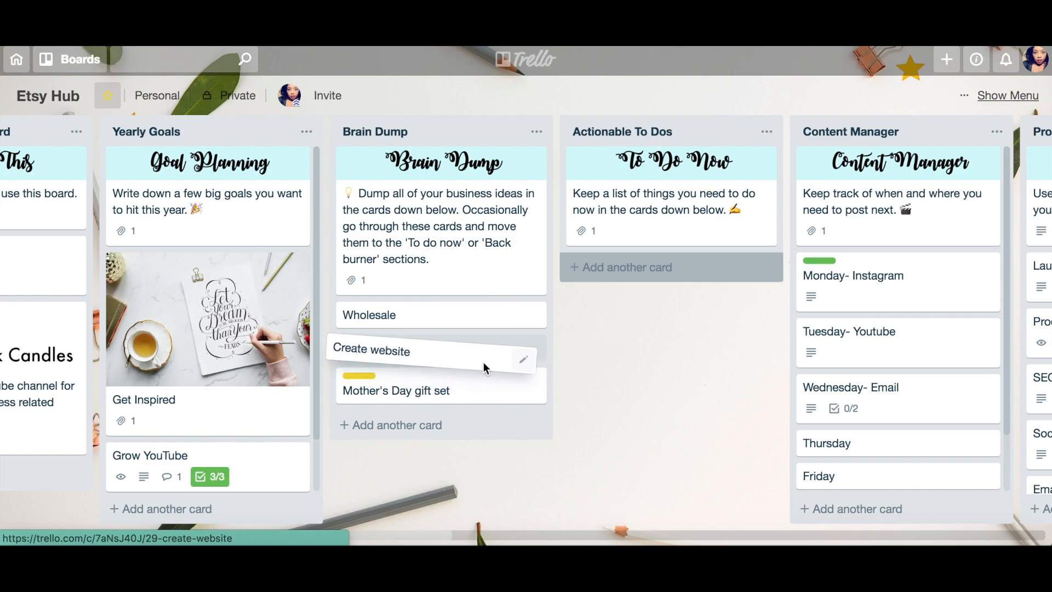
scroll("right", 3)
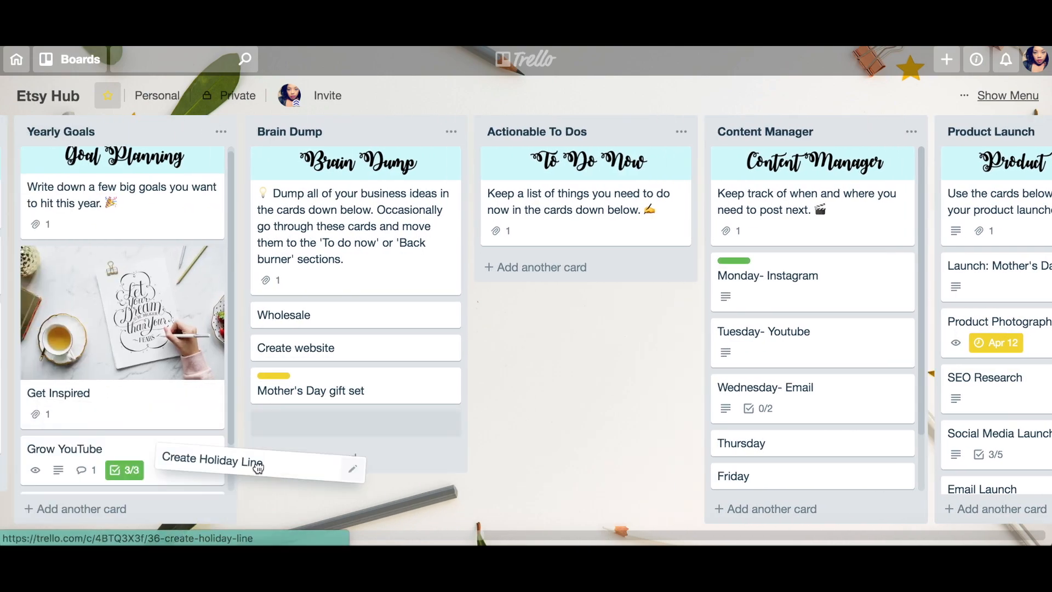
scroll("right", 3)
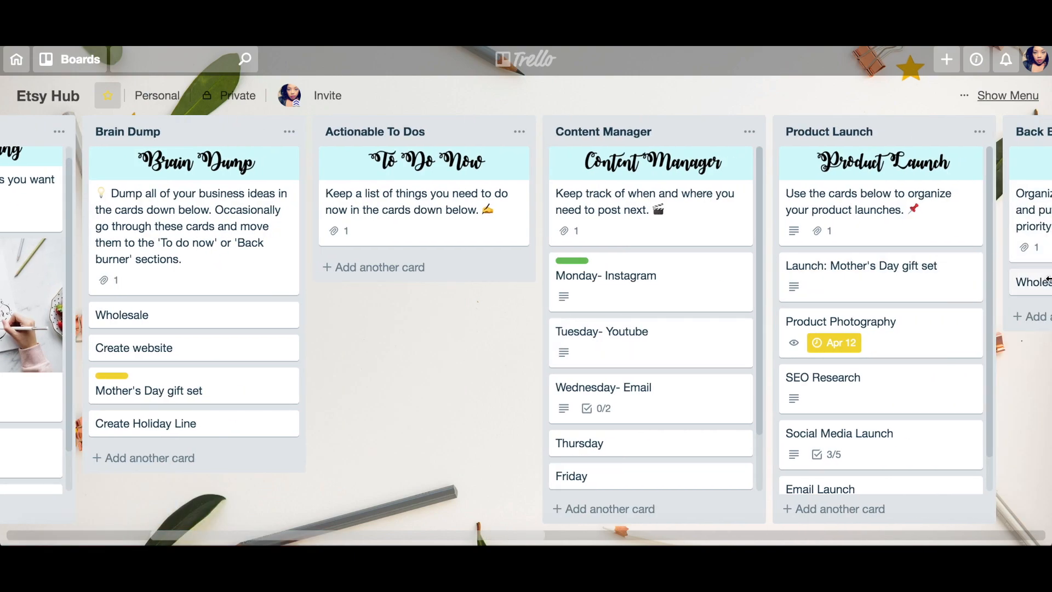
mouse_move(1024, 297)
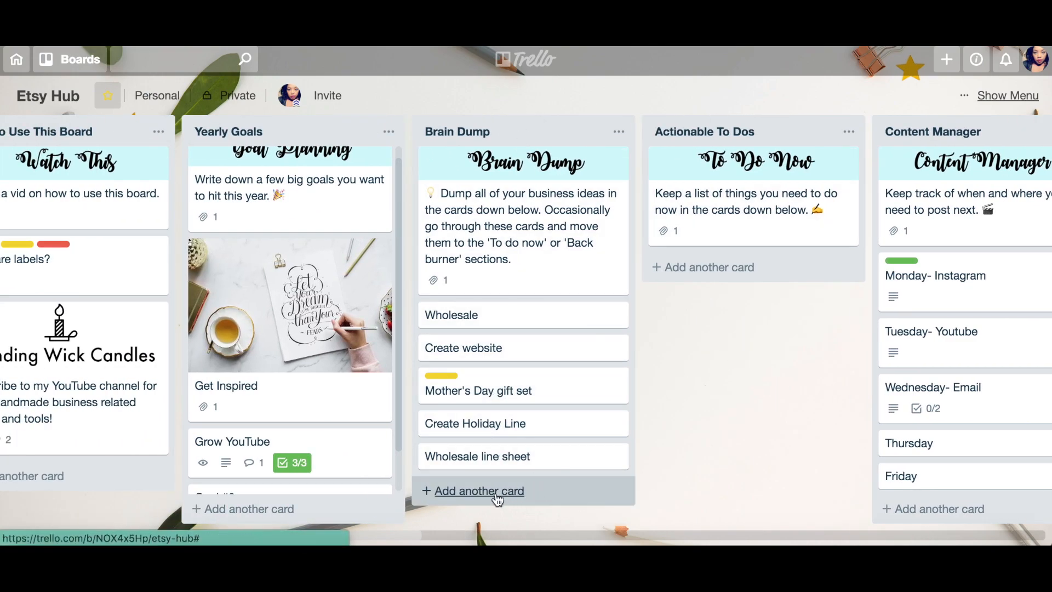
Step: Enter 'Craft show' as a new Brain Dump card and close the card composer
type("Craft")
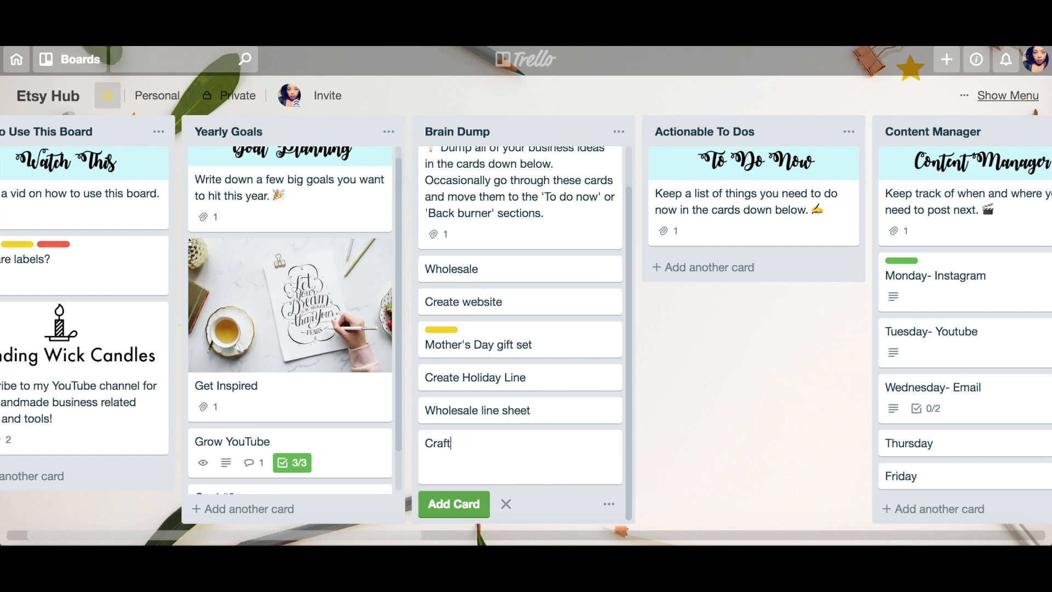
type("sh")
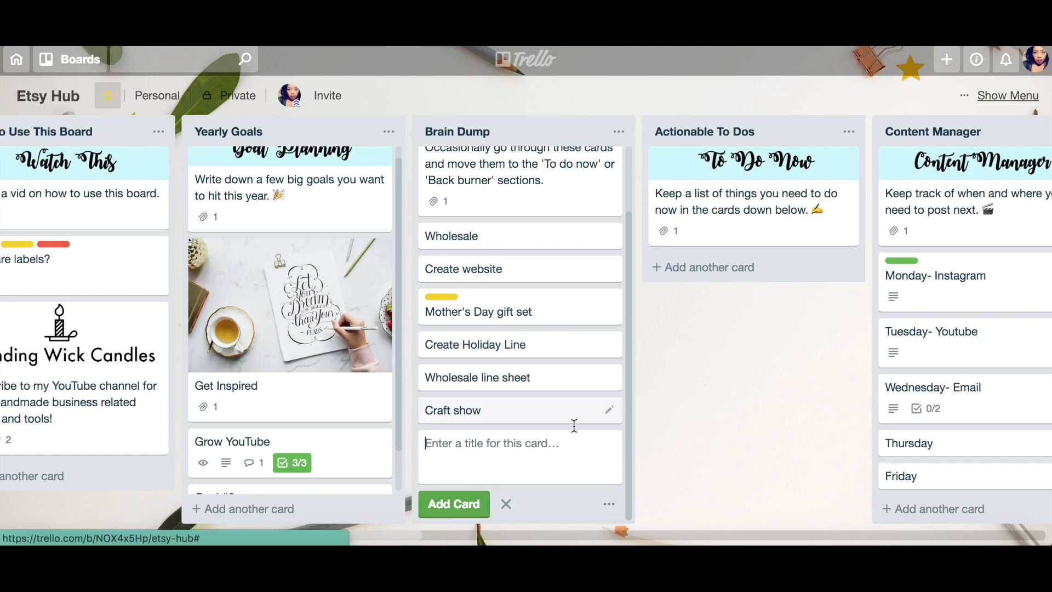
left_click(505, 504)
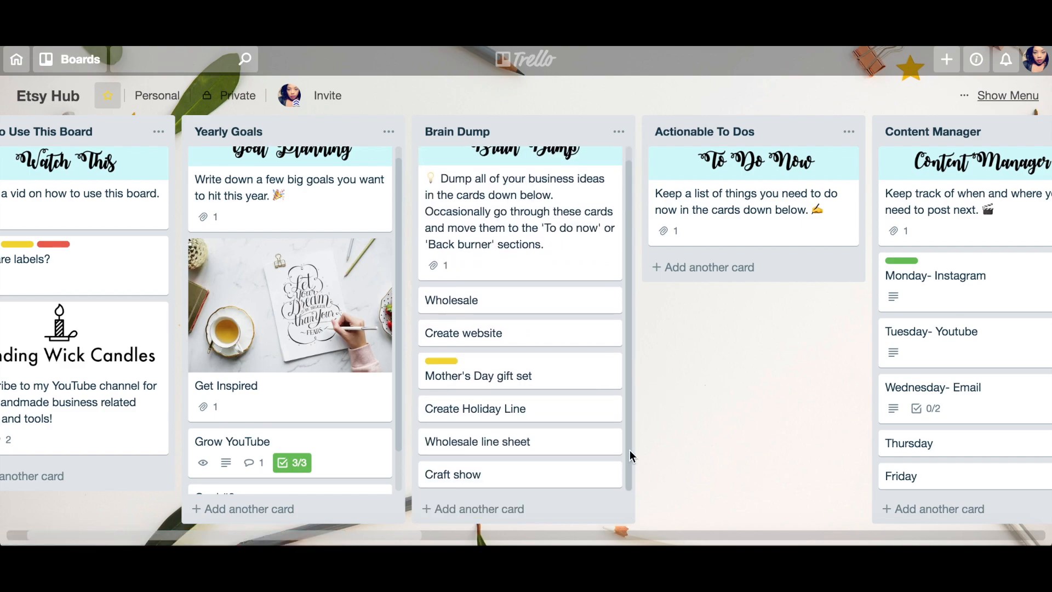
scroll("right", 3)
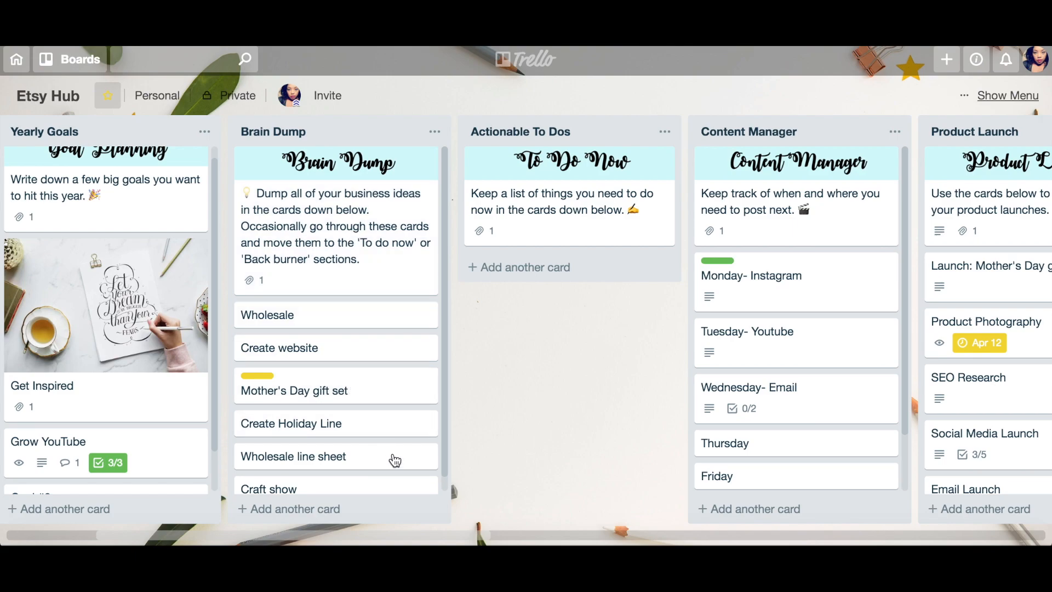
mouse_move(560, 365)
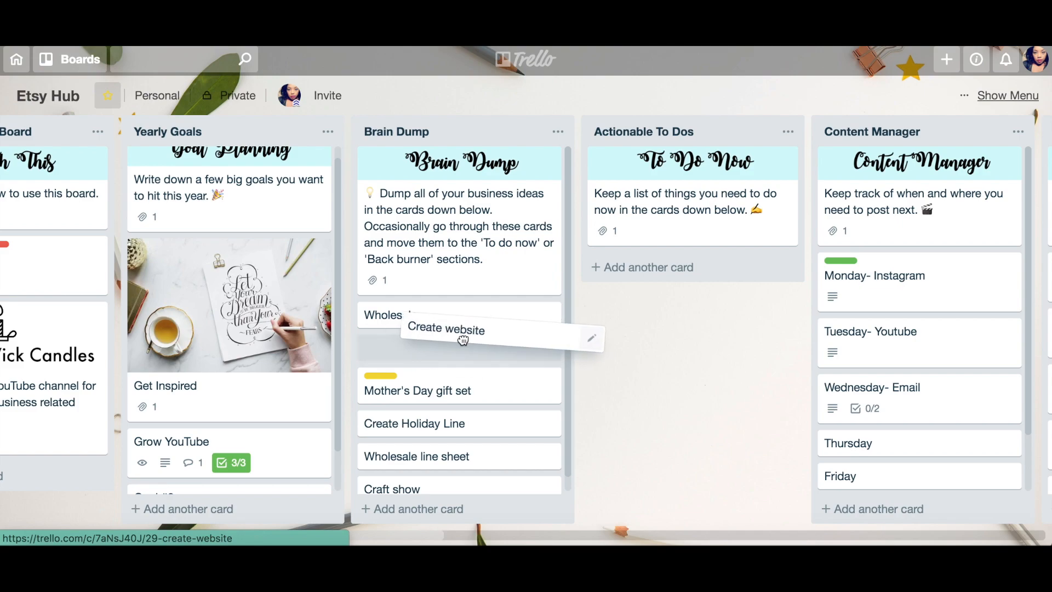
Step: Send Create website to Actionable To Dos and Craft show to Back Burner
left_click_drag(445, 330, 692, 265)
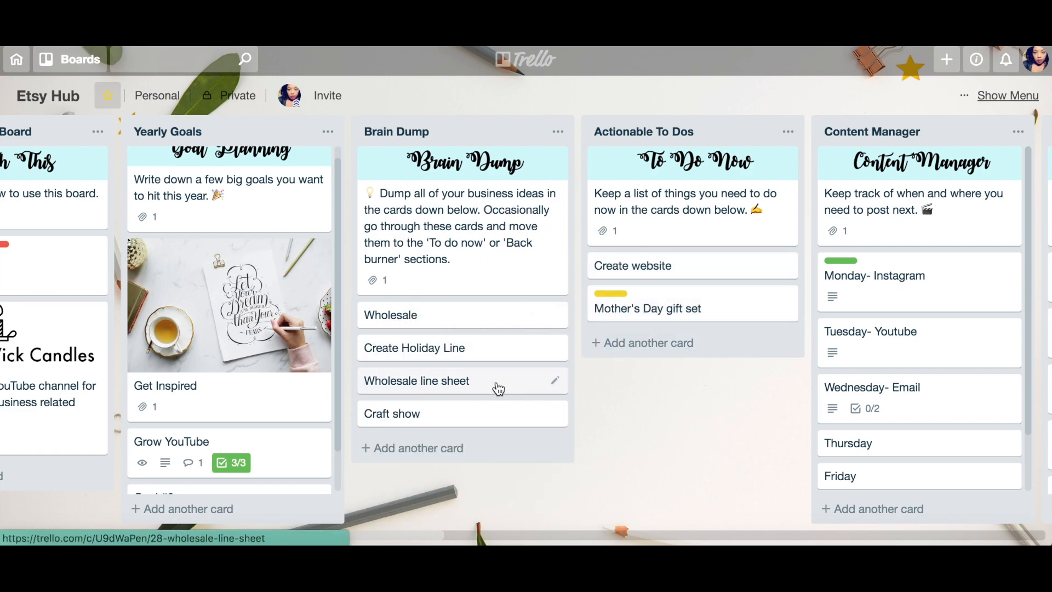
mouse_move(439, 420)
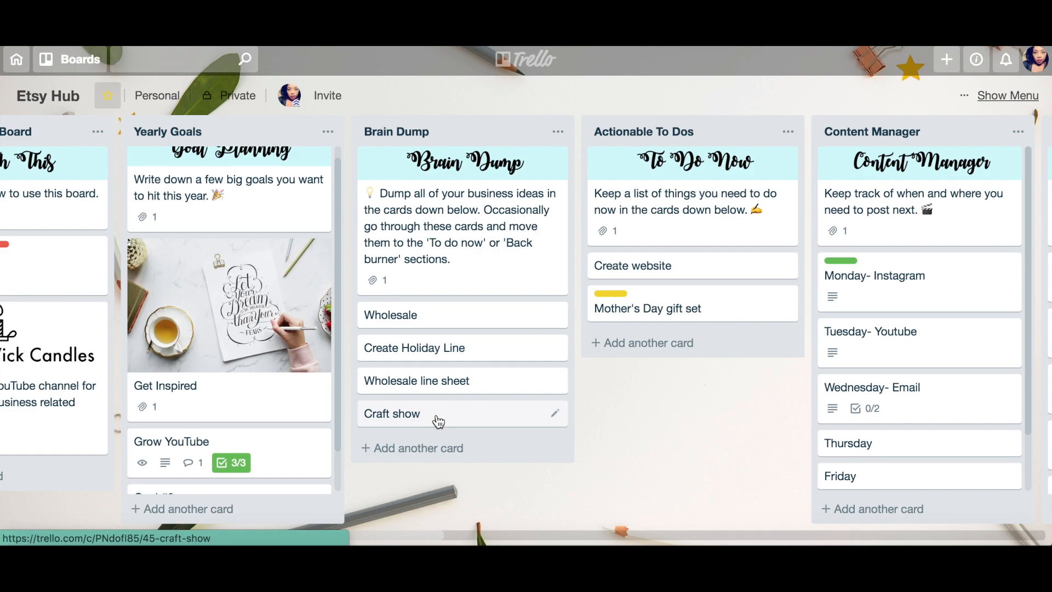
left_click_drag(436, 413, 670, 402)
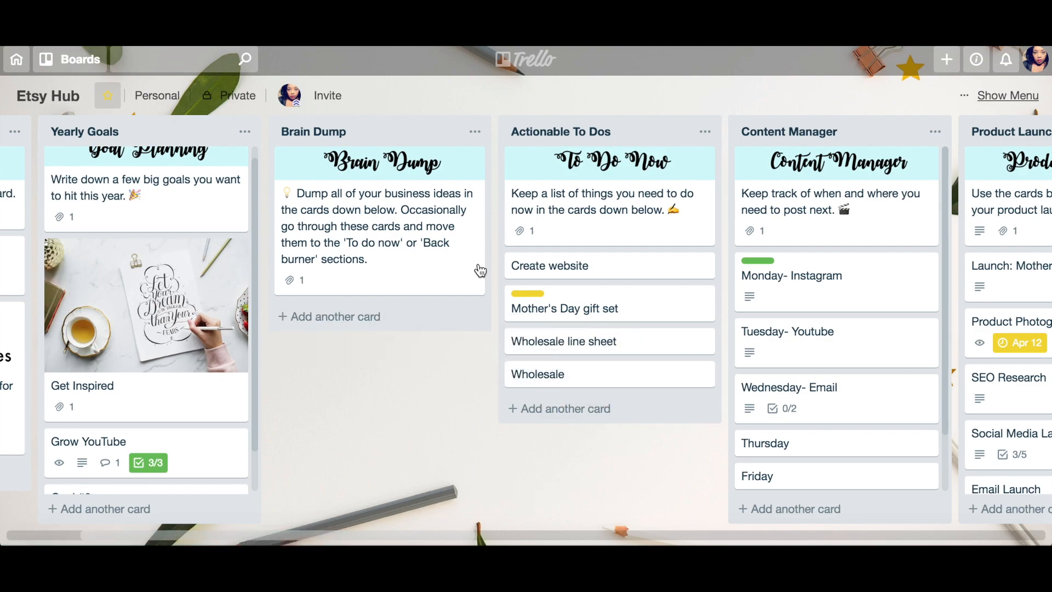
mouse_move(556, 415)
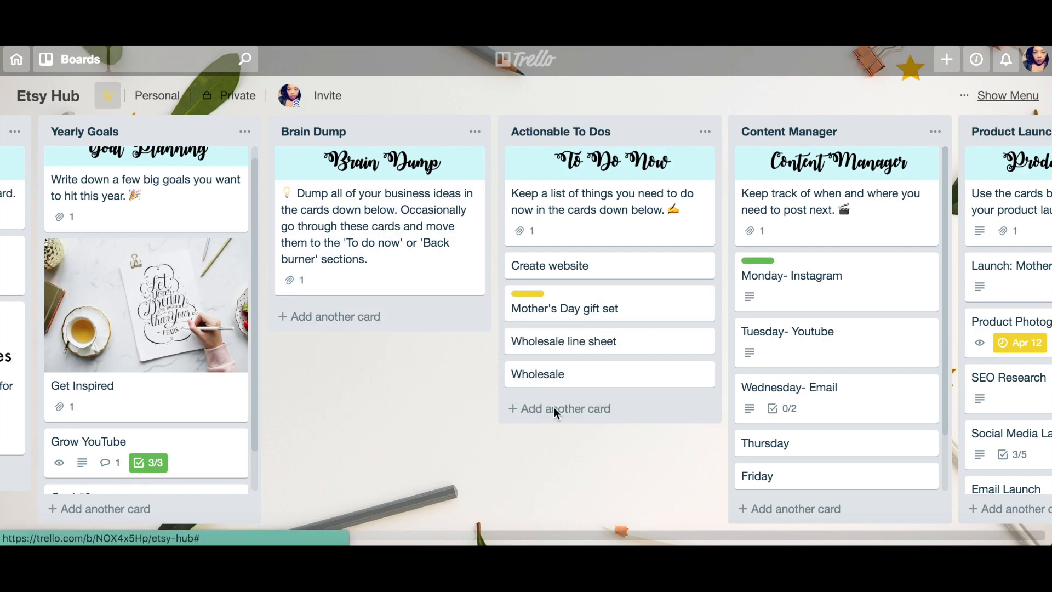
Step: Scroll right across the board to the Content Manager list's Thursday card
scroll("right", 3)
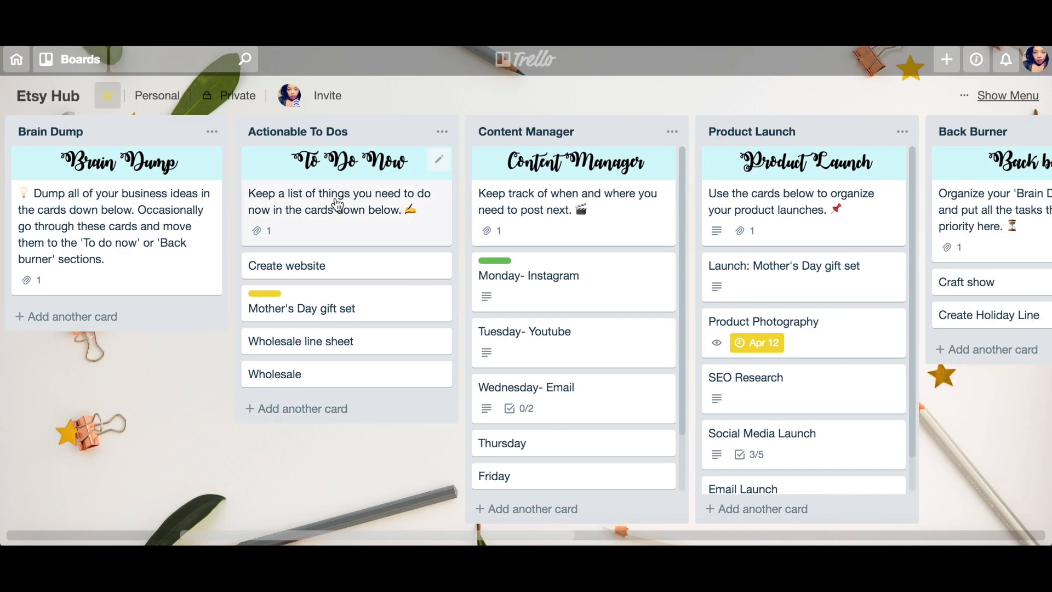
scroll("right", 3)
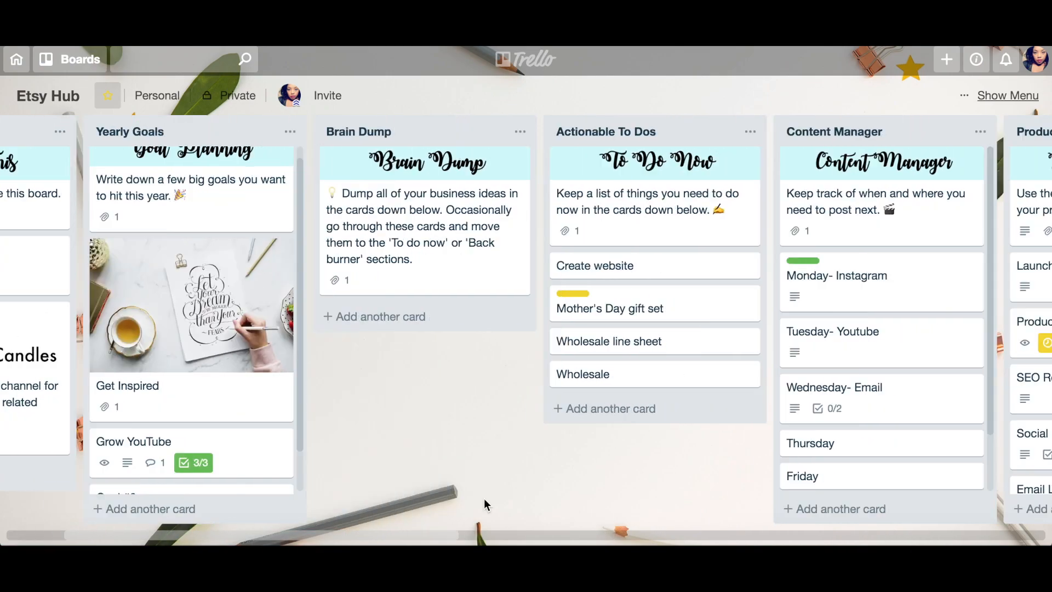
scroll("right", 3)
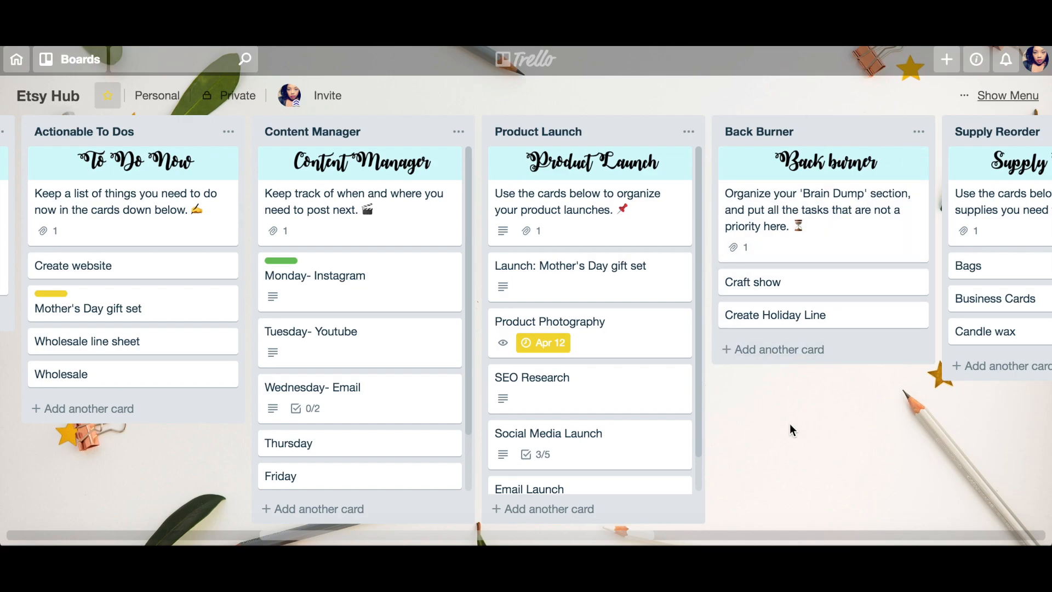
scroll("left", 3)
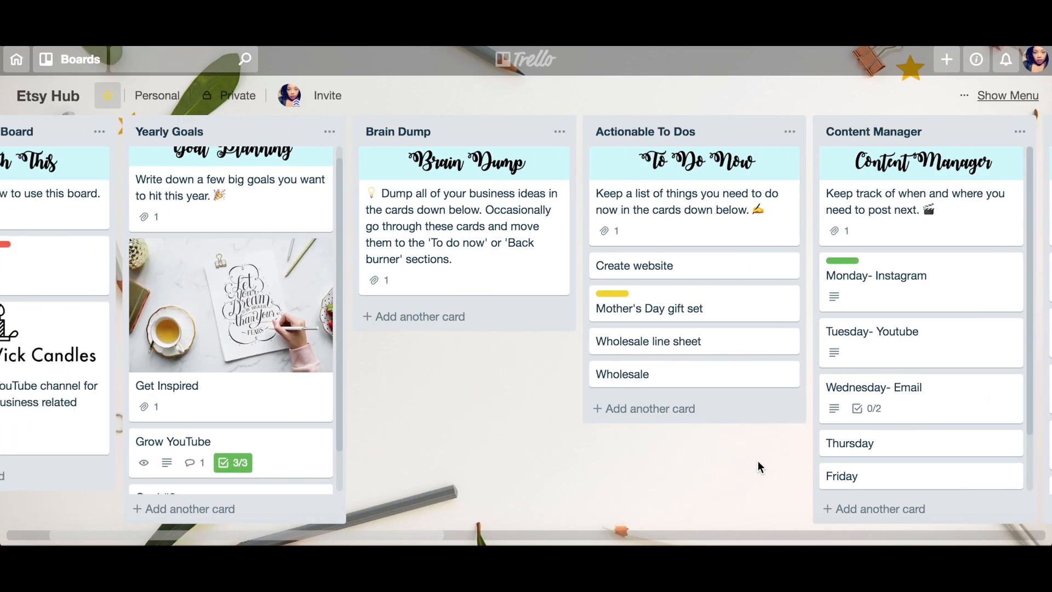
scroll("right", 3)
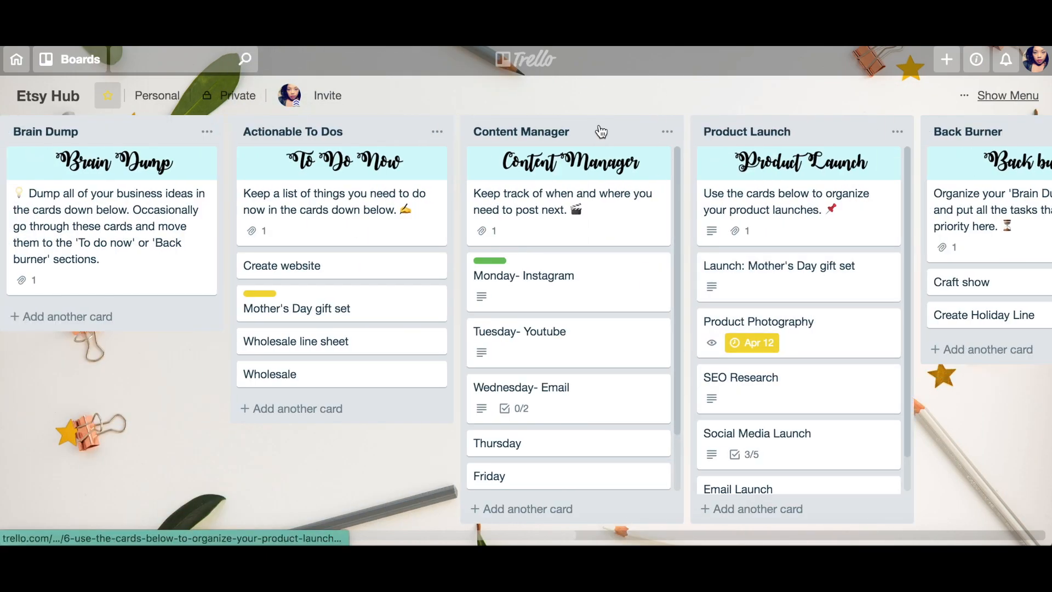
mouse_move(326, 385)
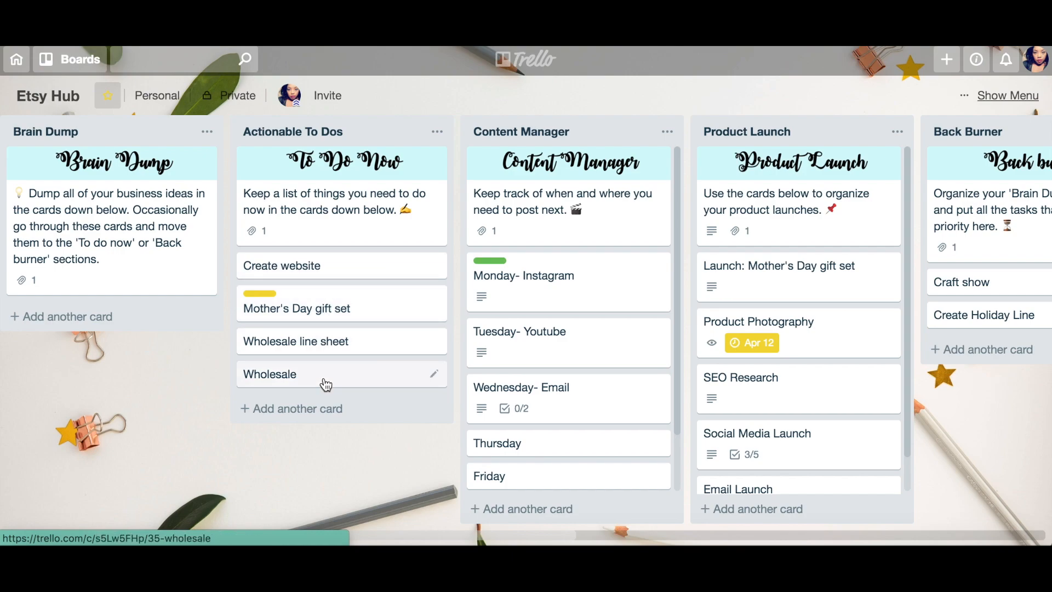
scroll("right", 3)
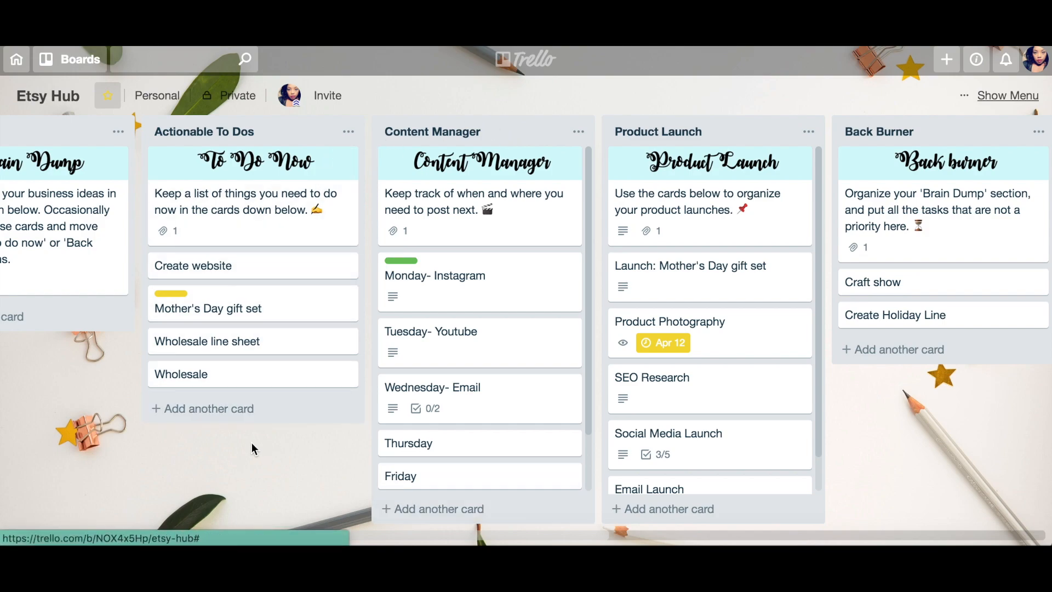
scroll("right", 3)
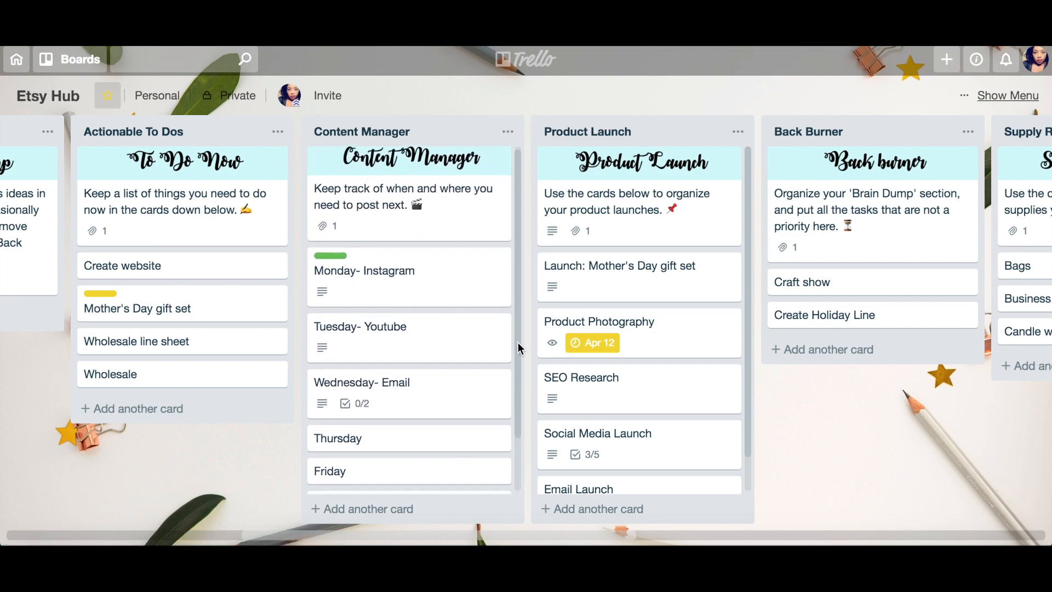
scroll("down", 3)
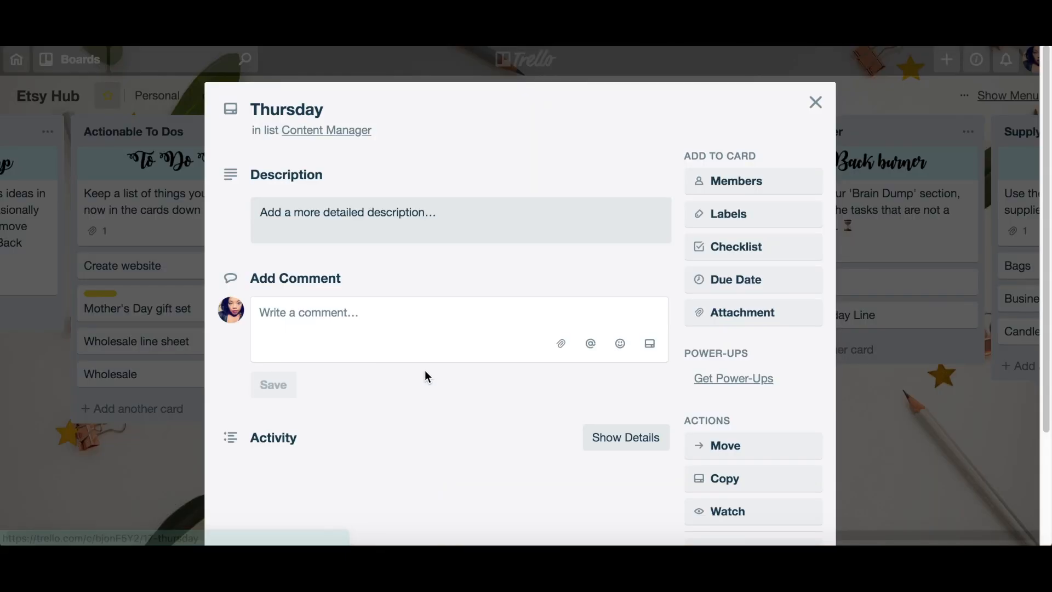
Step: Review the Monday- Instagram and Tuesday- Youtube cards, then reopen Thursday
left_click(815, 103)
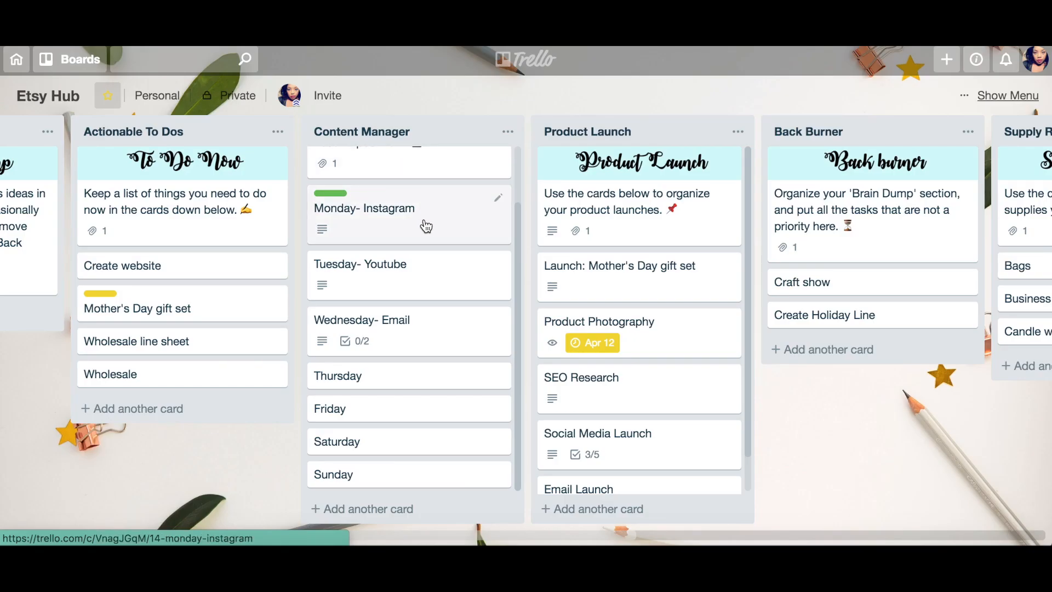
left_click(387, 213)
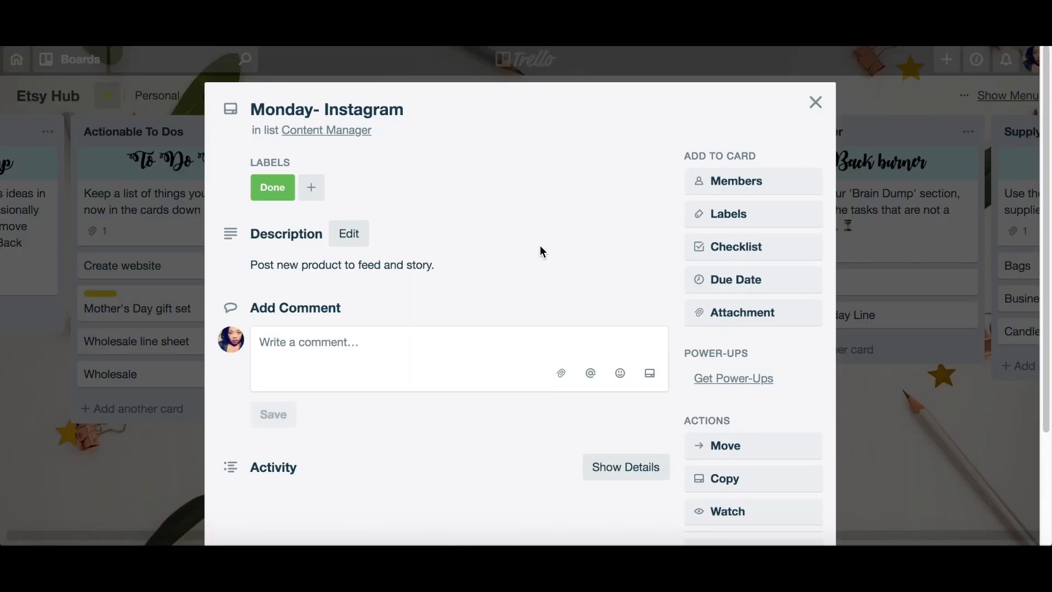
mouse_move(335, 280)
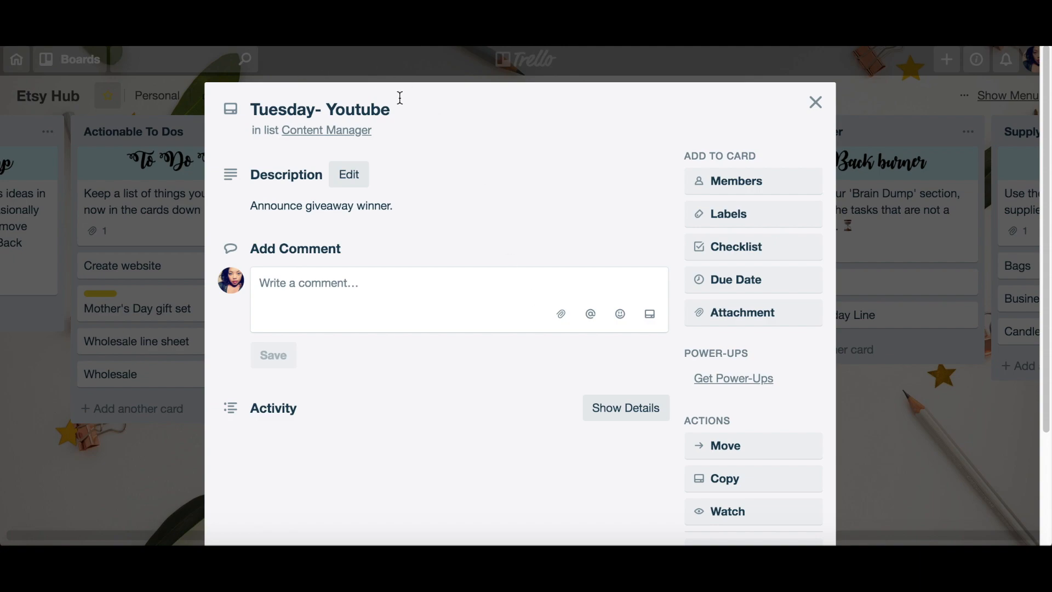
left_click(816, 103)
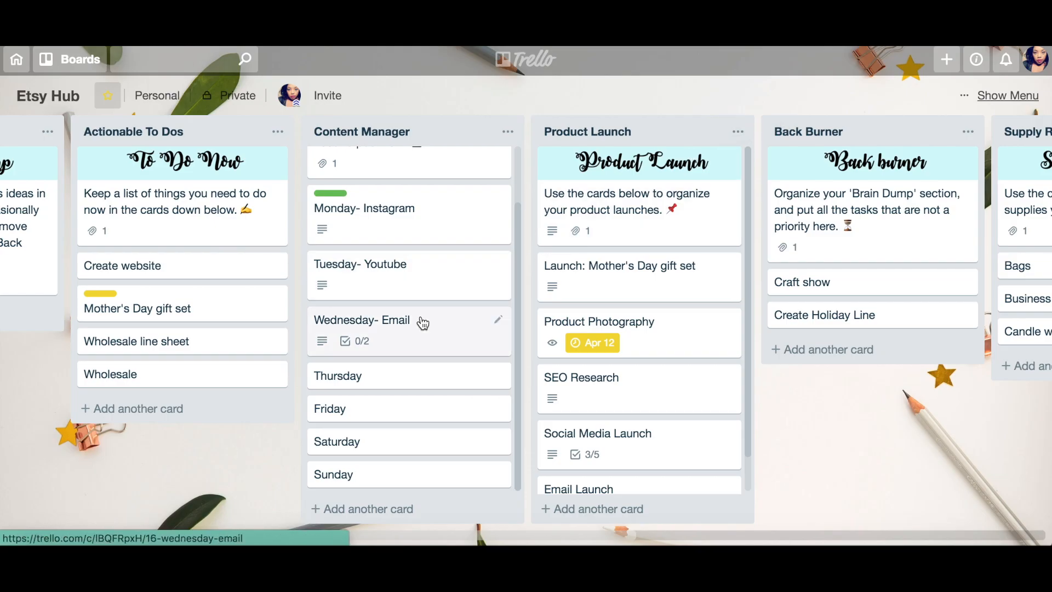
left_click(388, 375)
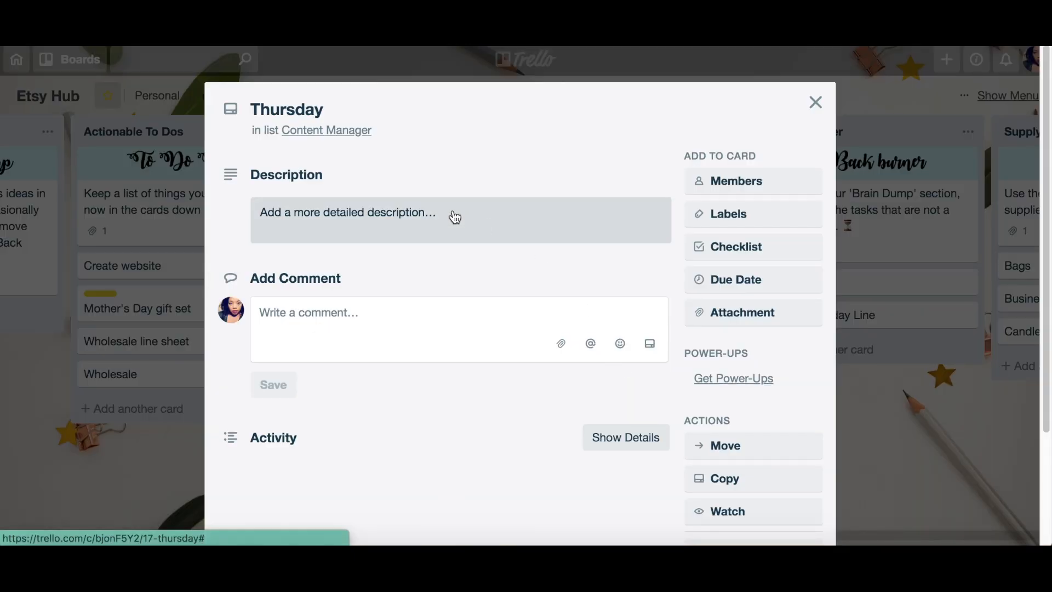
Step: Rename the card 'Thursday- Instagram' with description 'Lifestyle and updates' and close it
left_click(287, 108)
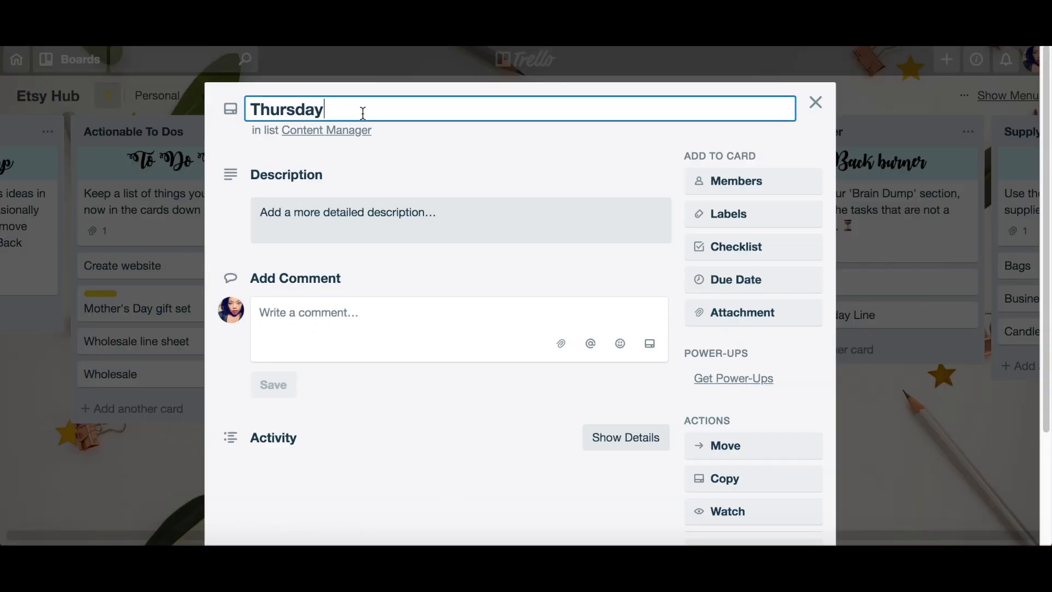
type("- Instagram")
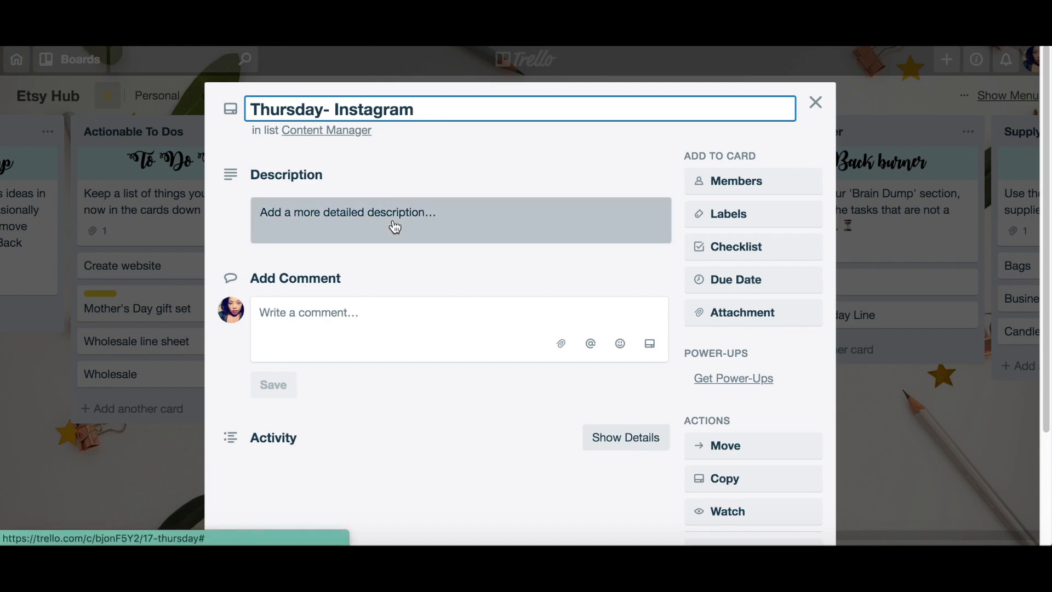
type("Lifestyle an")
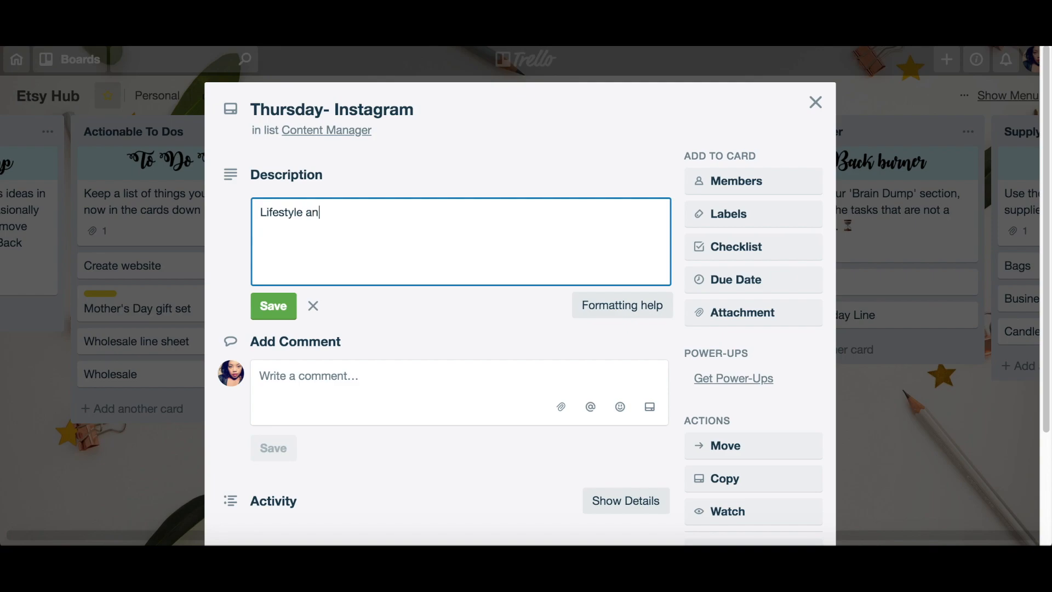
type("d updates")
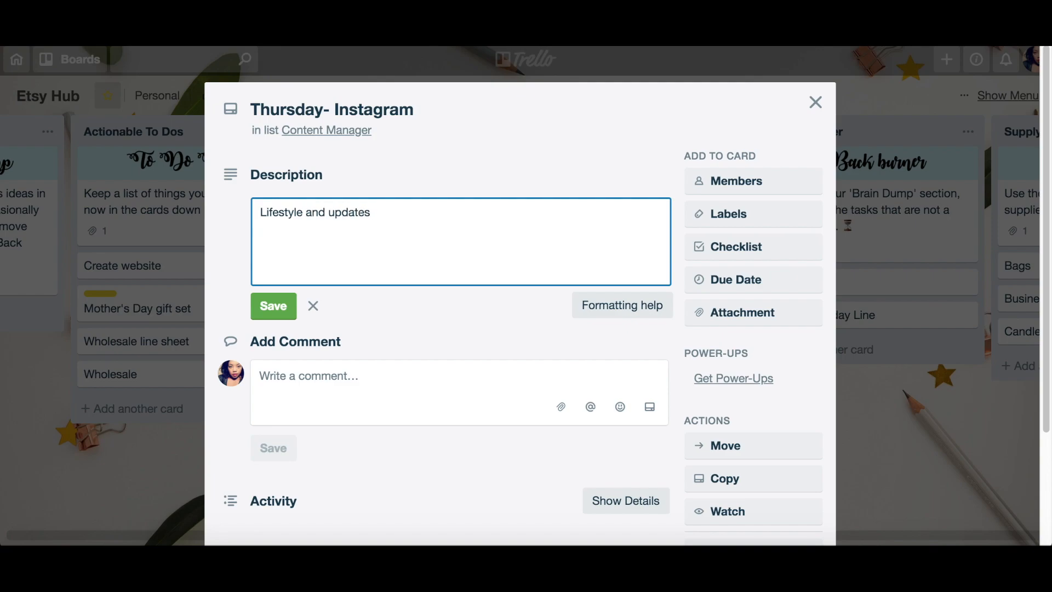
left_click(273, 306)
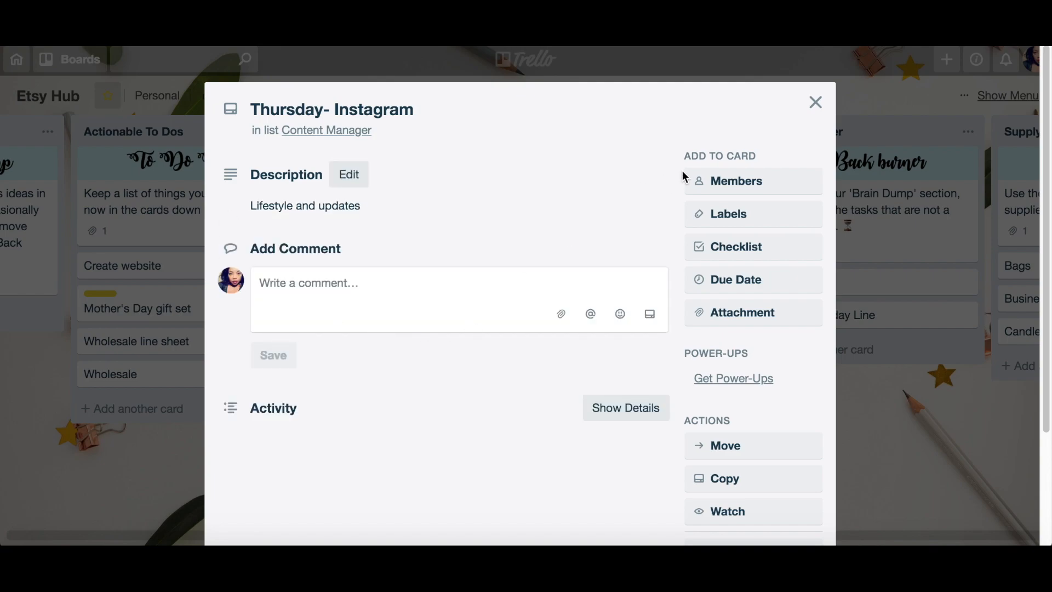
left_click(816, 102)
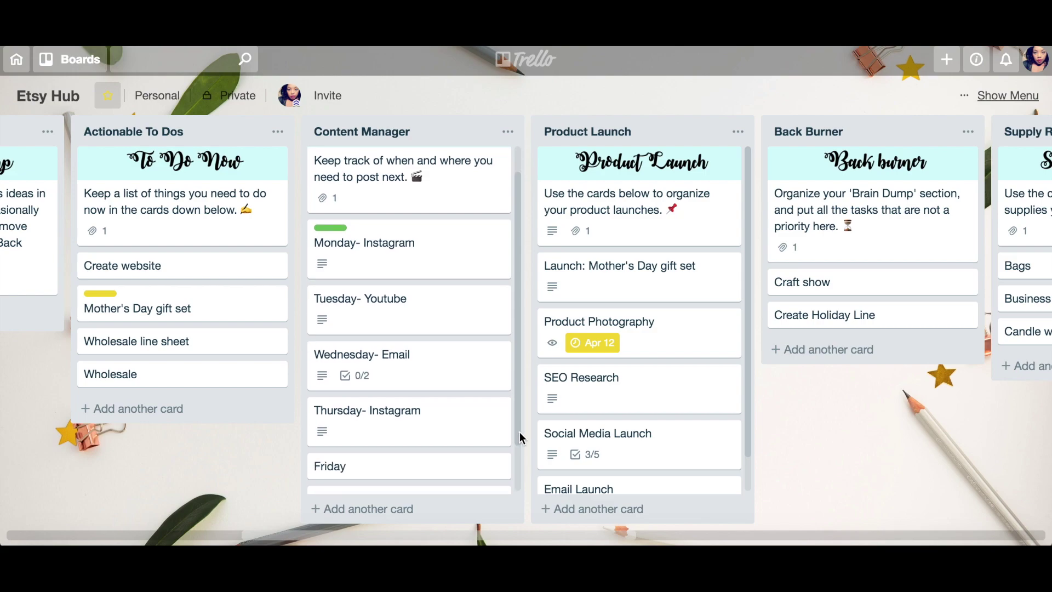
Step: Copy the Product Launch list with all its cards via the list's Copy List action
scroll("right", 3)
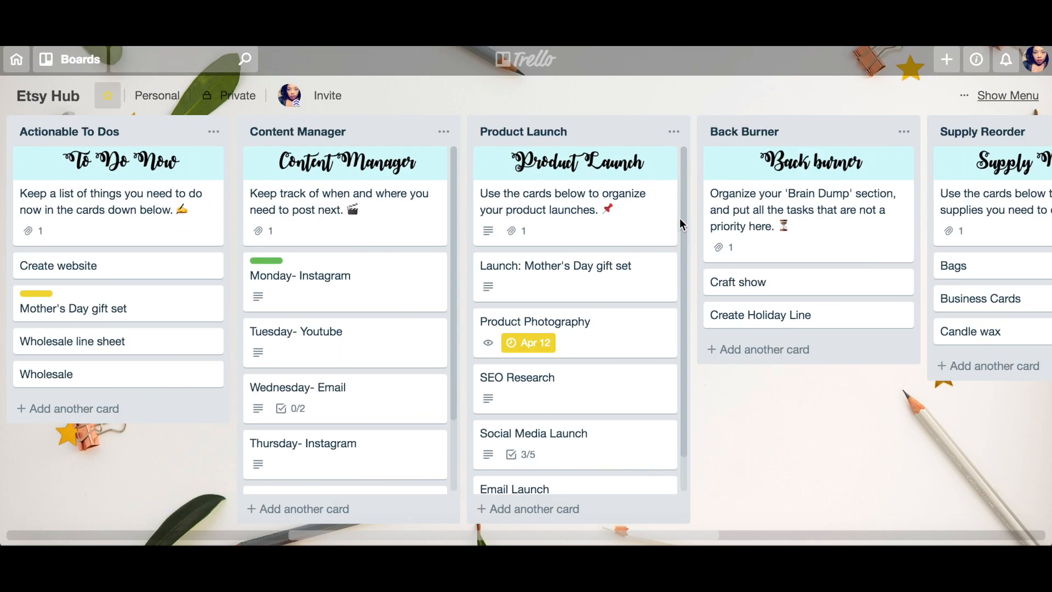
mouse_move(701, 316)
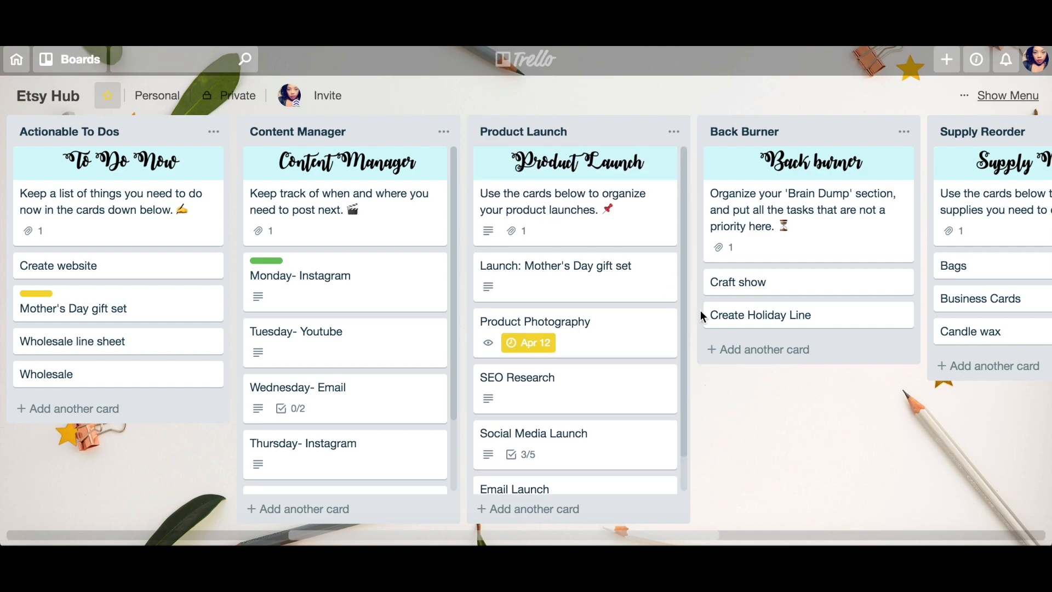
mouse_move(737, 391)
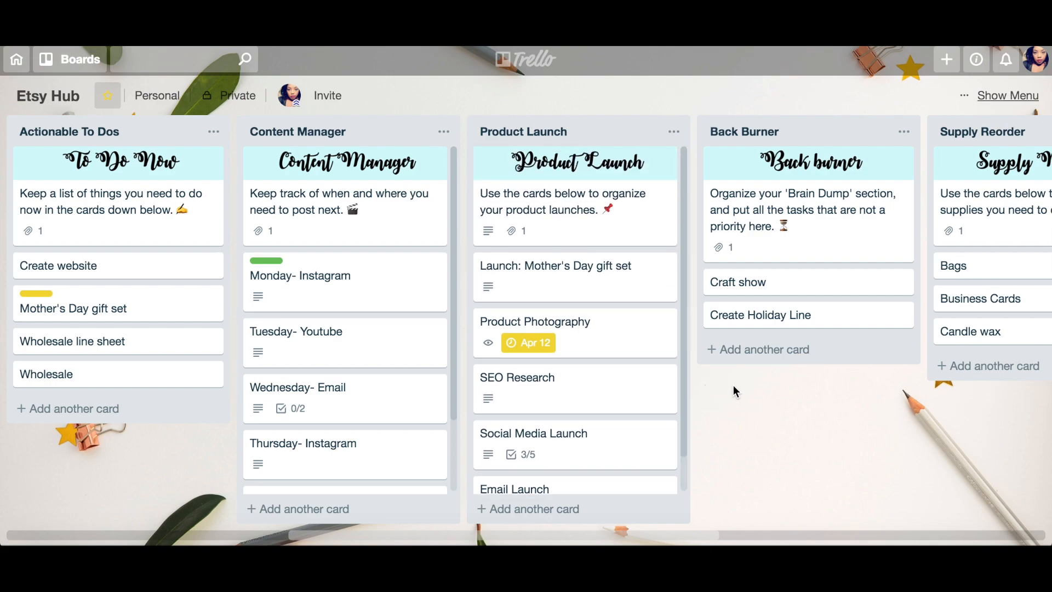
mouse_move(739, 480)
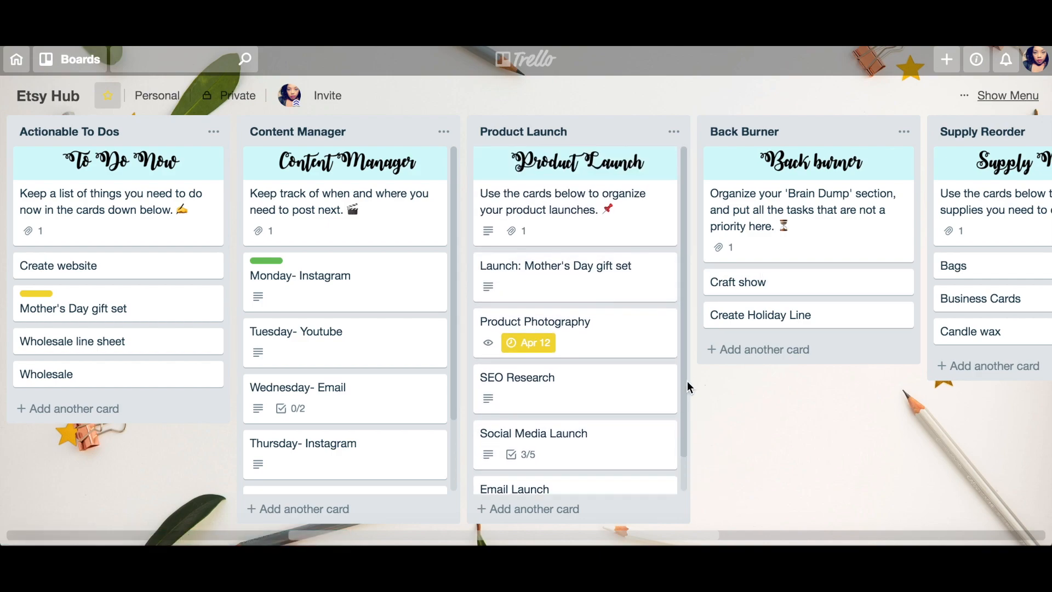
left_click(690, 131)
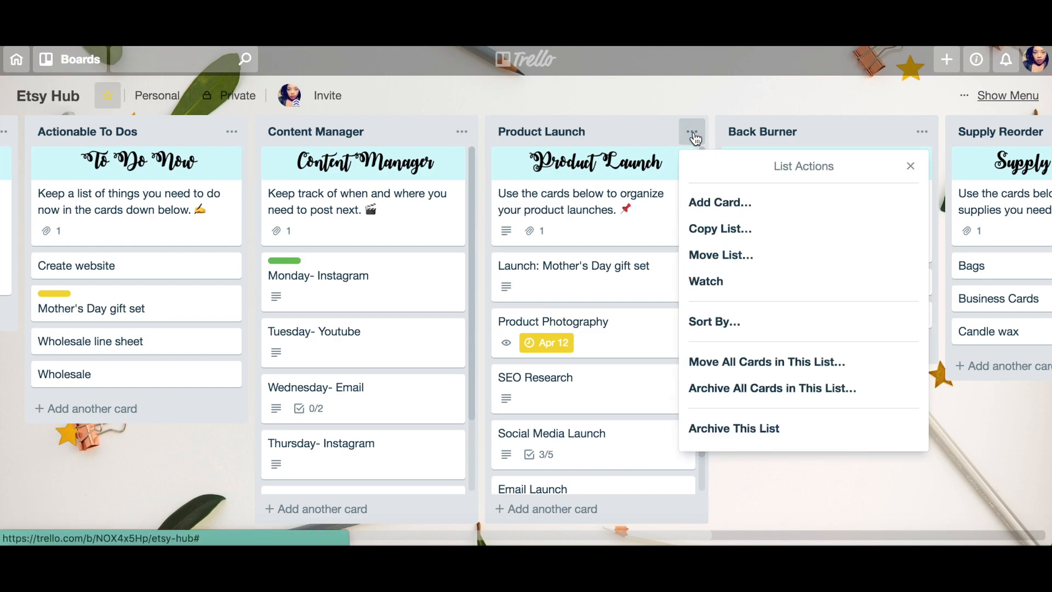
mouse_move(697, 228)
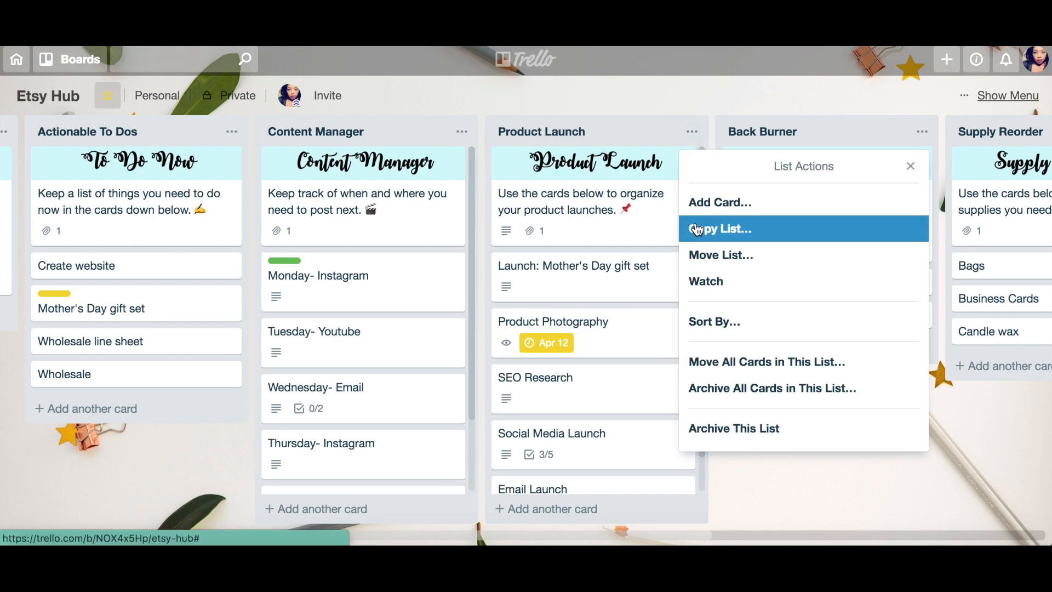
left_click(721, 228)
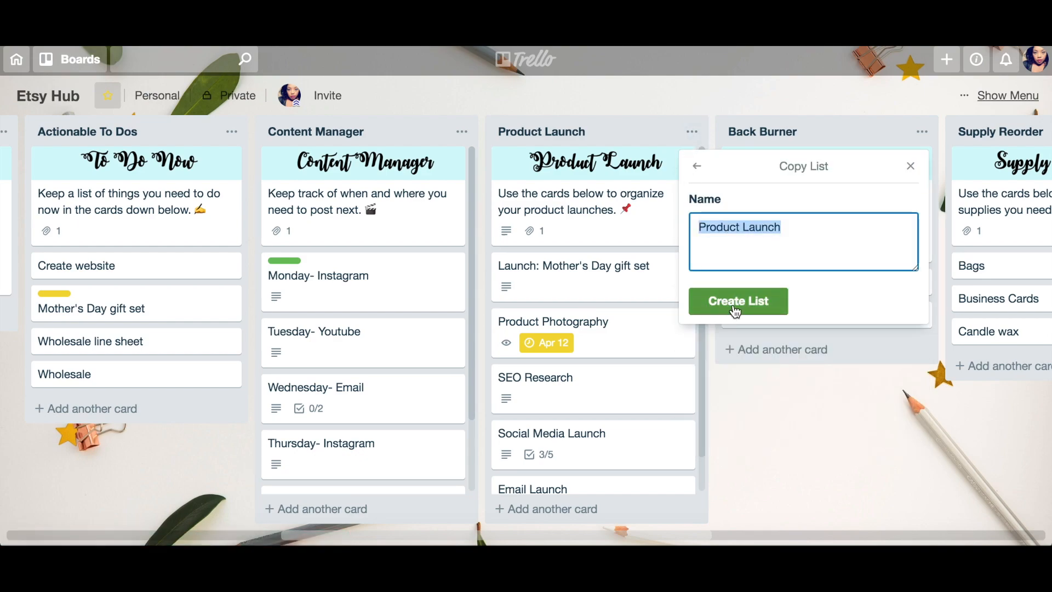
left_click(739, 300)
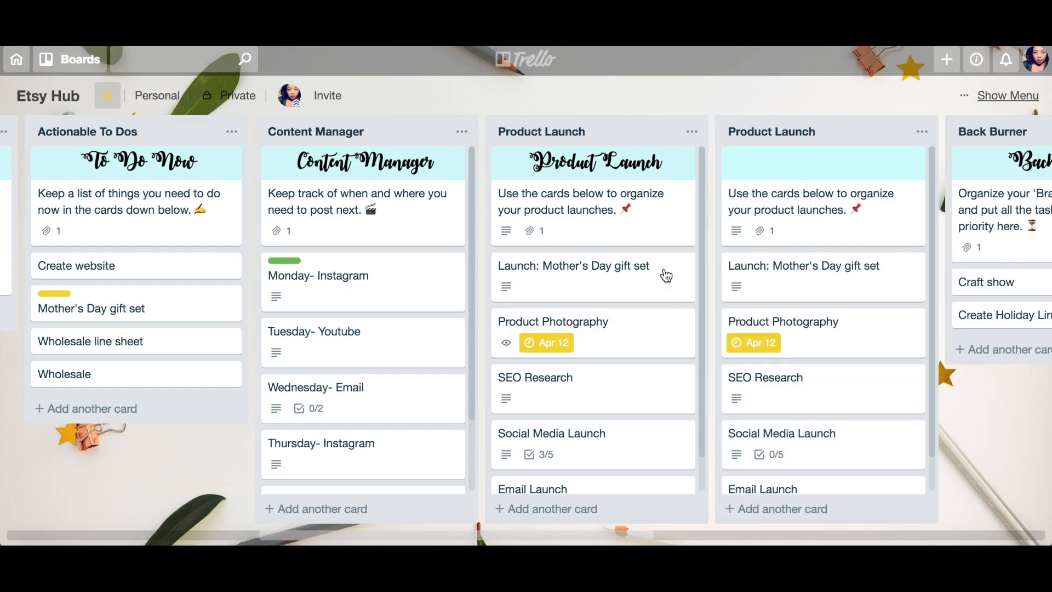
Step: Scroll across the board to place the copied list at the far end past Done!
scroll("right", 3)
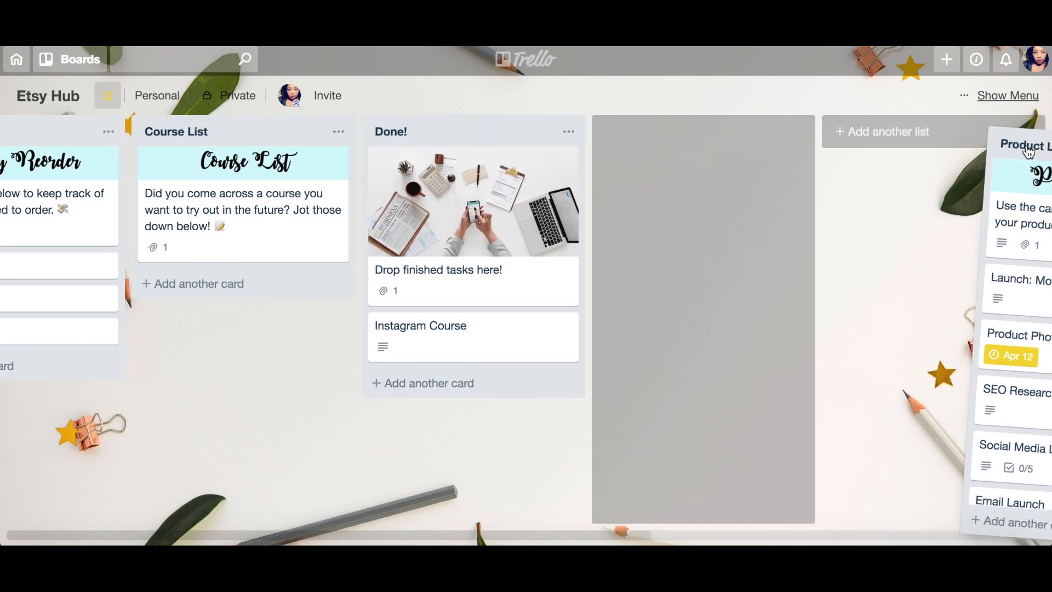
scroll("left", 3)
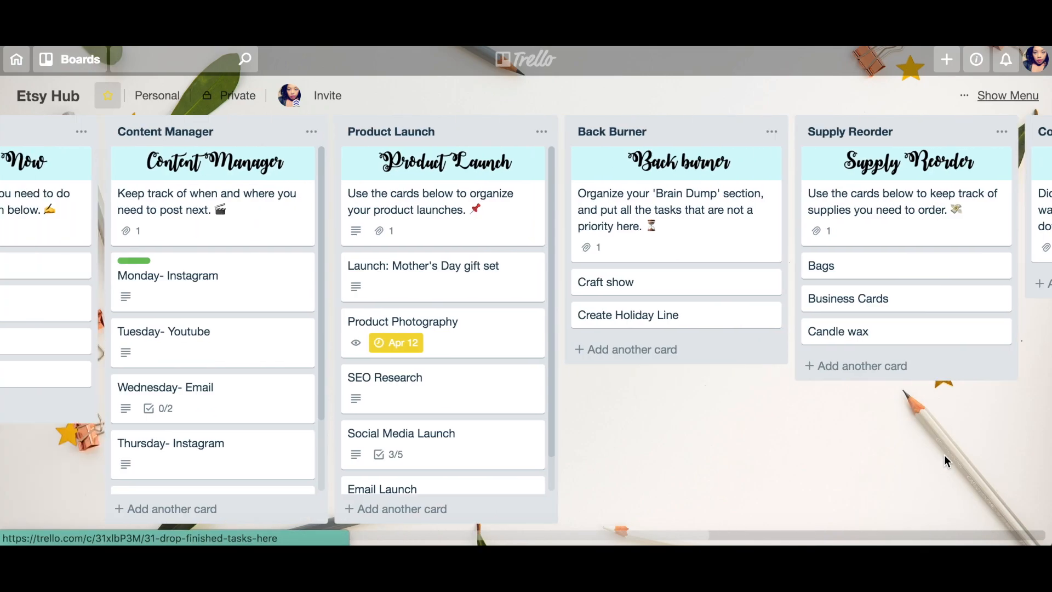
scroll("left", 3)
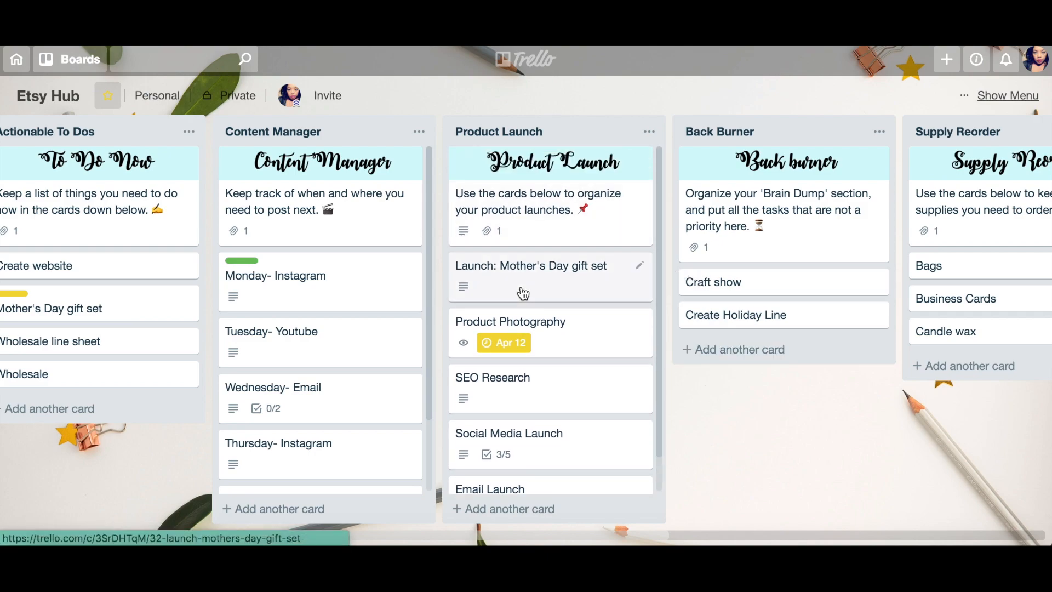
mouse_move(520, 305)
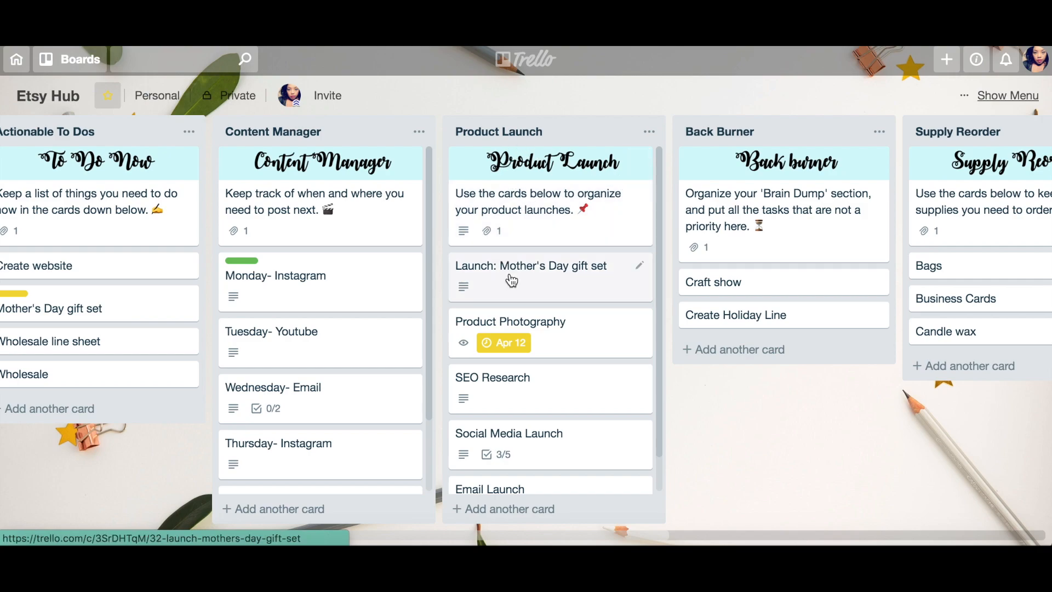
mouse_move(564, 285)
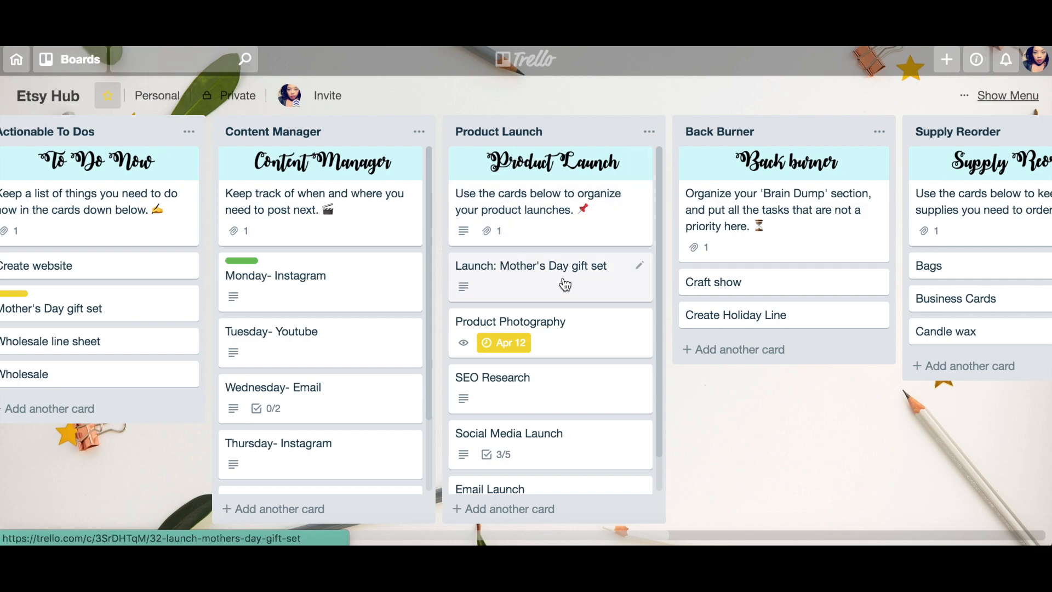
left_click(530, 277)
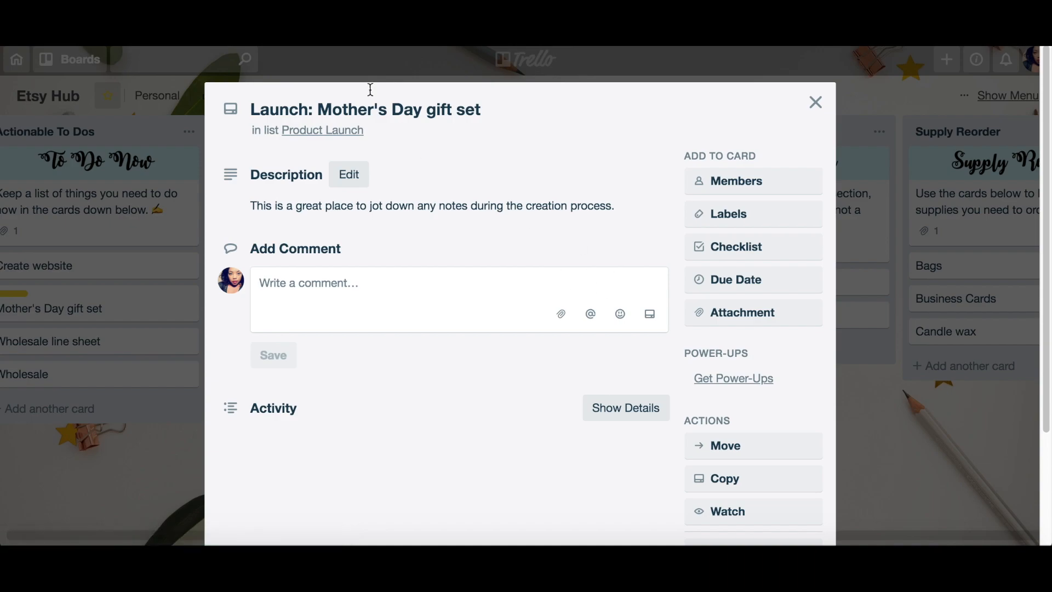
mouse_move(320, 221)
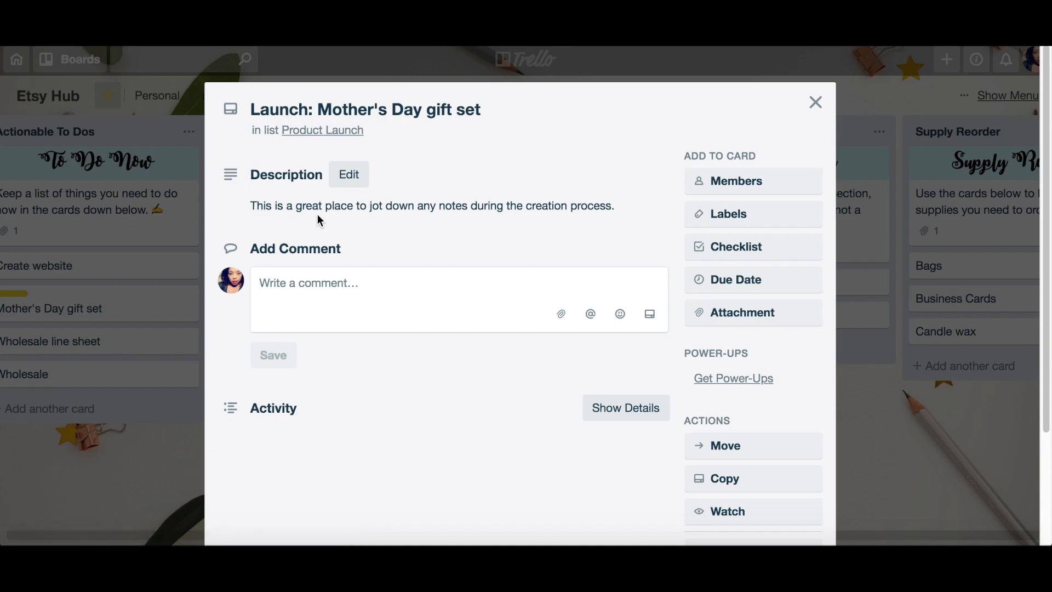
mouse_move(504, 223)
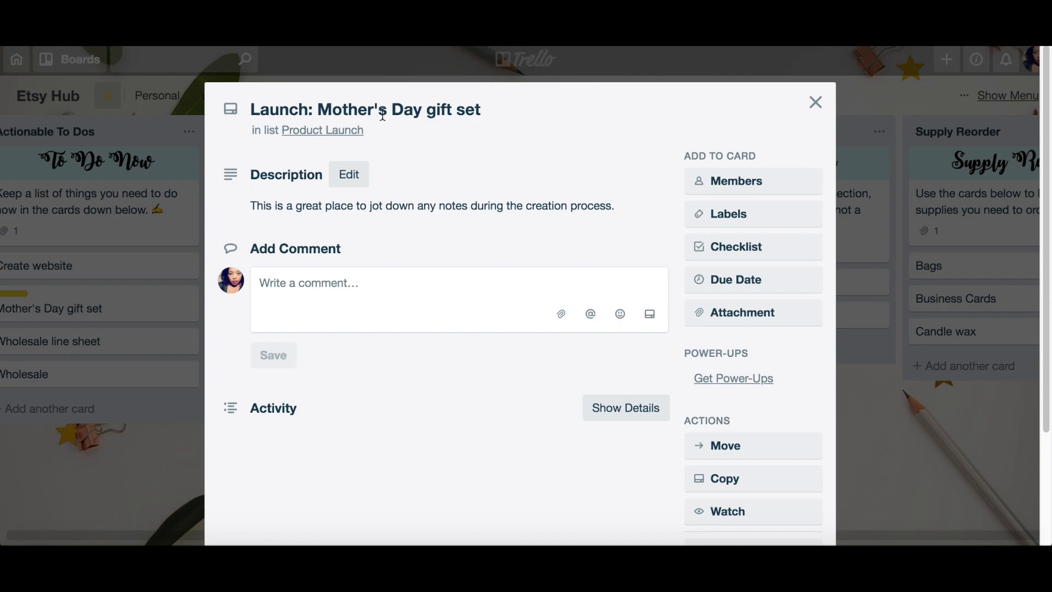
mouse_move(385, 164)
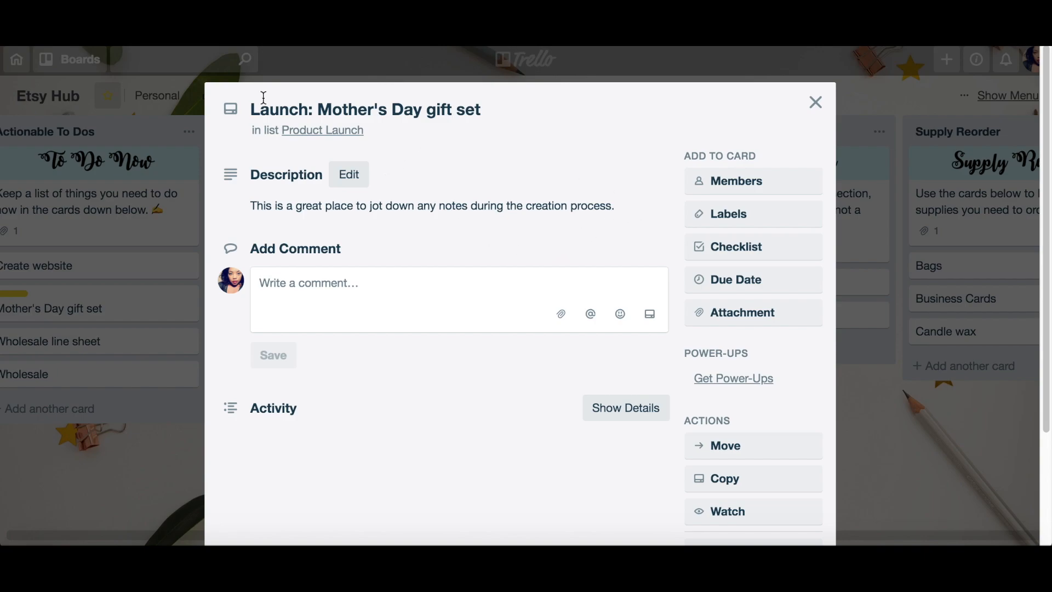
mouse_move(406, 130)
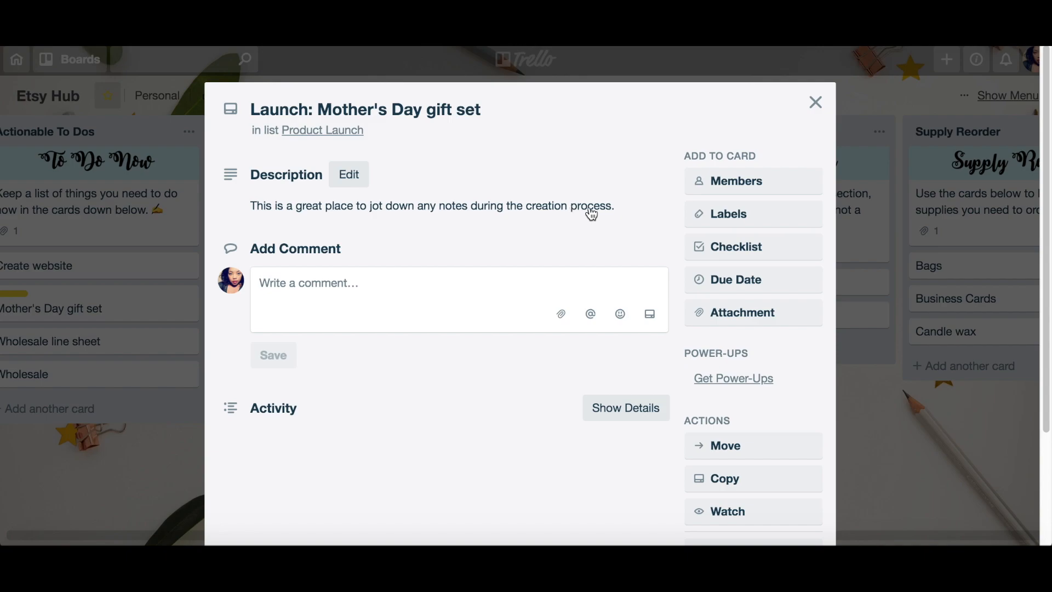
mouse_move(342, 206)
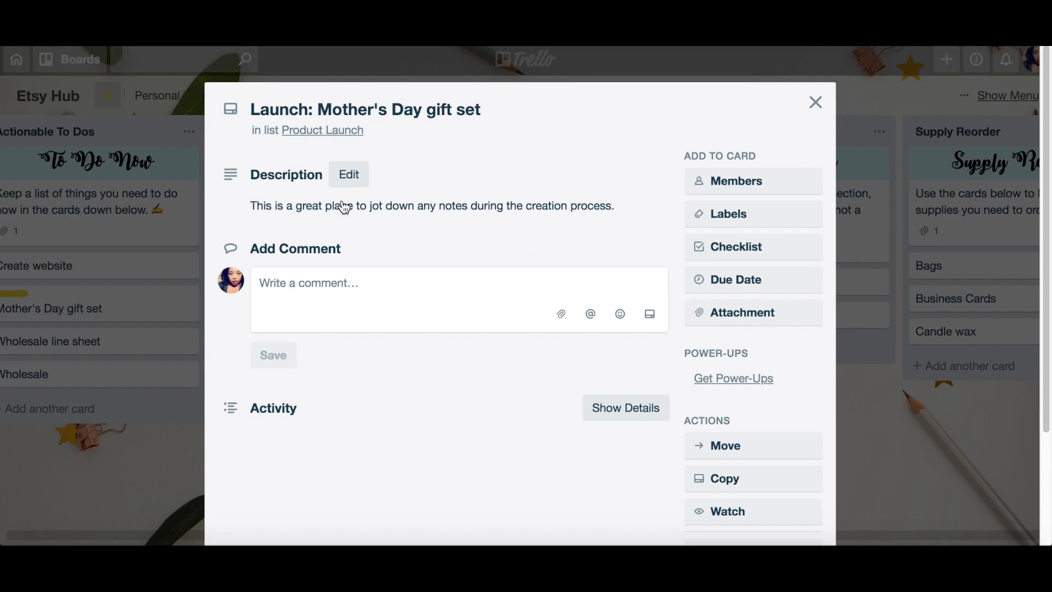
left_click(816, 103)
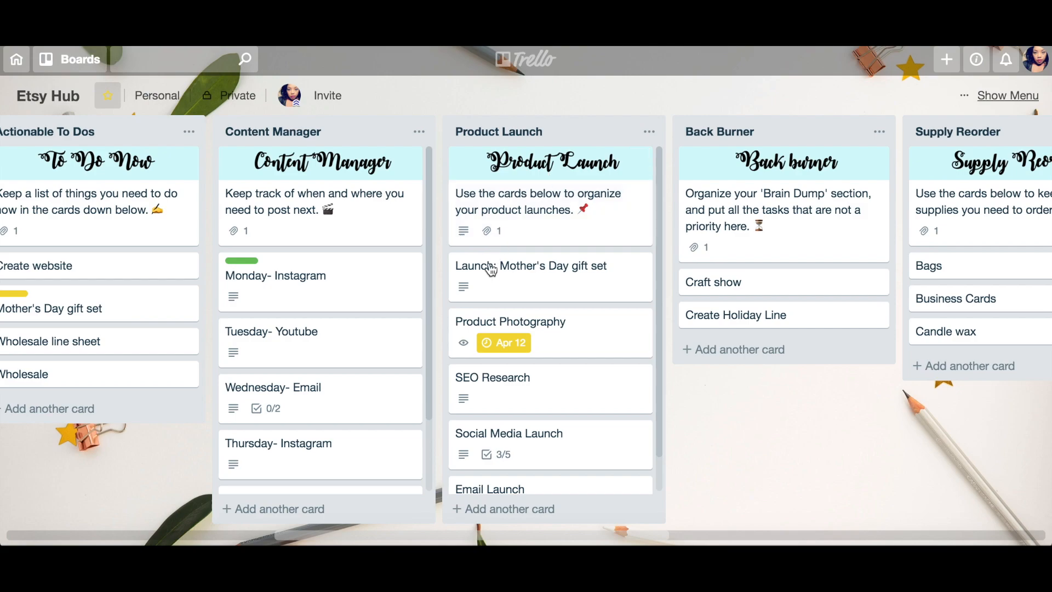
Step: Give the Product Photography card an April 19 due date and save it
left_click(510, 322)
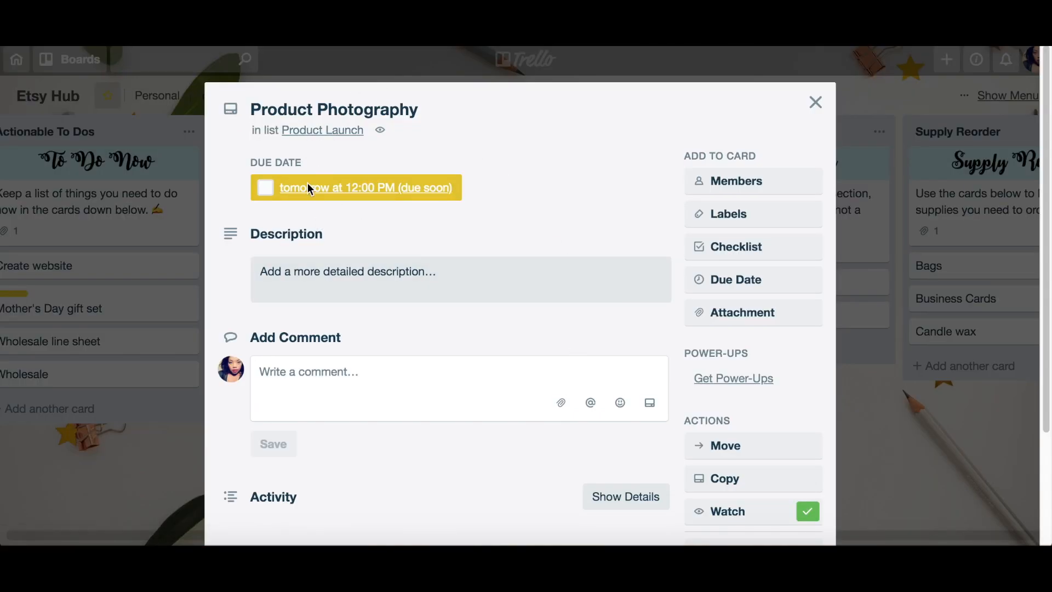
left_click(264, 187)
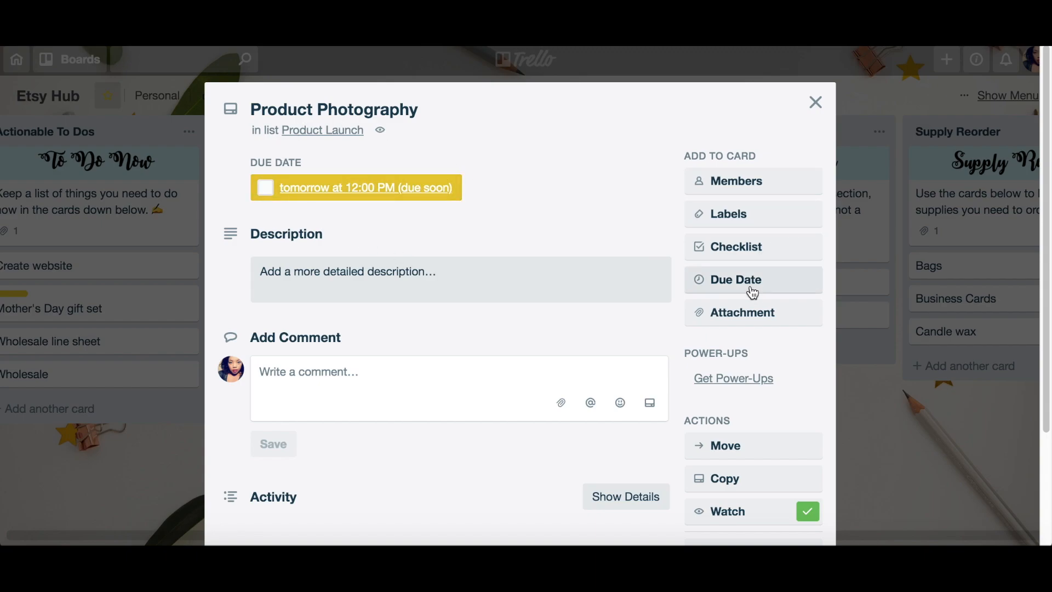
left_click(753, 281)
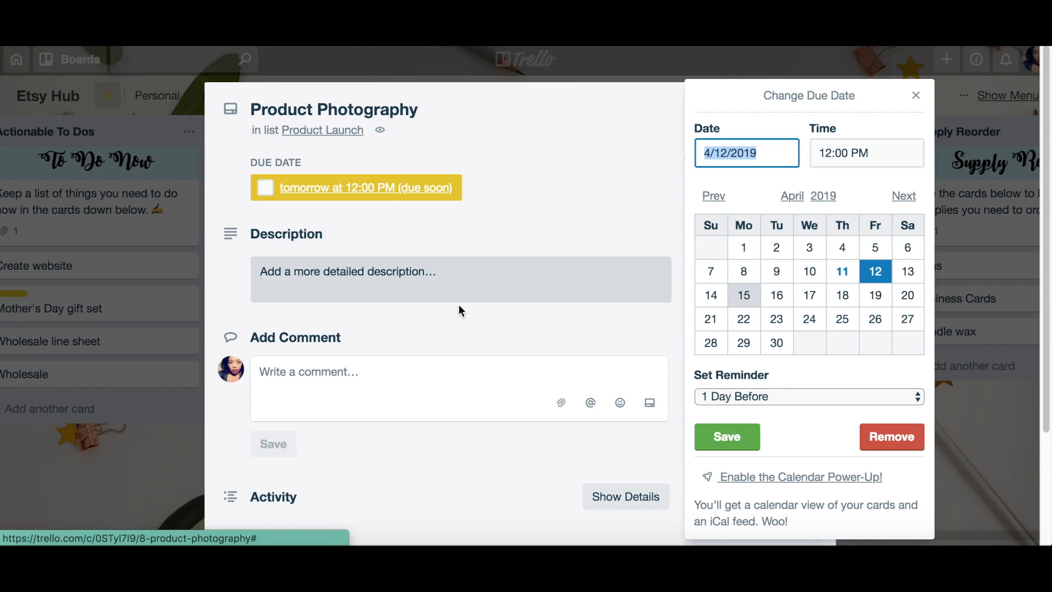
mouse_move(862, 220)
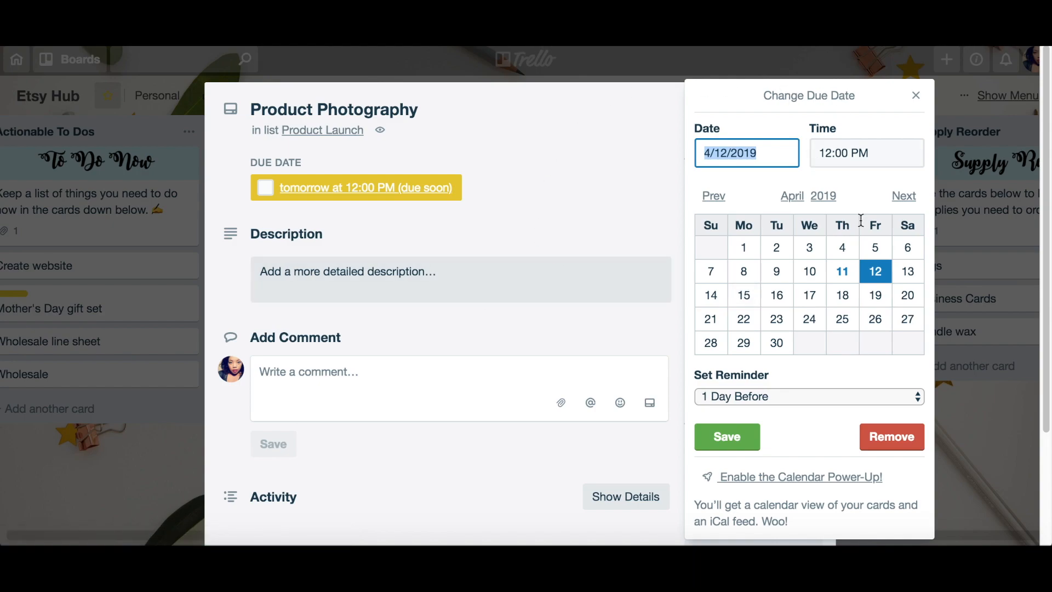
left_click(874, 296)
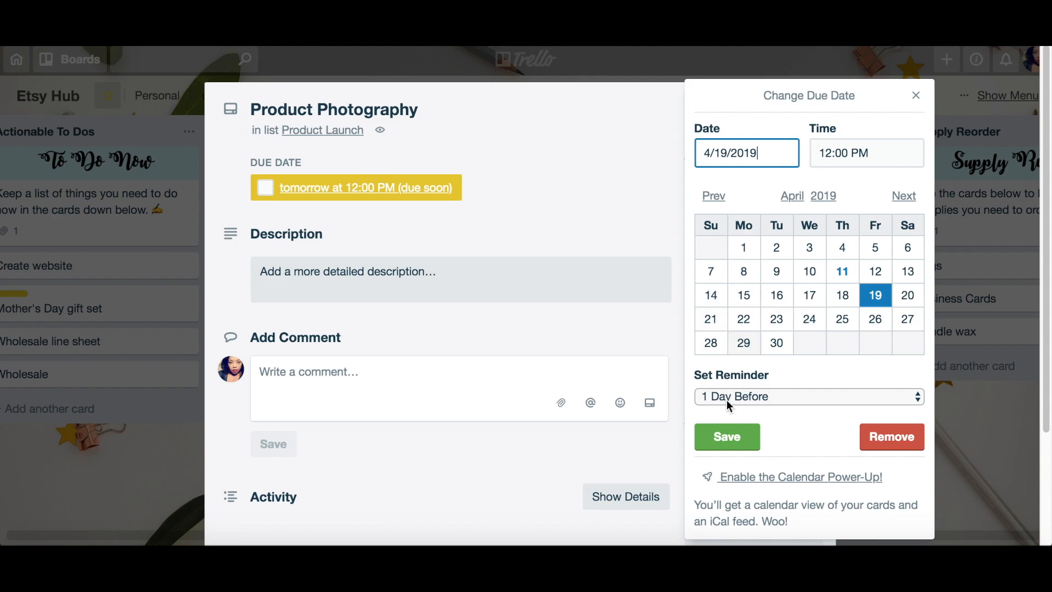
left_click(726, 437)
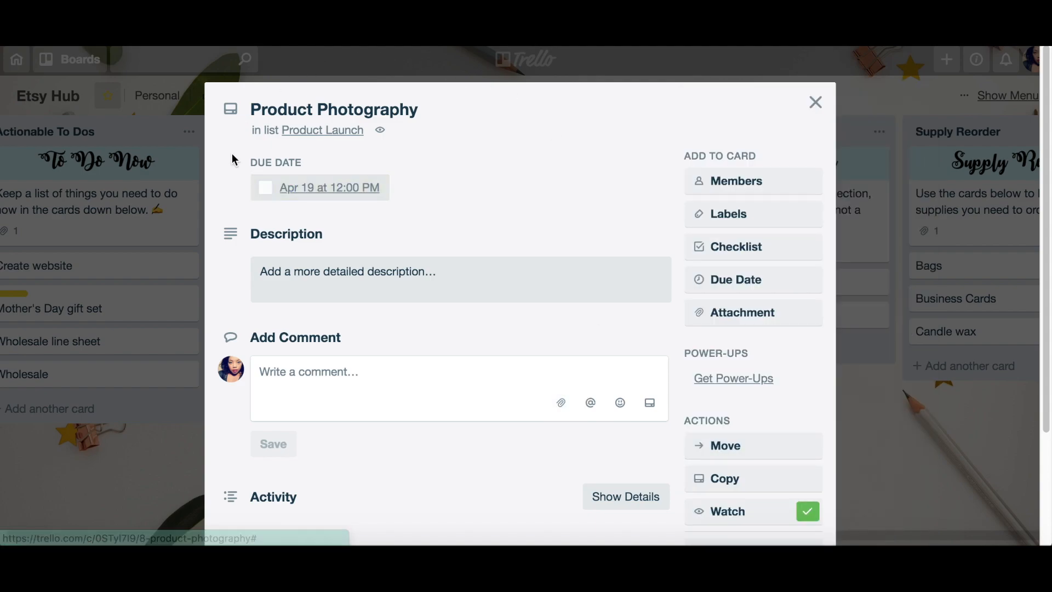
mouse_move(426, 225)
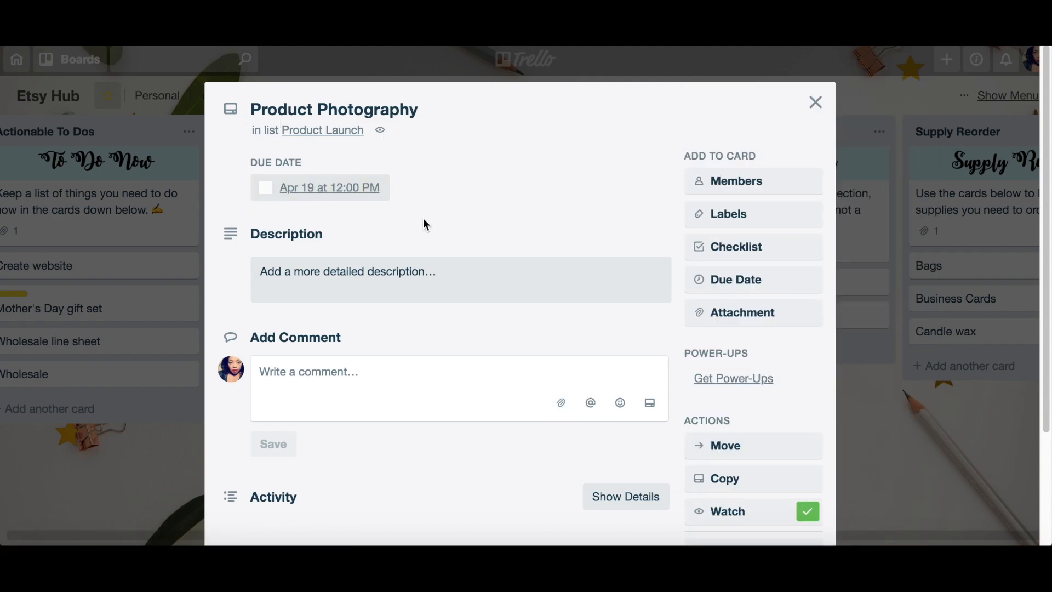
Step: Mark the due date complete and return to the full Etsy Hub board
left_click(329, 188)
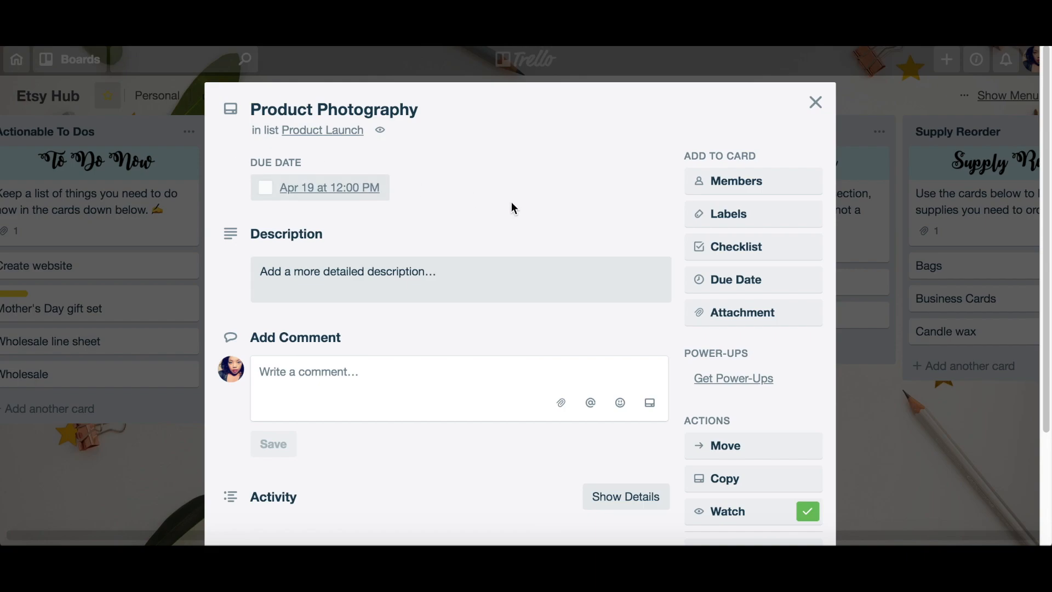
left_click(264, 187)
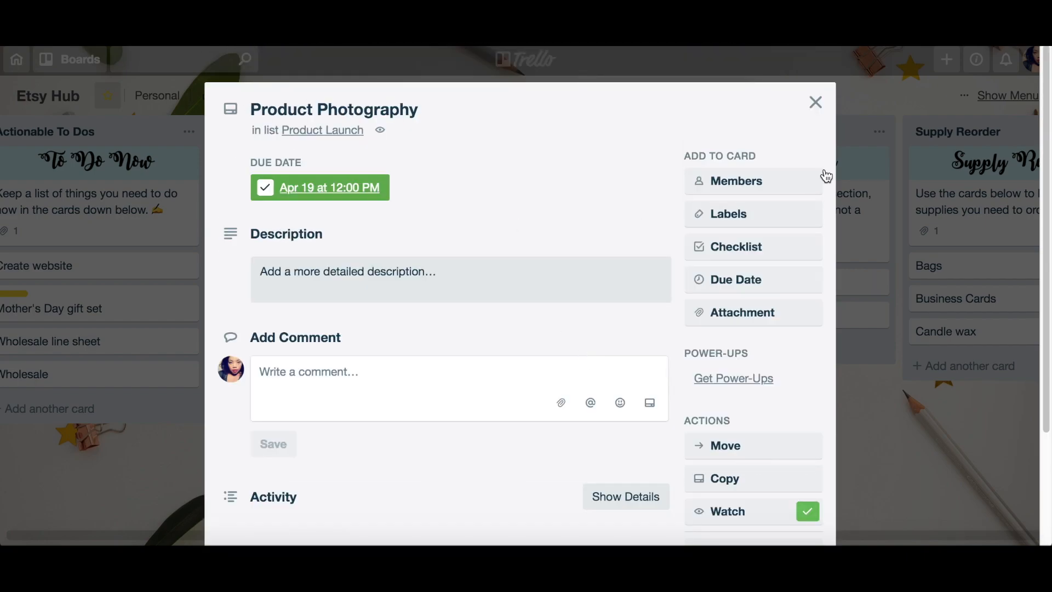
left_click(816, 102)
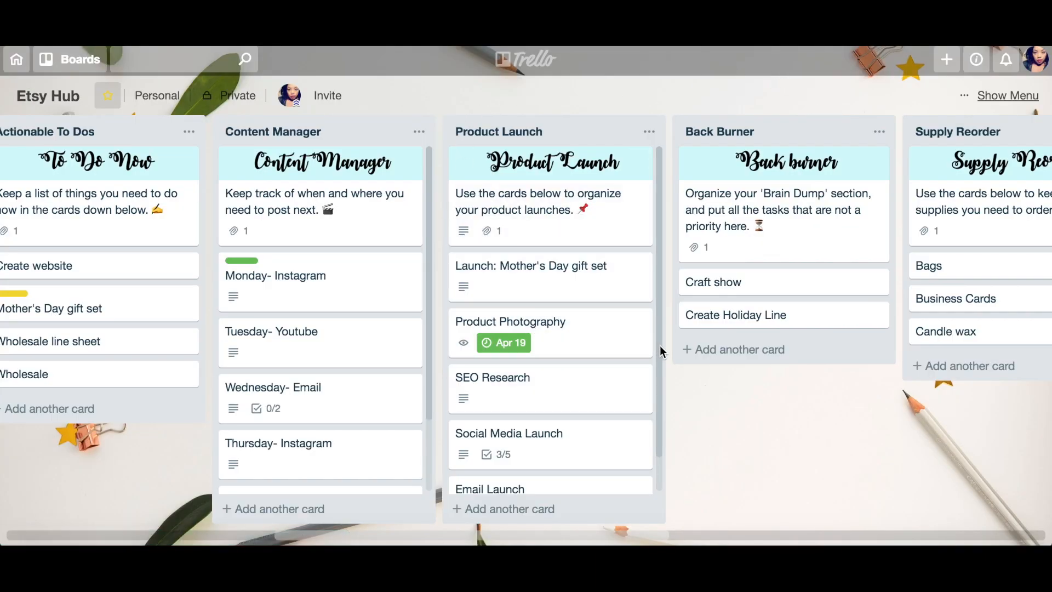
mouse_move(662, 282)
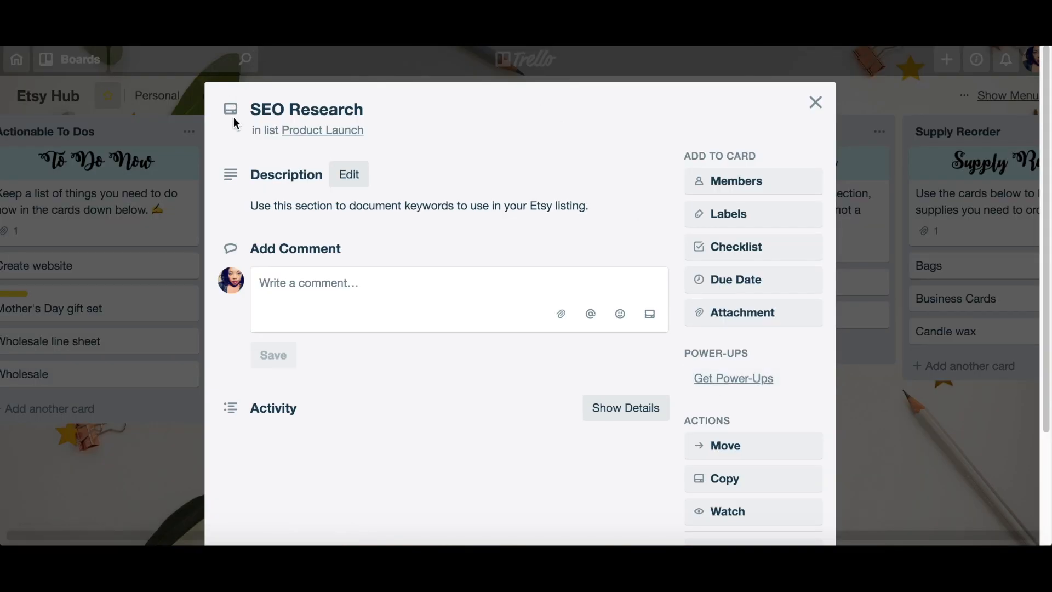
mouse_move(578, 220)
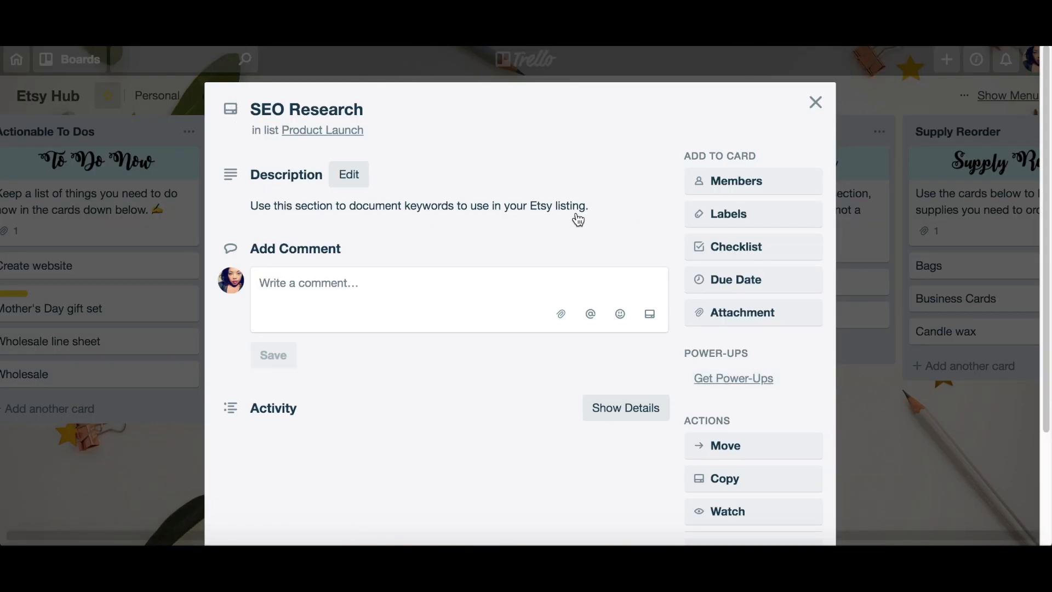
left_click(348, 174)
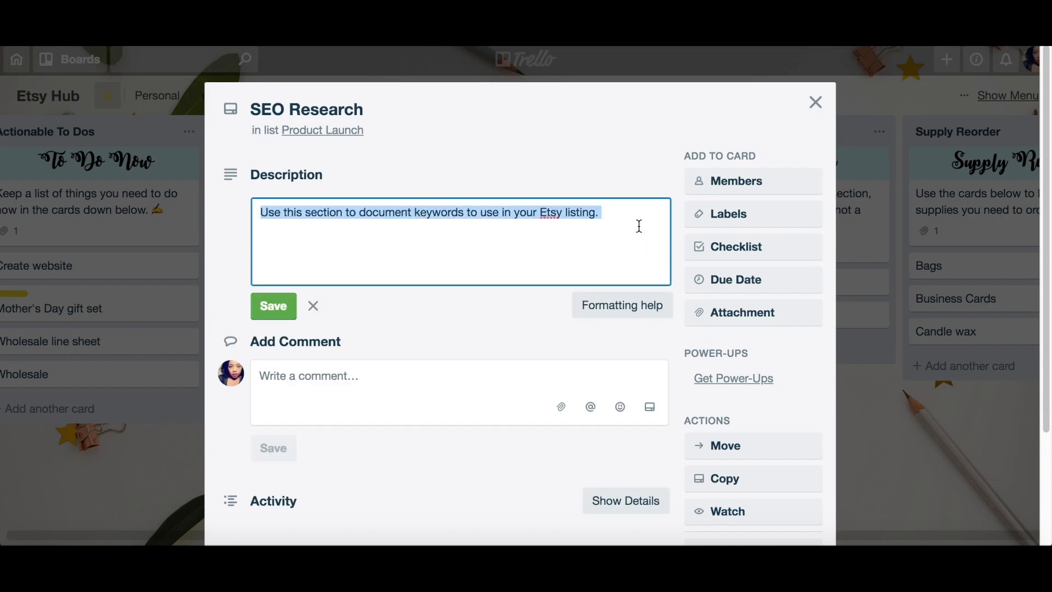
left_click(504, 250)
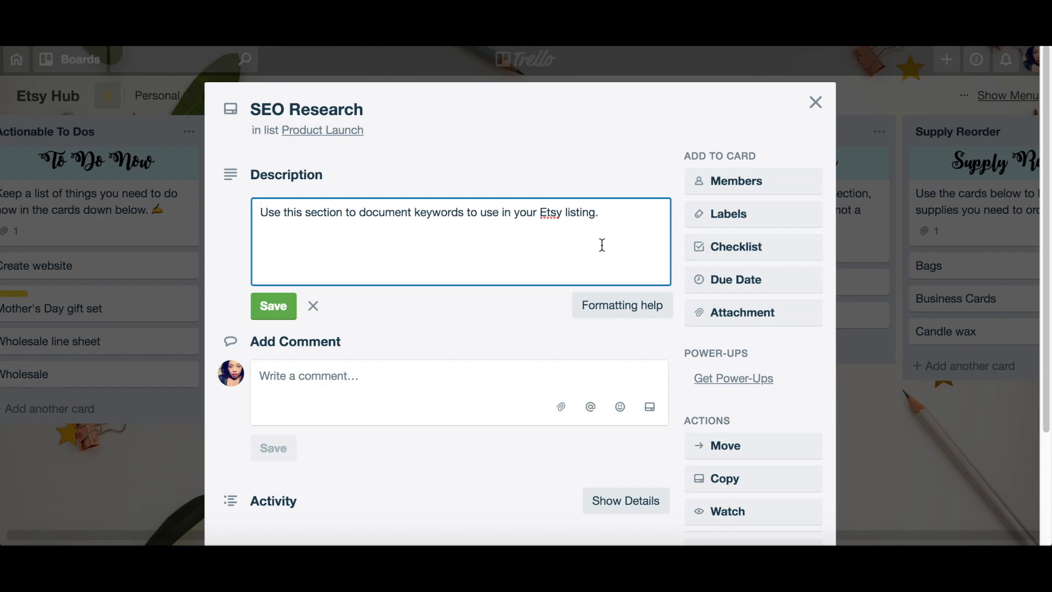
mouse_move(506, 206)
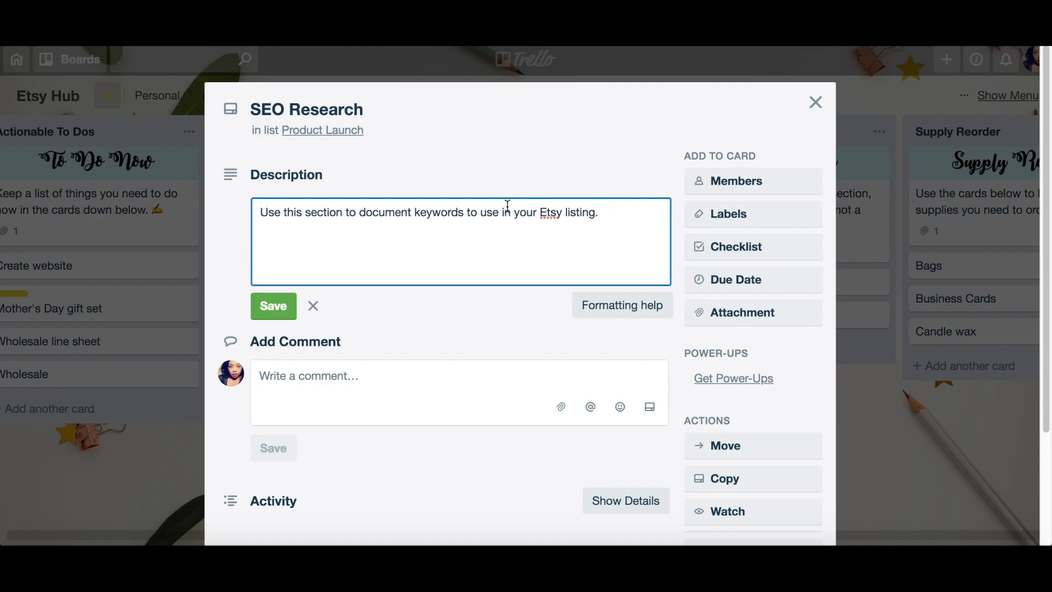
mouse_move(608, 287)
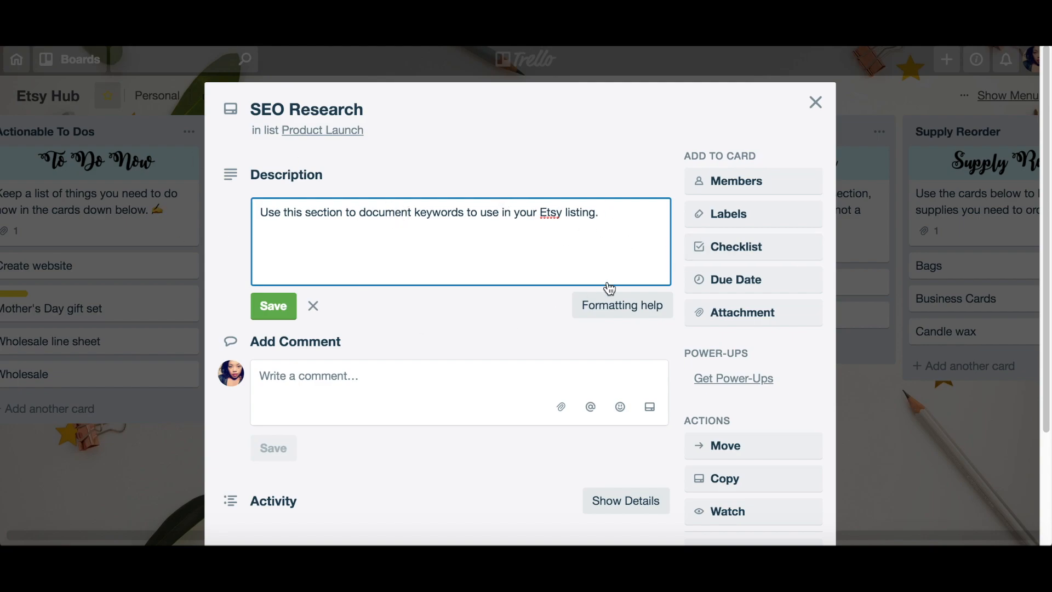
left_click(816, 103)
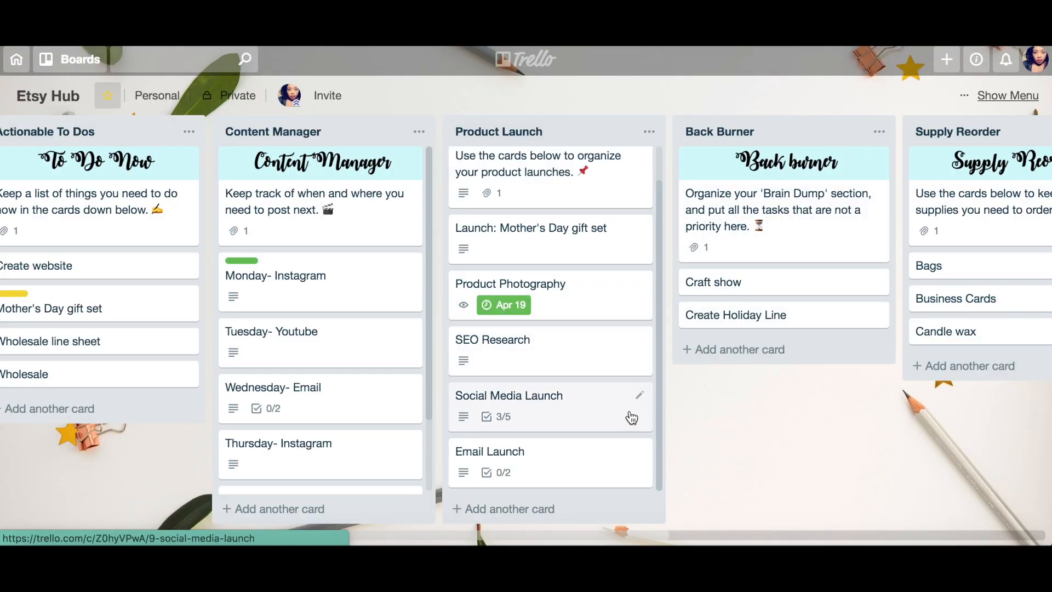
Step: Untick Facebook and Twitter on Social Media Launch, cancelling an accidental new checklist
left_click(530, 405)
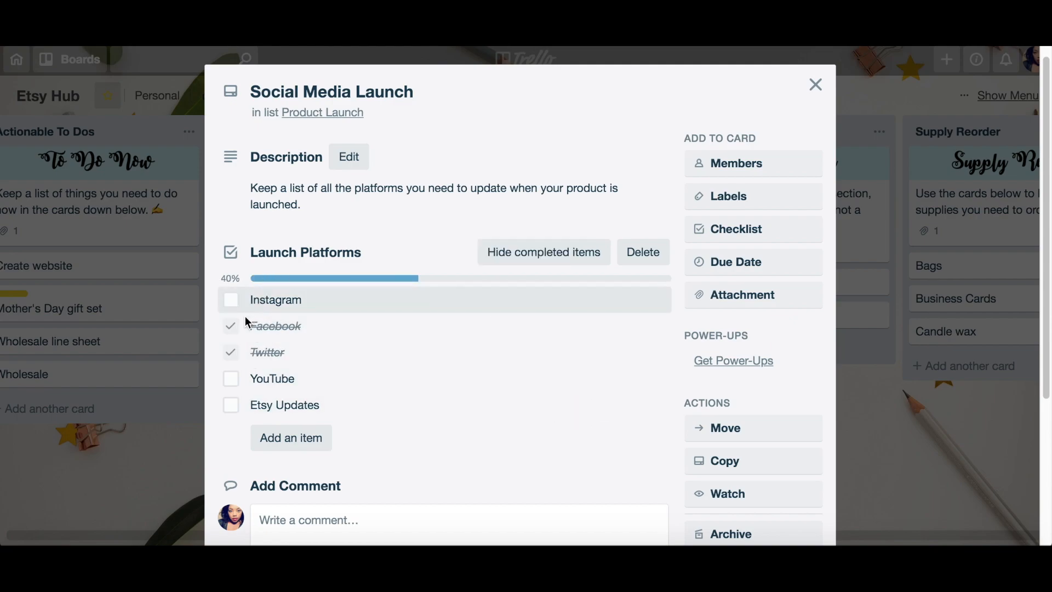
left_click(230, 326)
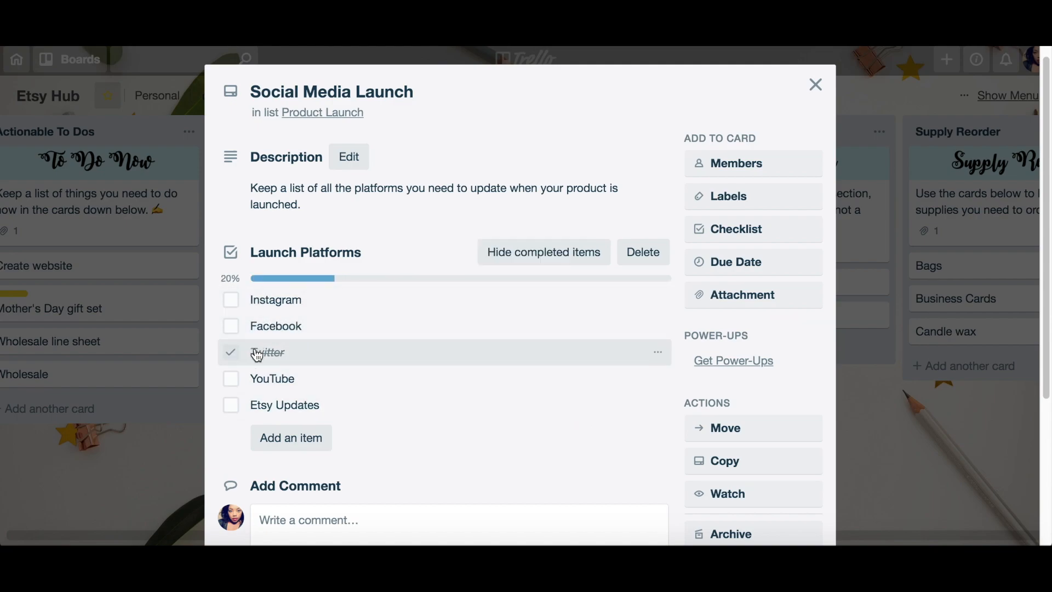
left_click(230, 353)
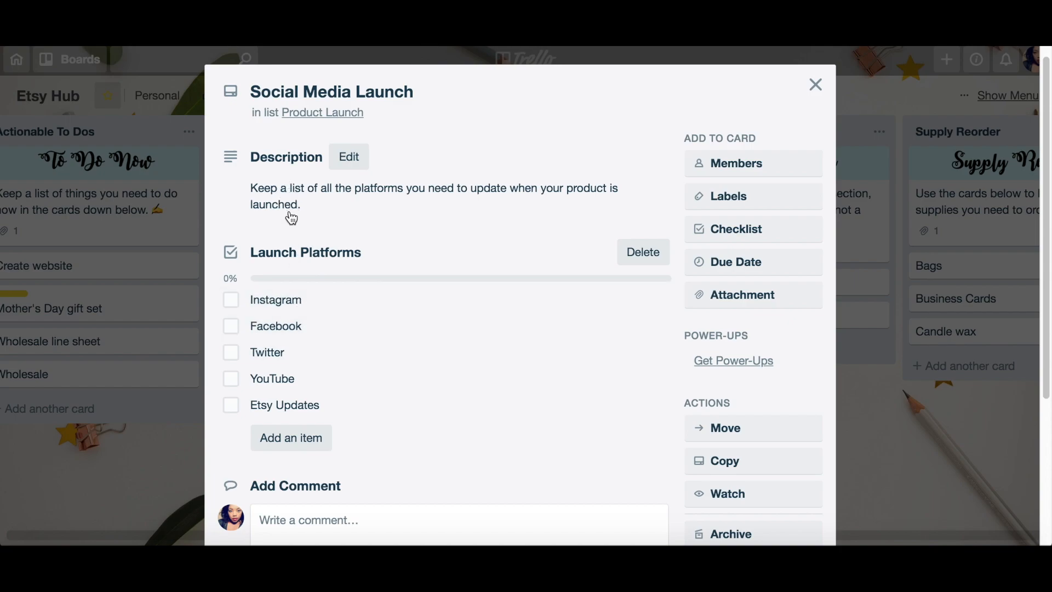
mouse_move(734, 243)
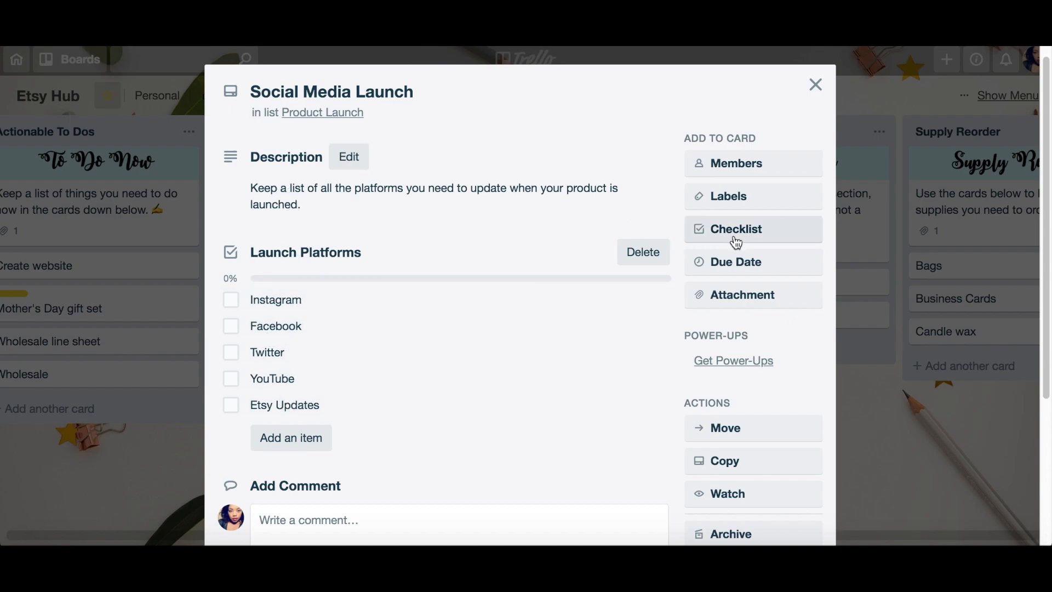
left_click(736, 229)
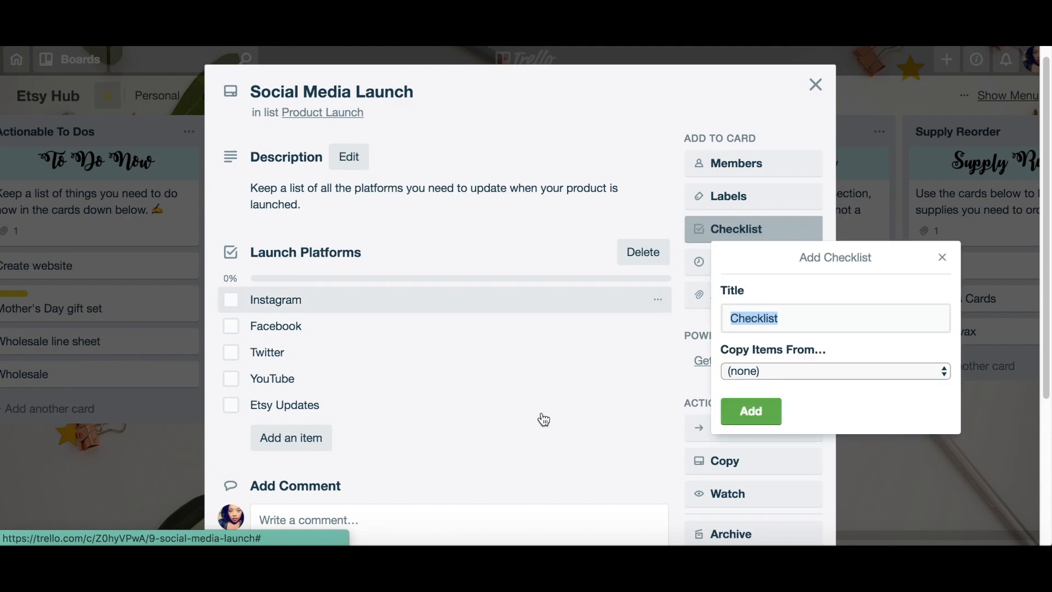
left_click(835, 317)
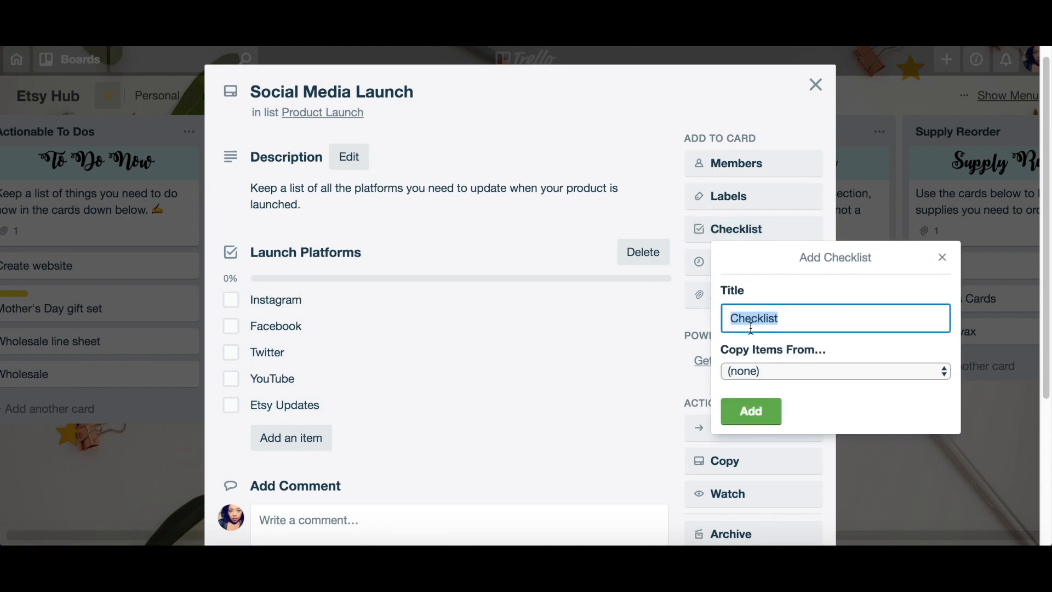
mouse_move(943, 258)
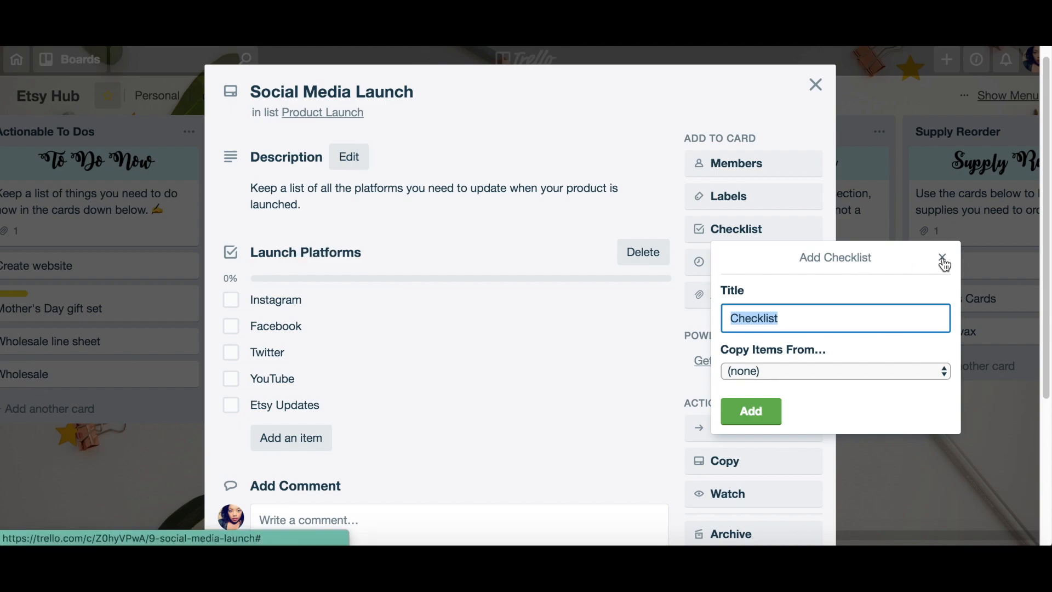
left_click(943, 257)
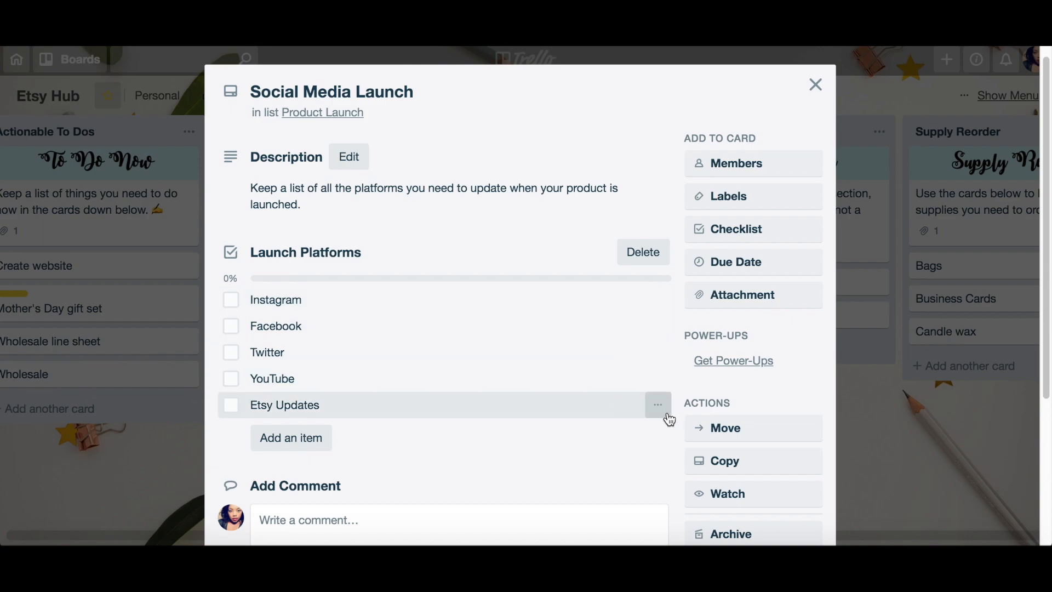
Step: Replace the Etsy Updates item with Pinterest and close the card showing 0/5
left_click(657, 405)
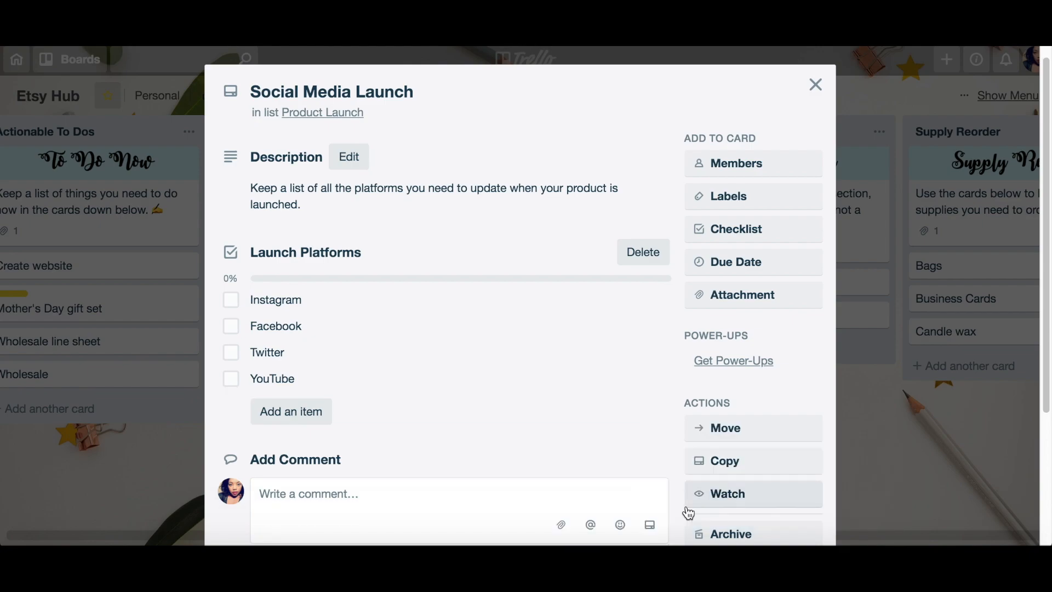
mouse_move(303, 420)
type("Pinte")
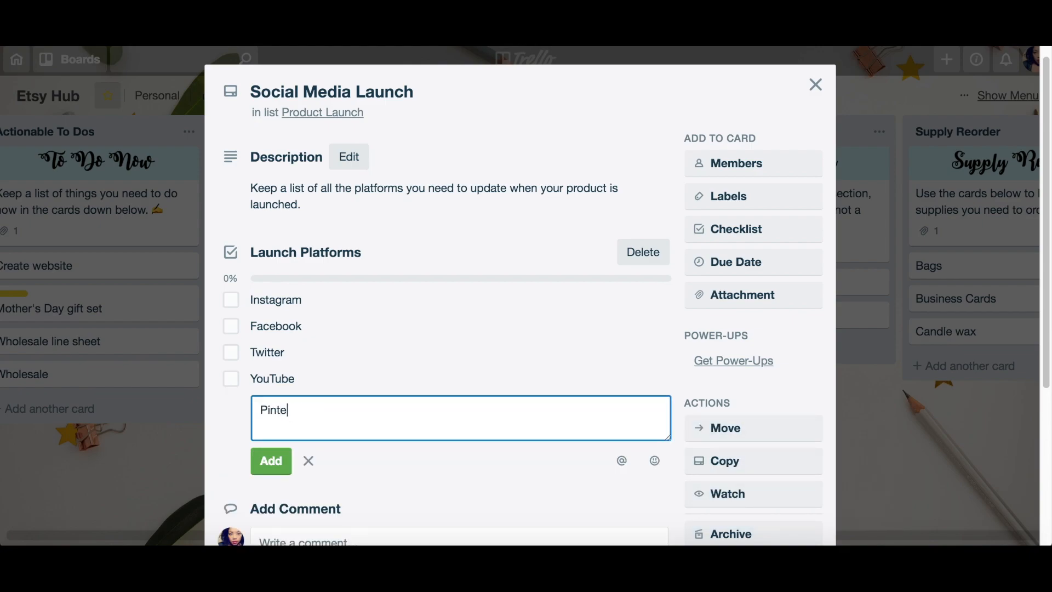
type("rest")
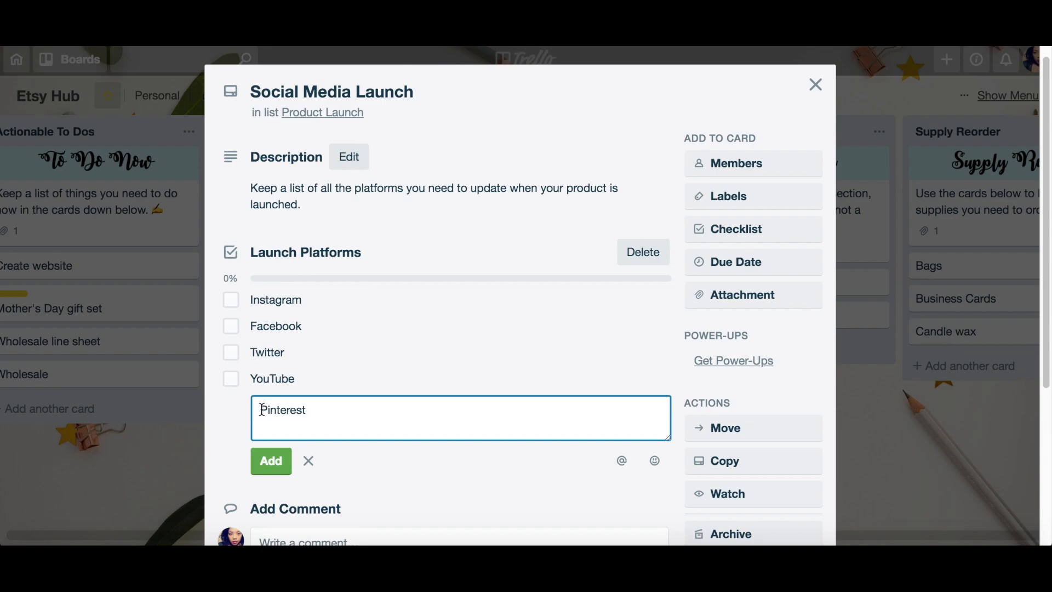
left_click(270, 460)
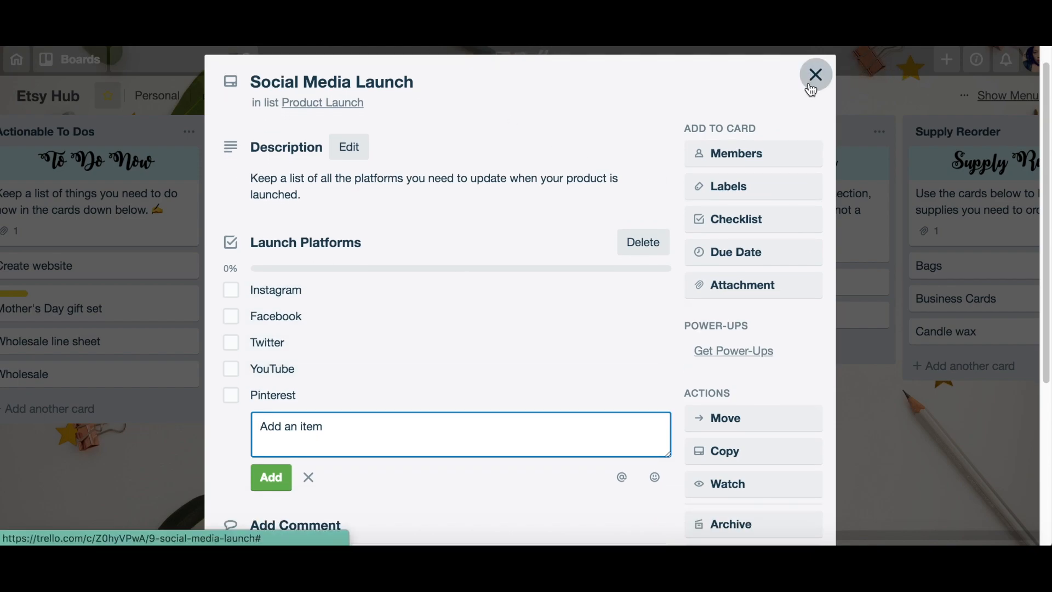
left_click(815, 75)
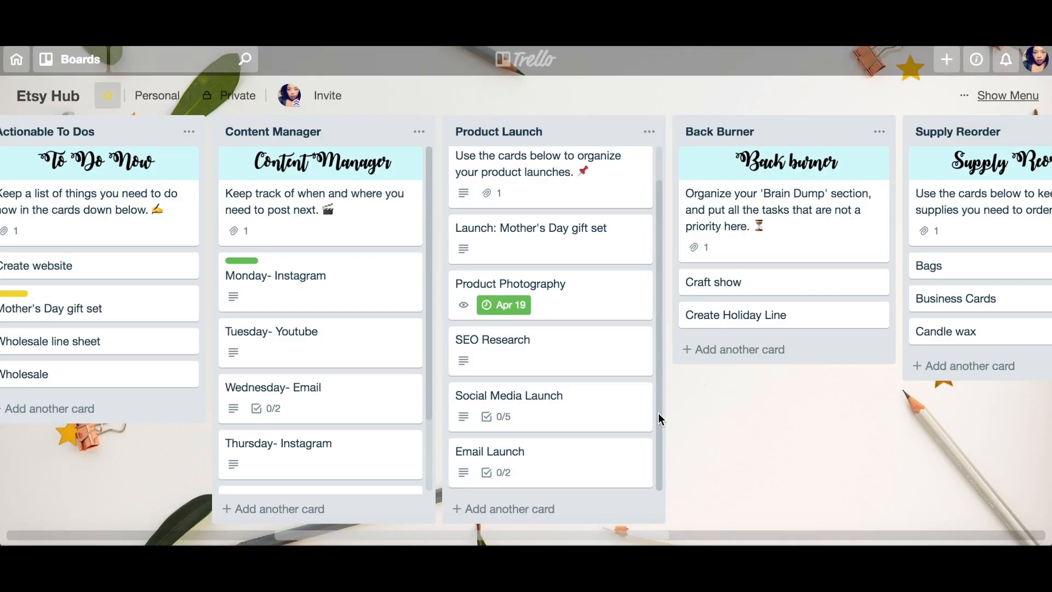
left_click(489, 451)
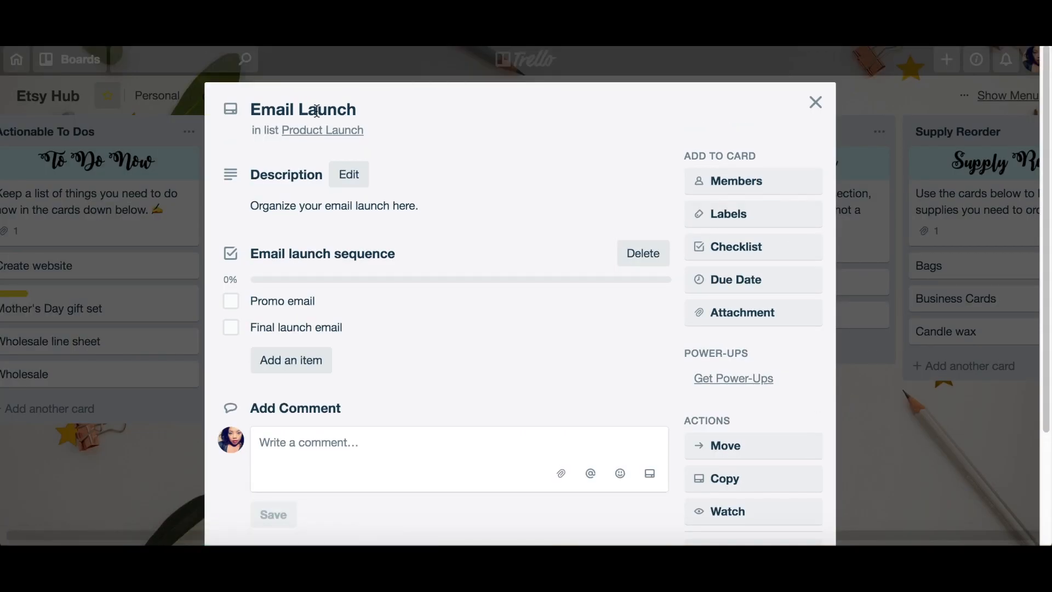
mouse_move(320, 129)
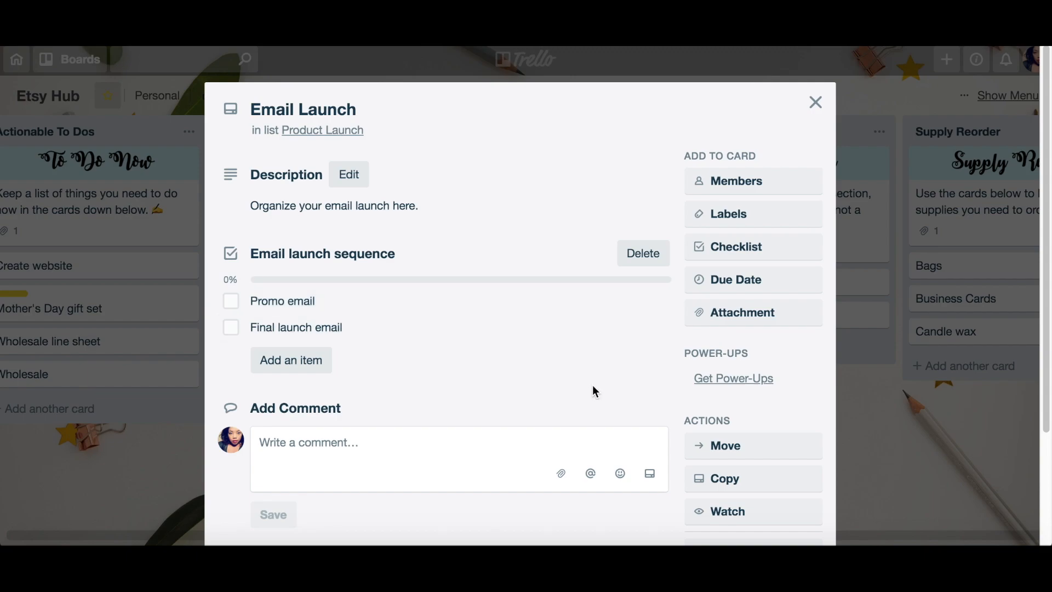
mouse_move(376, 257)
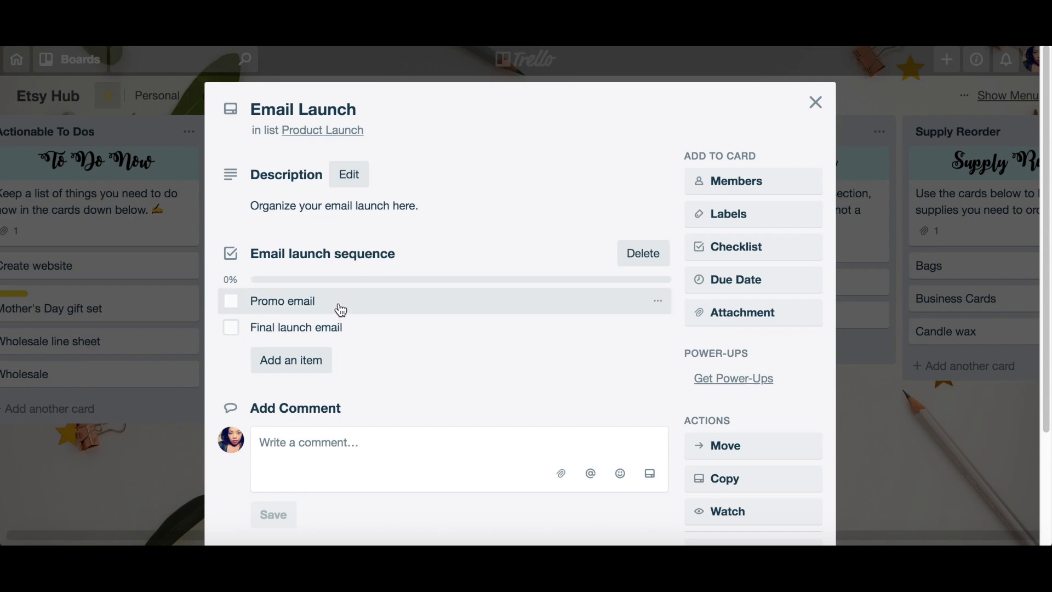
mouse_move(375, 336)
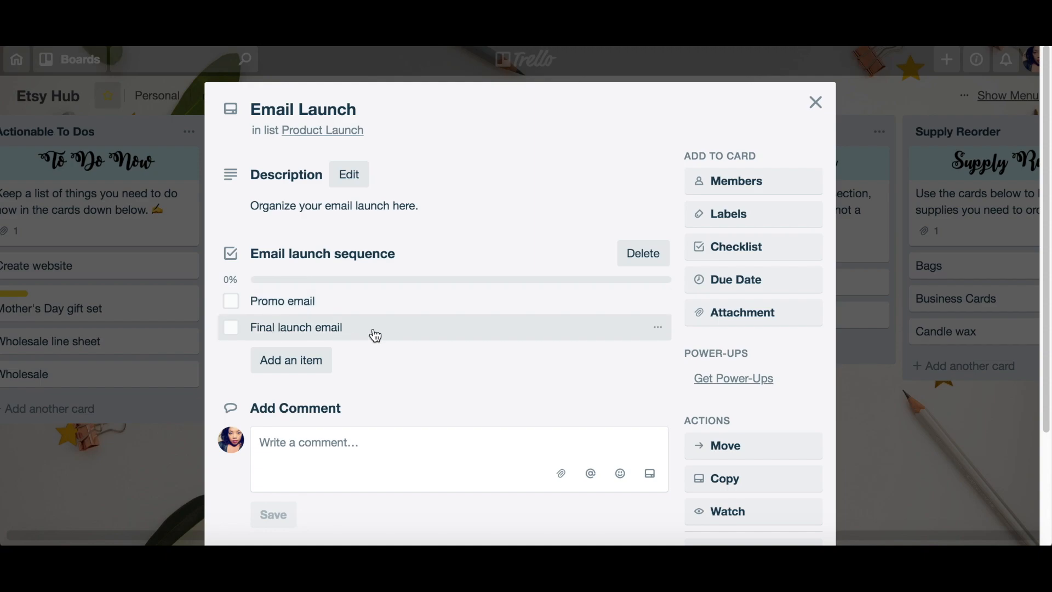
mouse_move(368, 296)
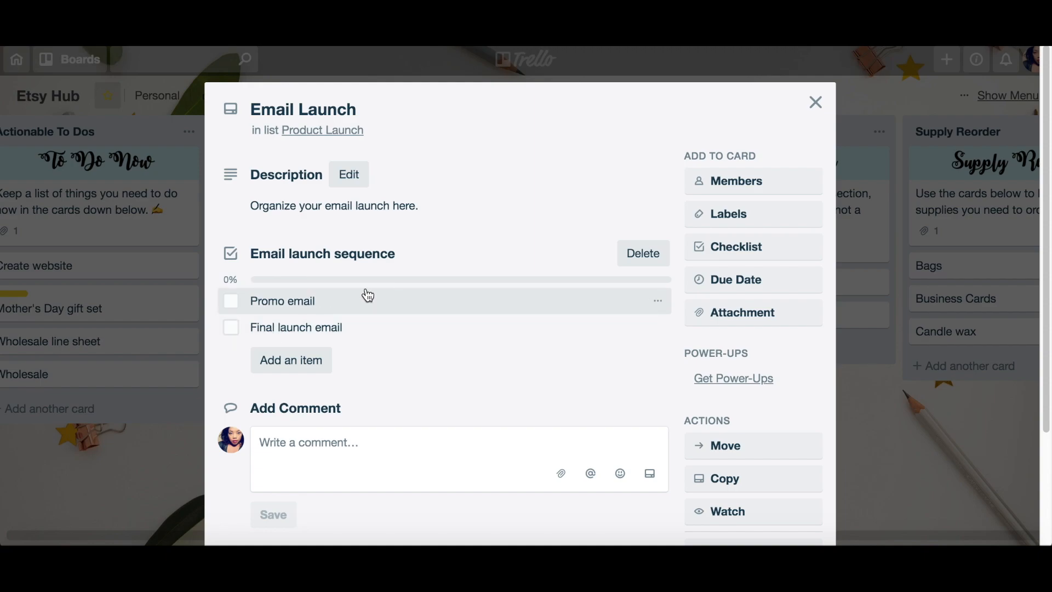
mouse_move(285, 342)
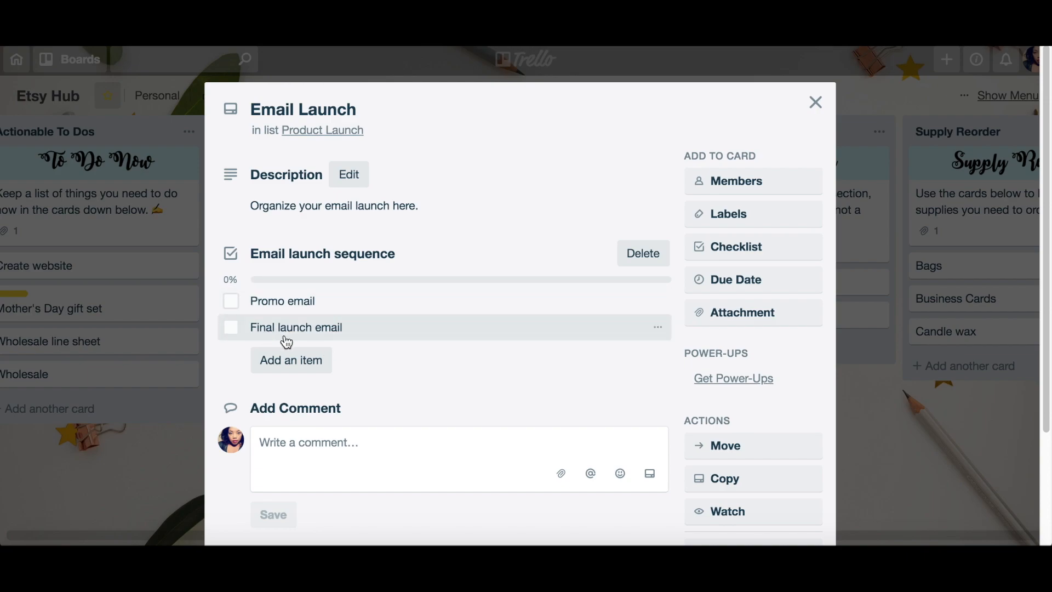
mouse_move(300, 344)
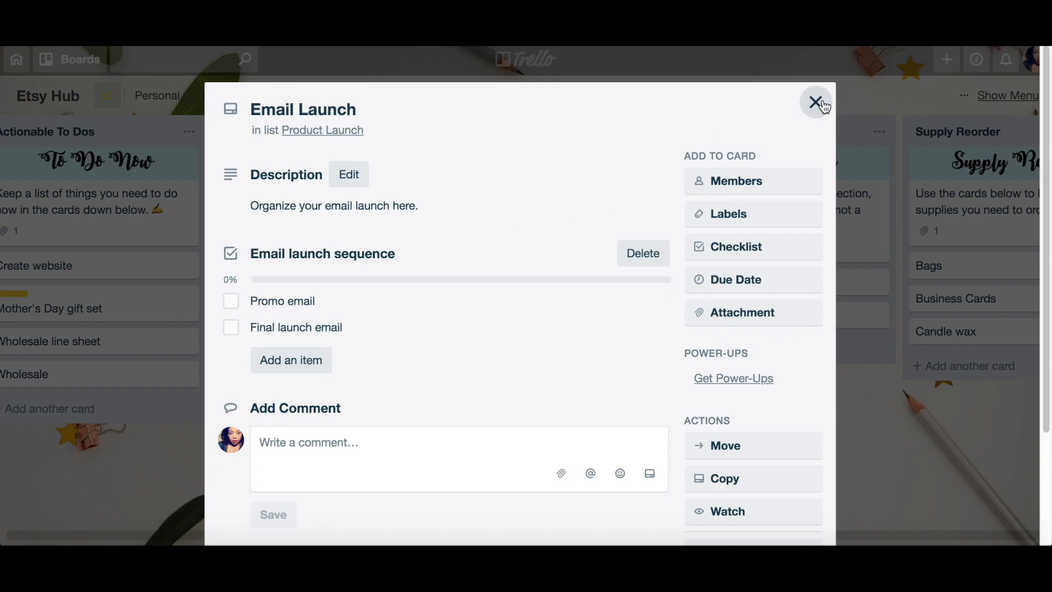
left_click(811, 103)
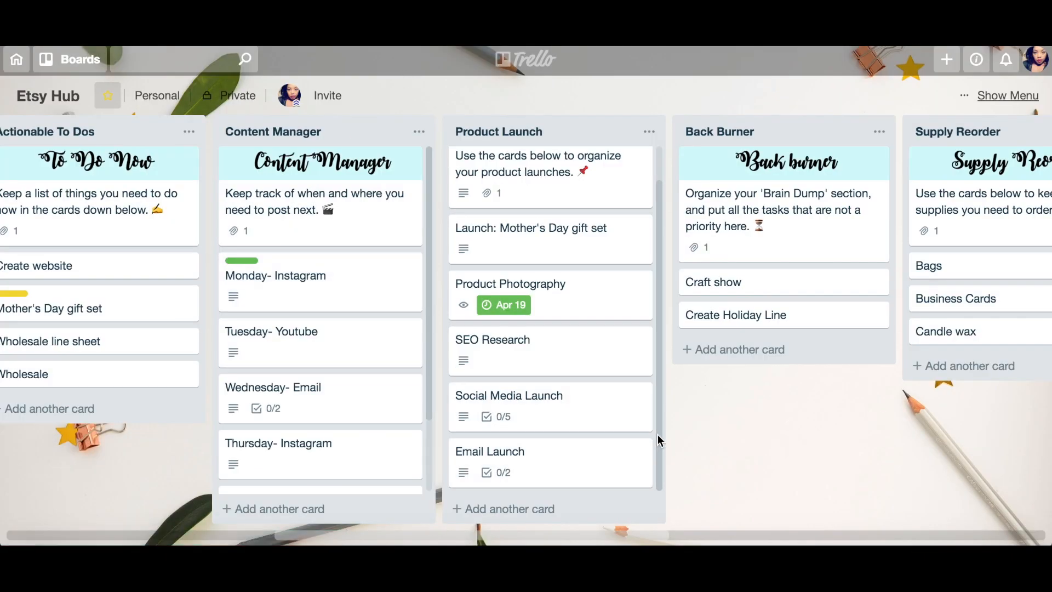
Step: Add a new 'Wicks' card to the Supply Reorder list and return to the board
scroll("right", 3)
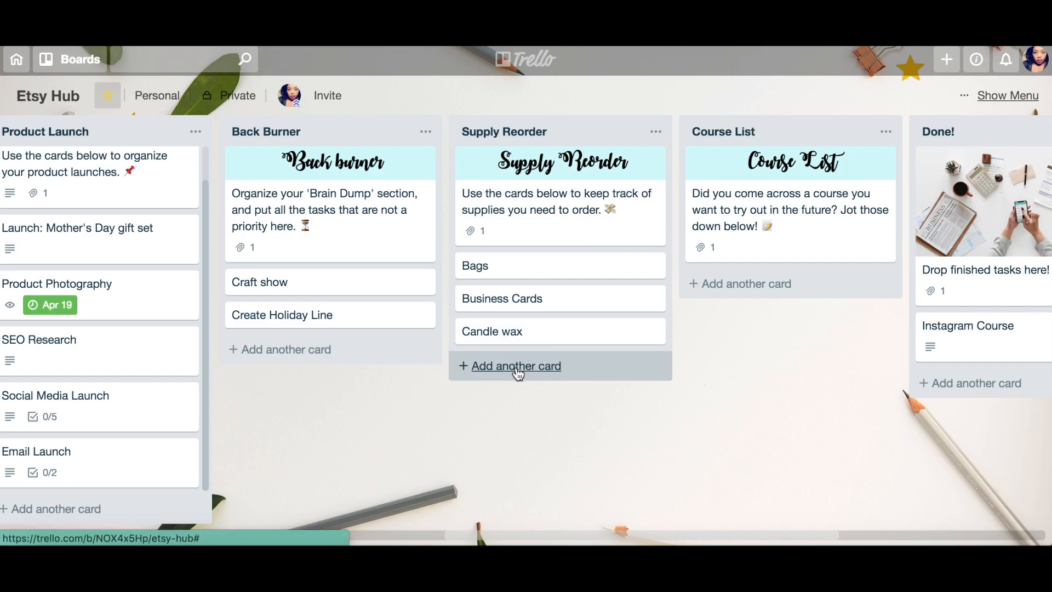
left_click(515, 366)
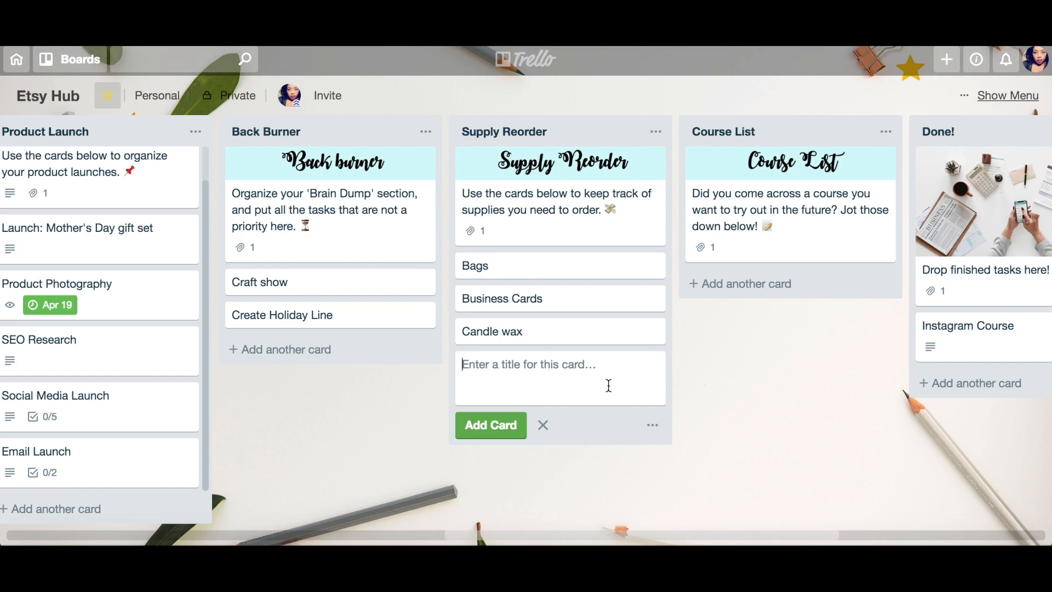
type("Wicks")
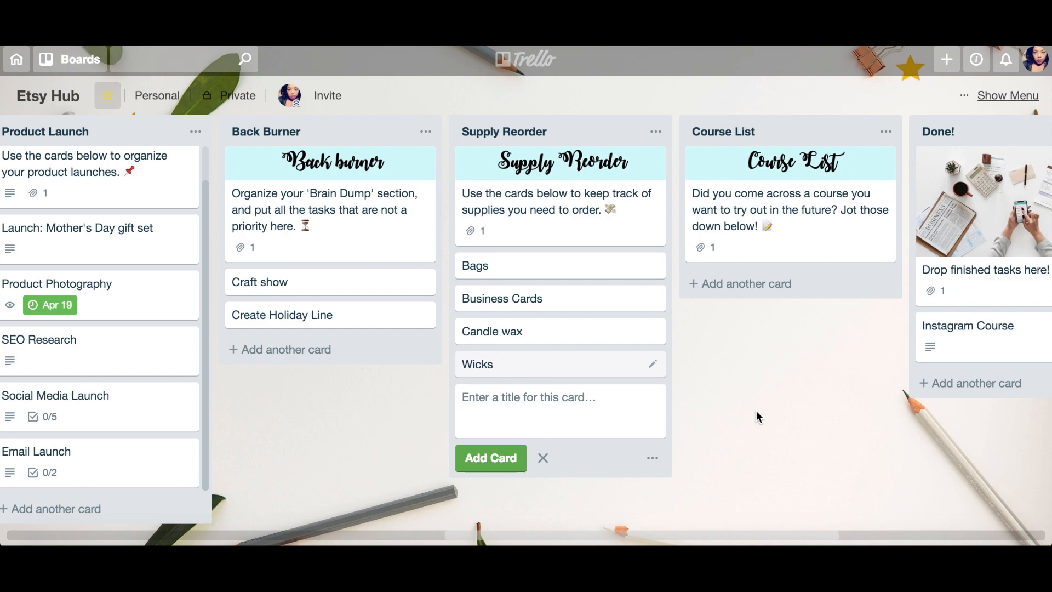
left_click(499, 365)
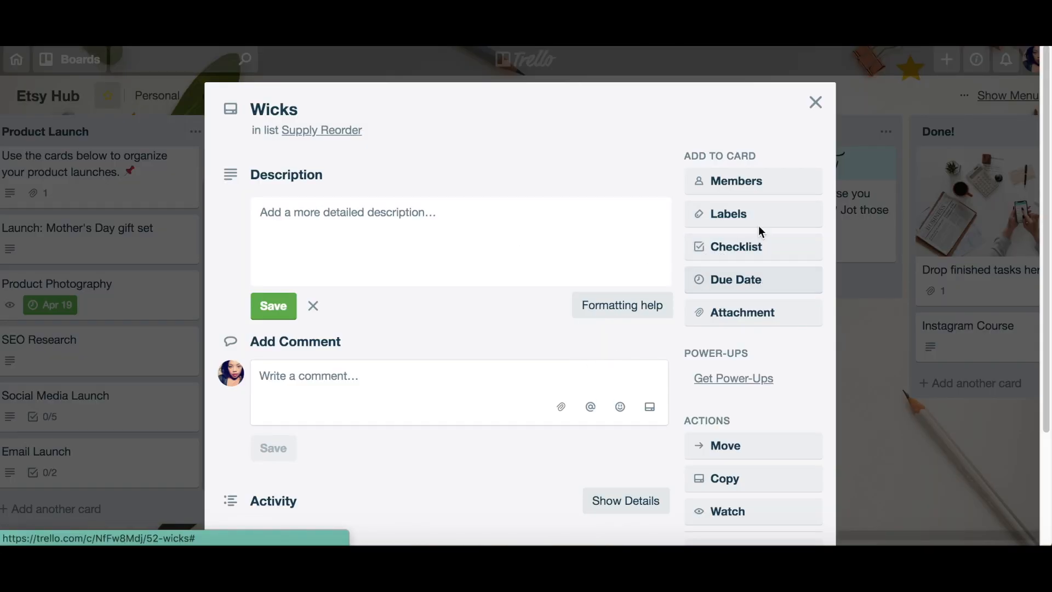
left_click(728, 214)
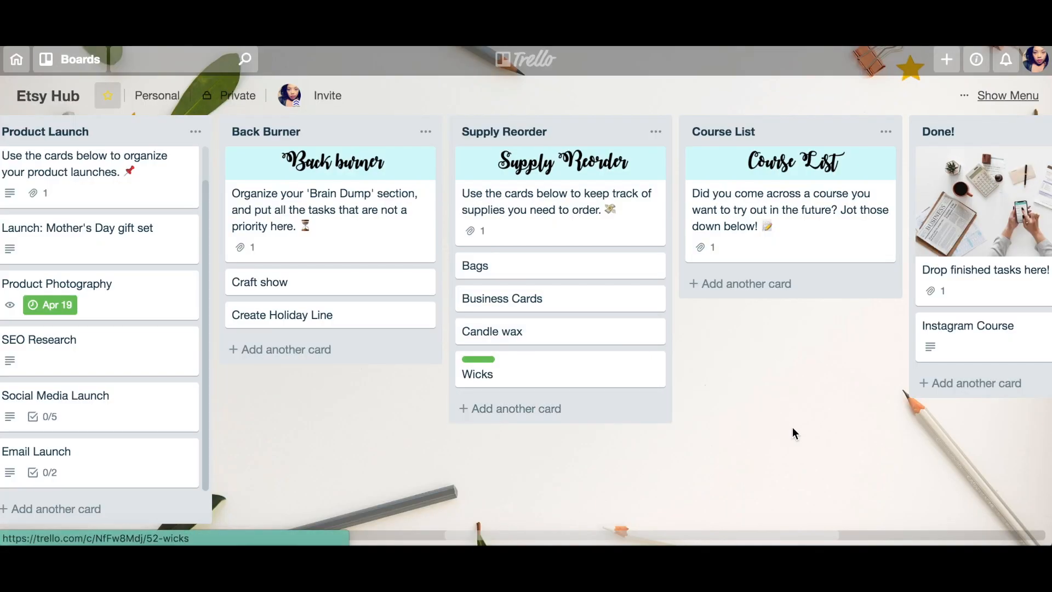
scroll("right", 3)
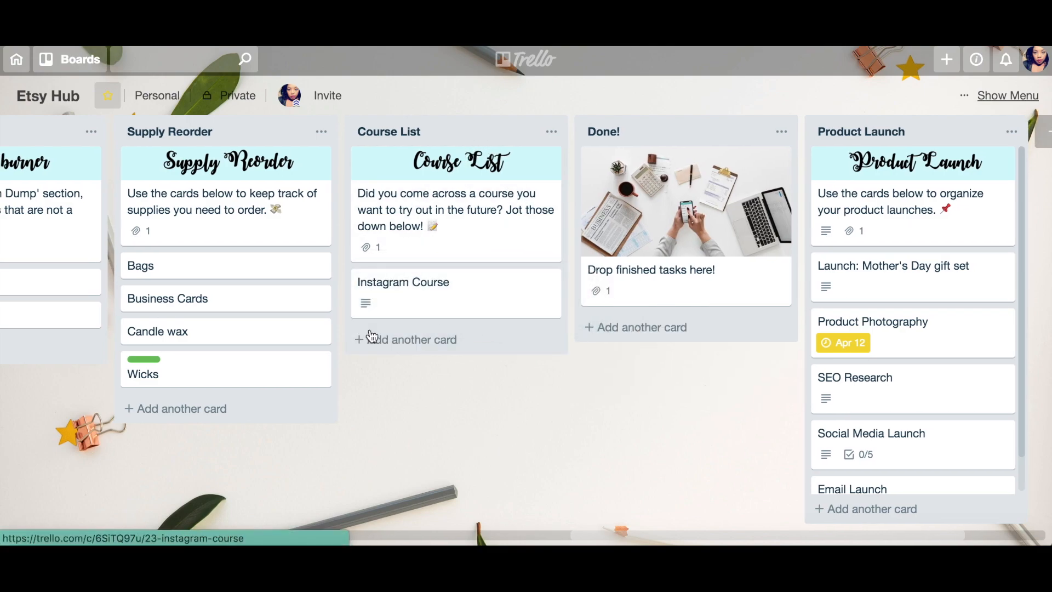
mouse_move(537, 294)
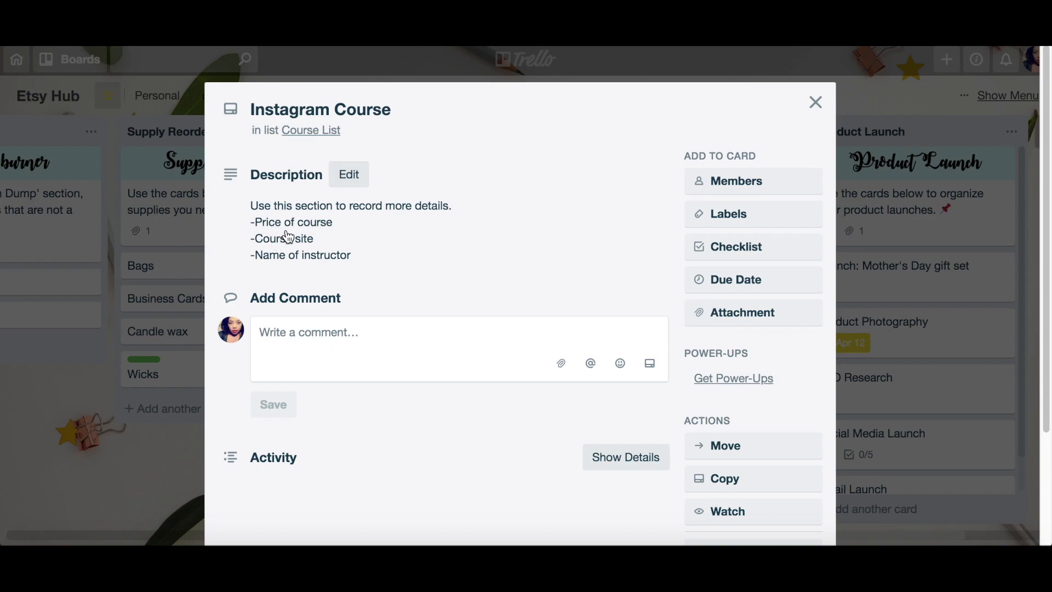
mouse_move(375, 282)
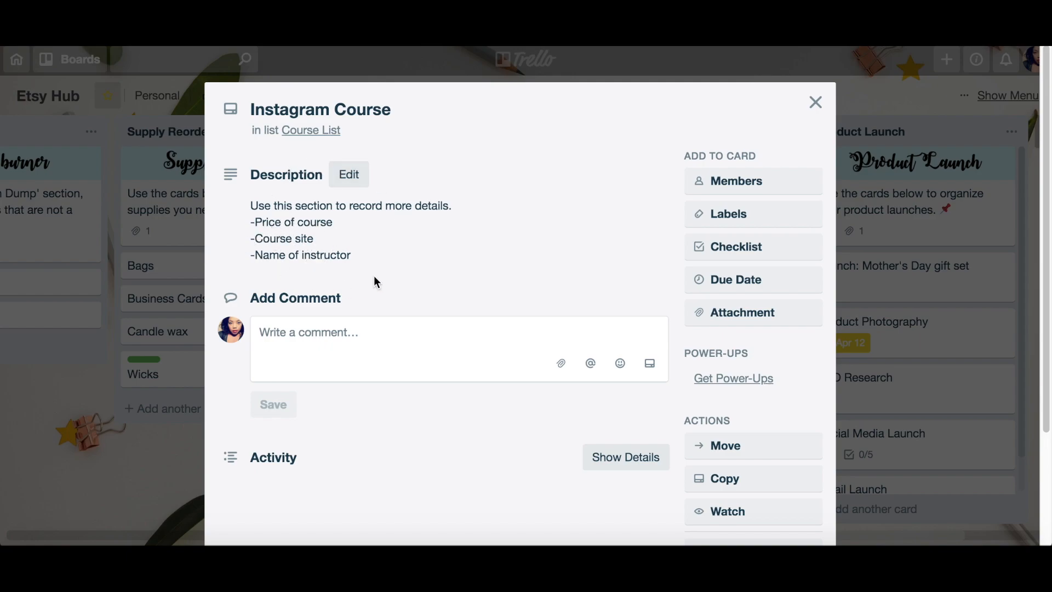
Step: Drag the Instagram Course card from Course List into the Done! list
left_click(816, 102)
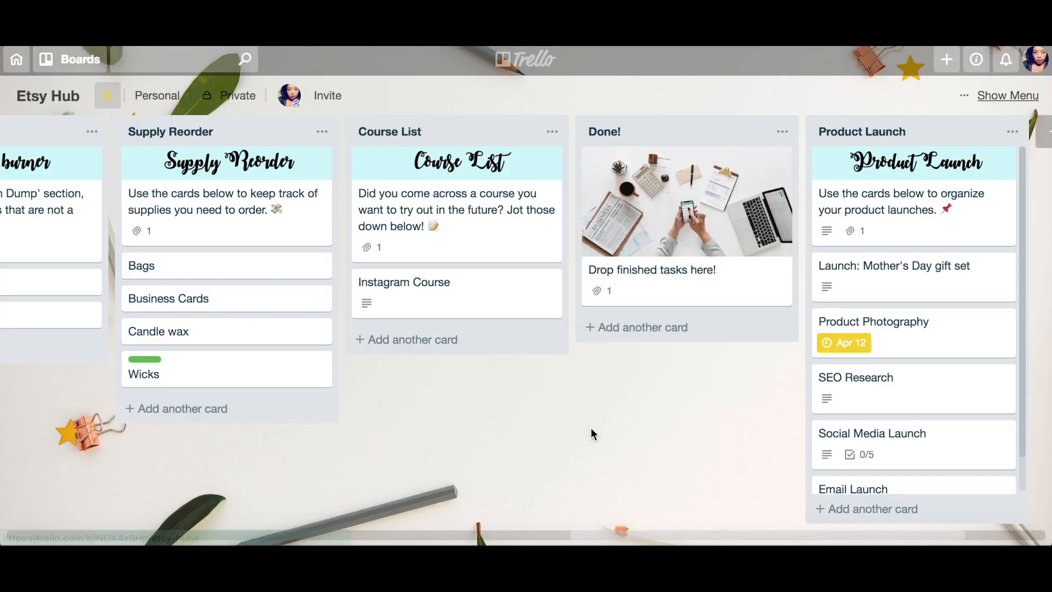
scroll("left", 3)
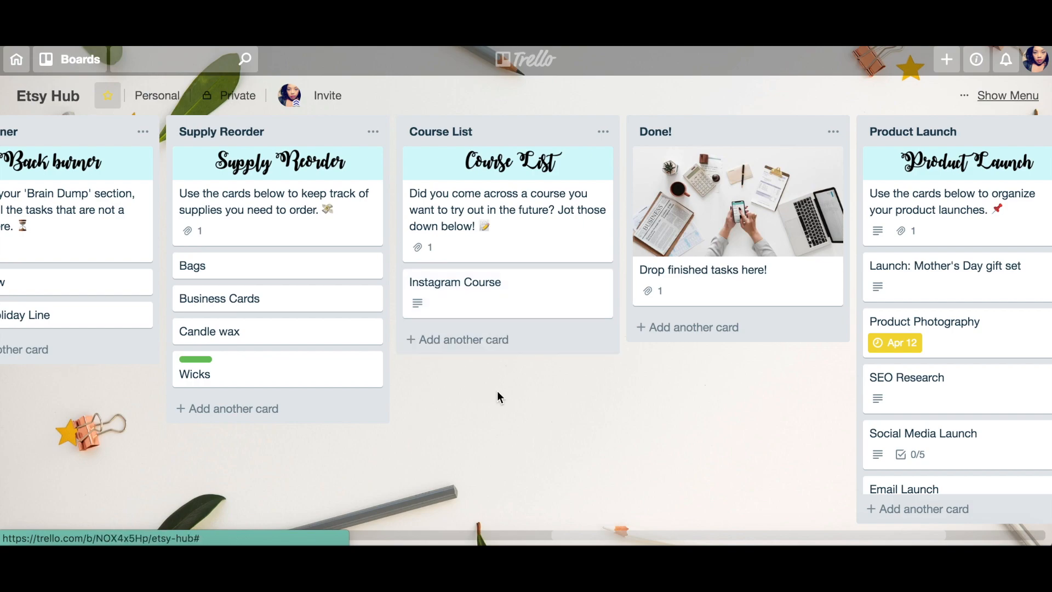
mouse_move(517, 426)
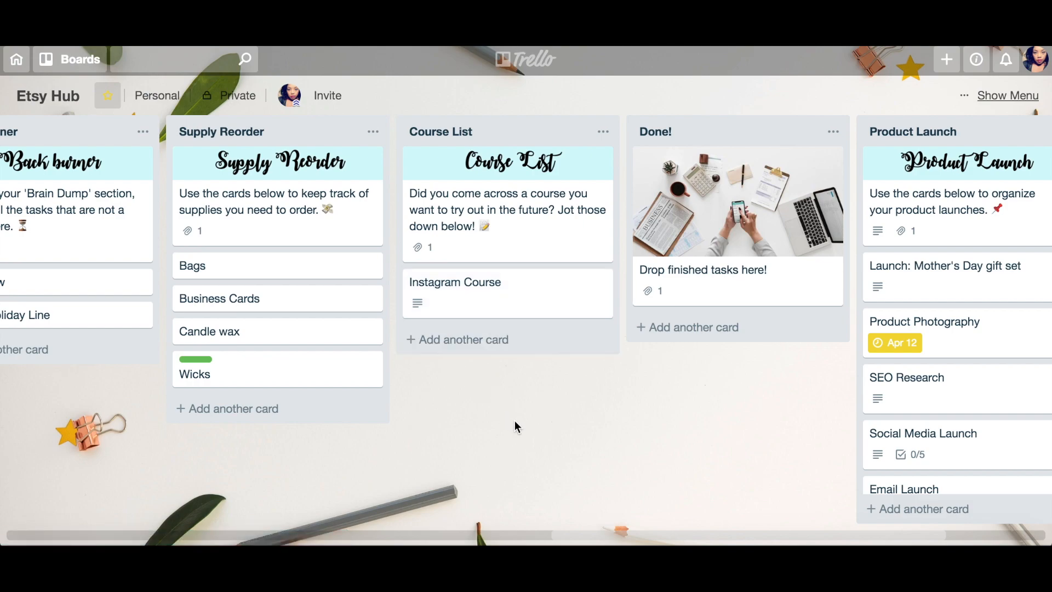
mouse_move(463, 303)
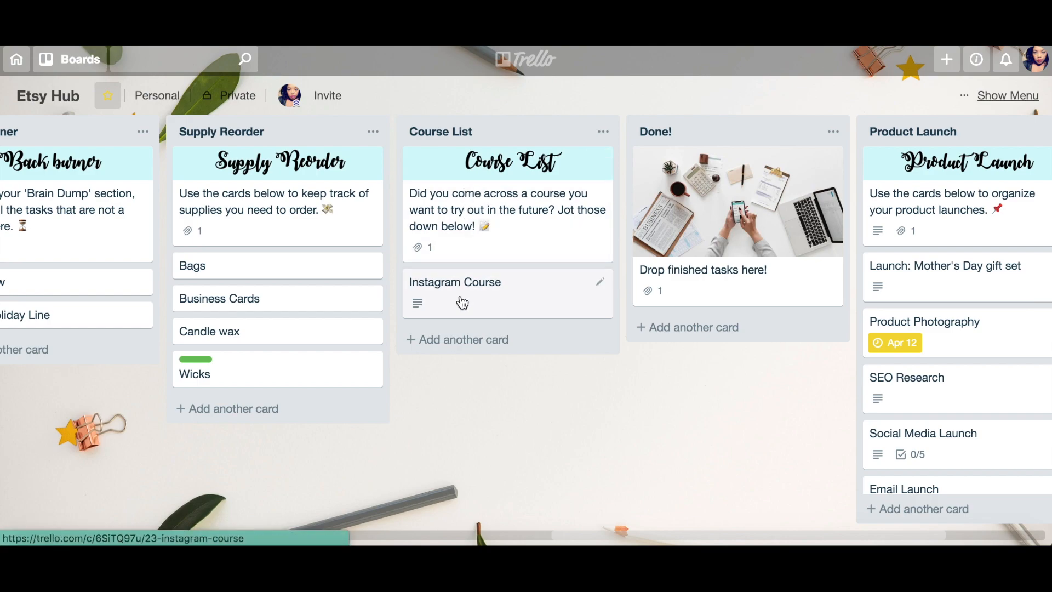
mouse_move(578, 77)
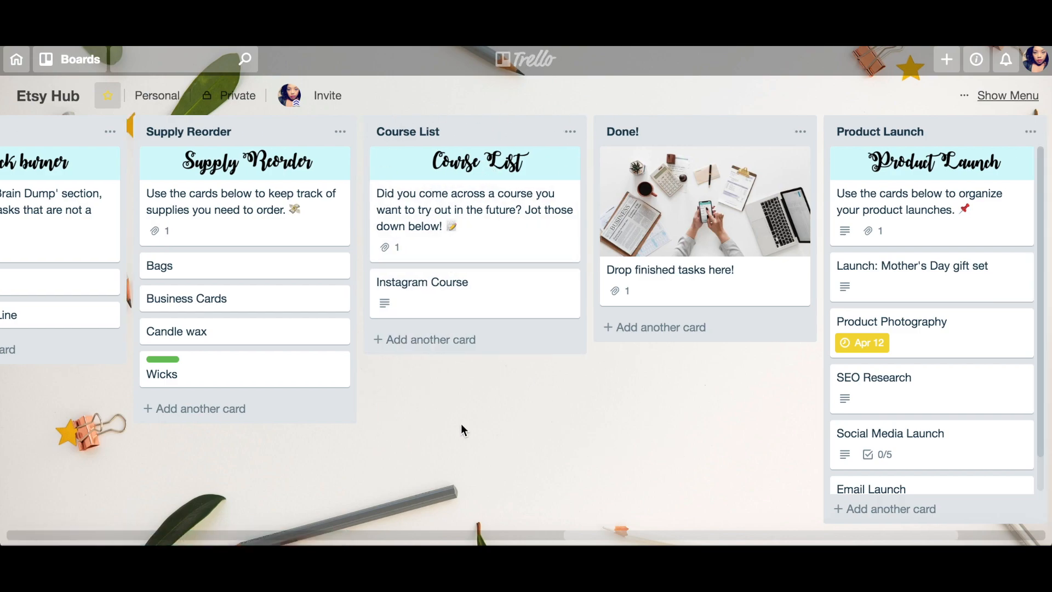
scroll("right", 3)
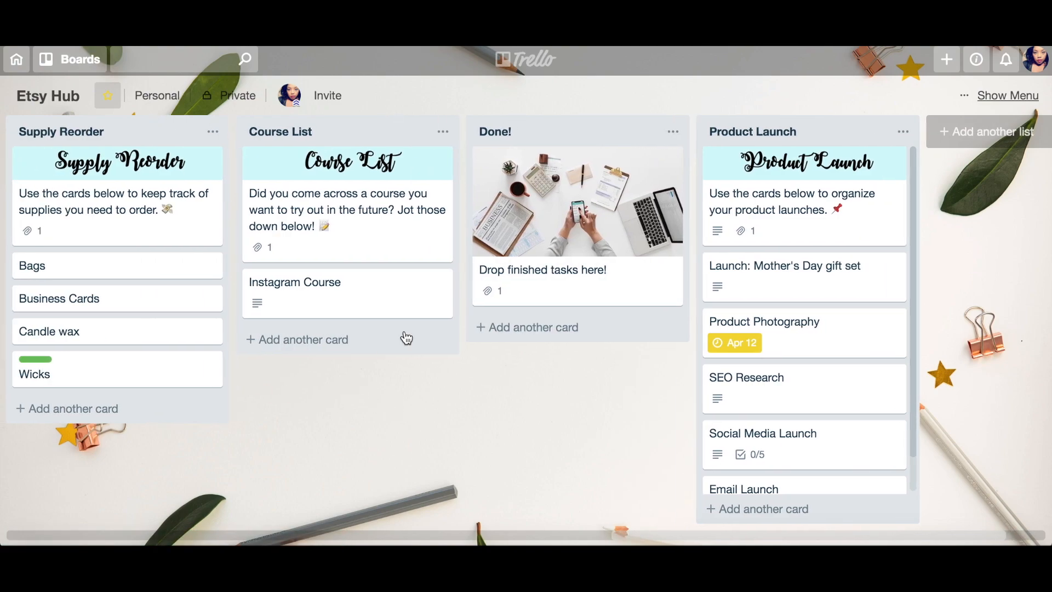
left_click_drag(293, 294, 570, 307)
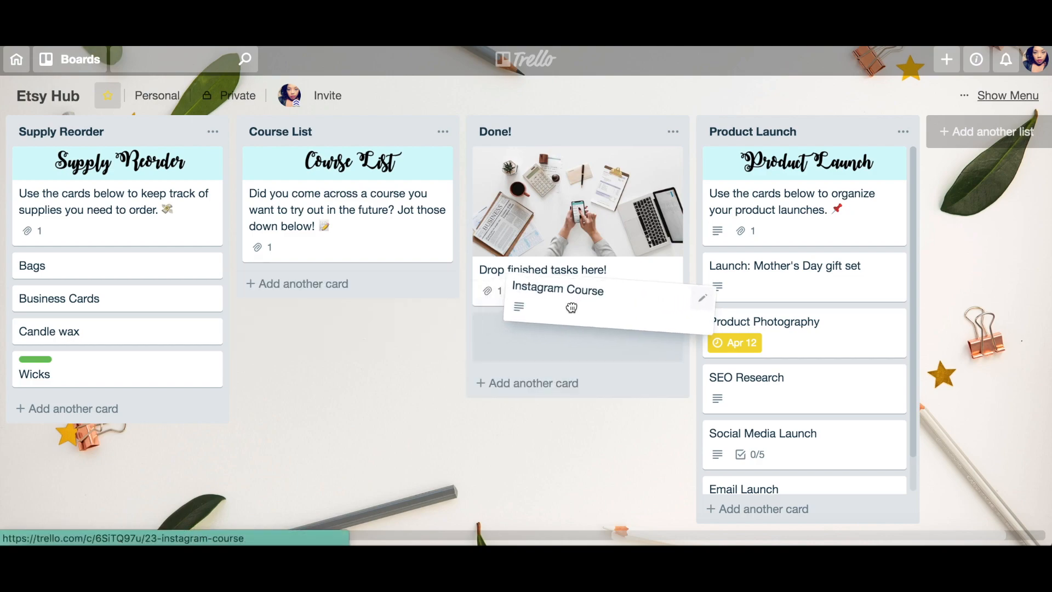
left_click_drag(570, 306, 544, 326)
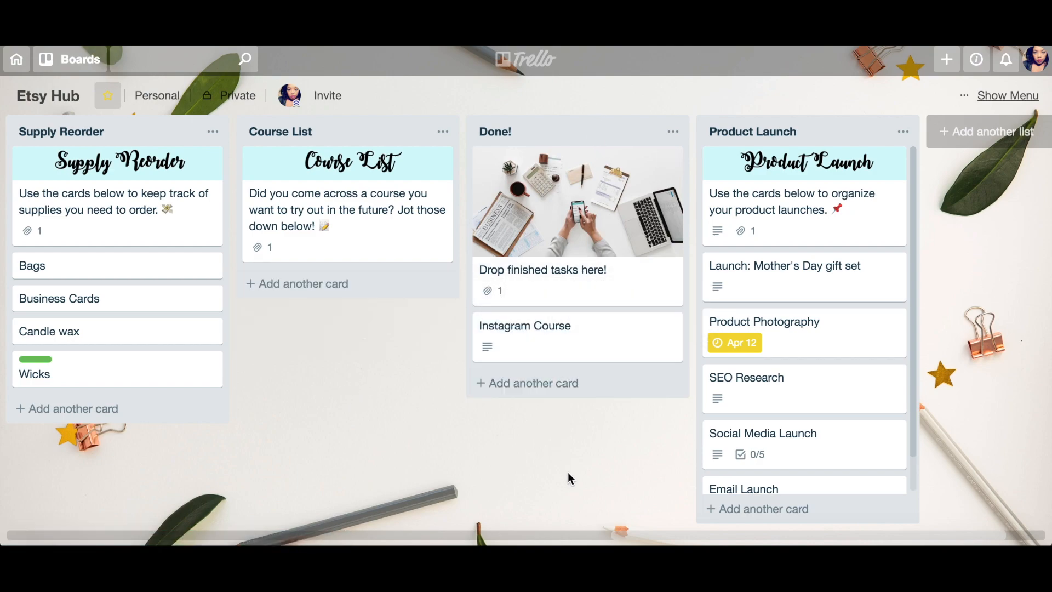
mouse_move(553, 163)
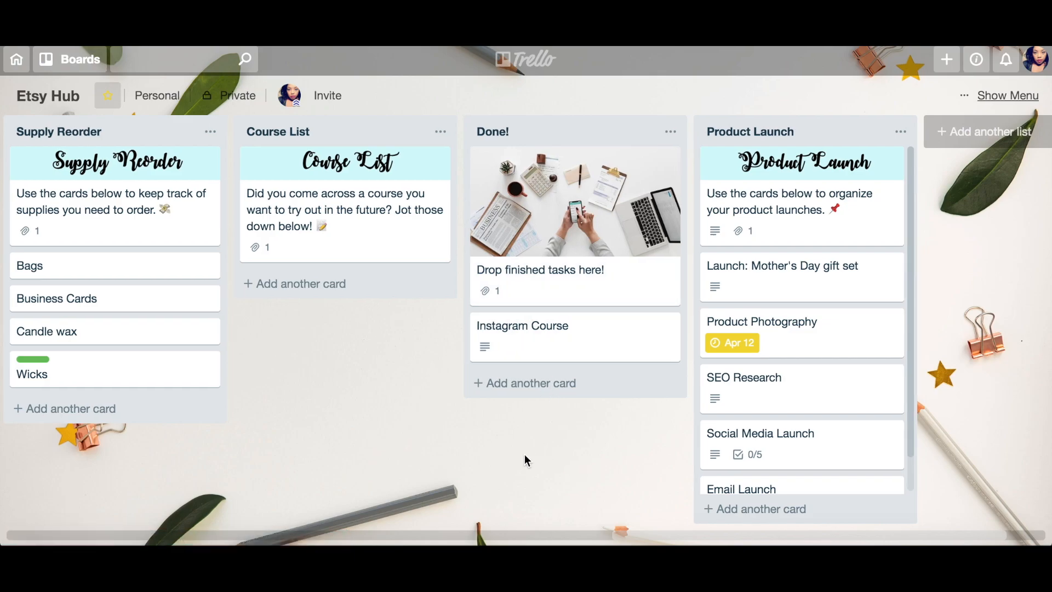
scroll("right", 3)
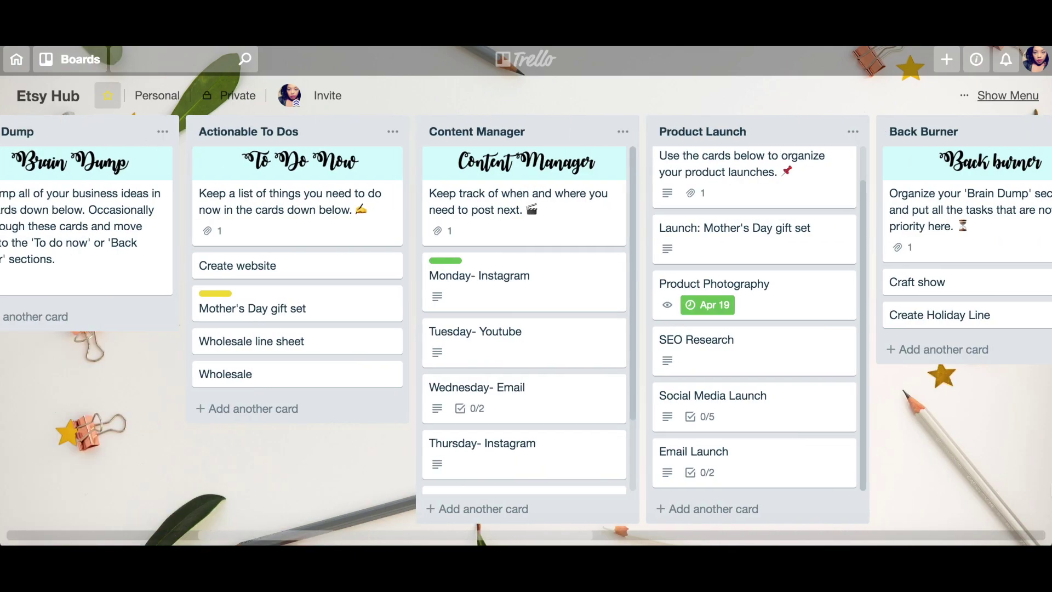
scroll("left", 3)
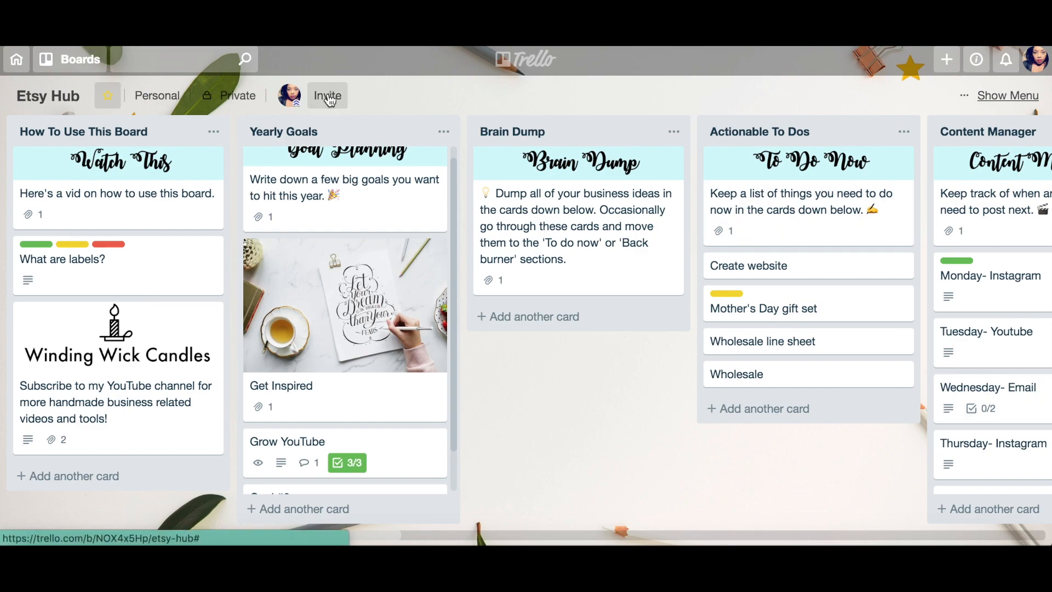
mouse_move(452, 380)
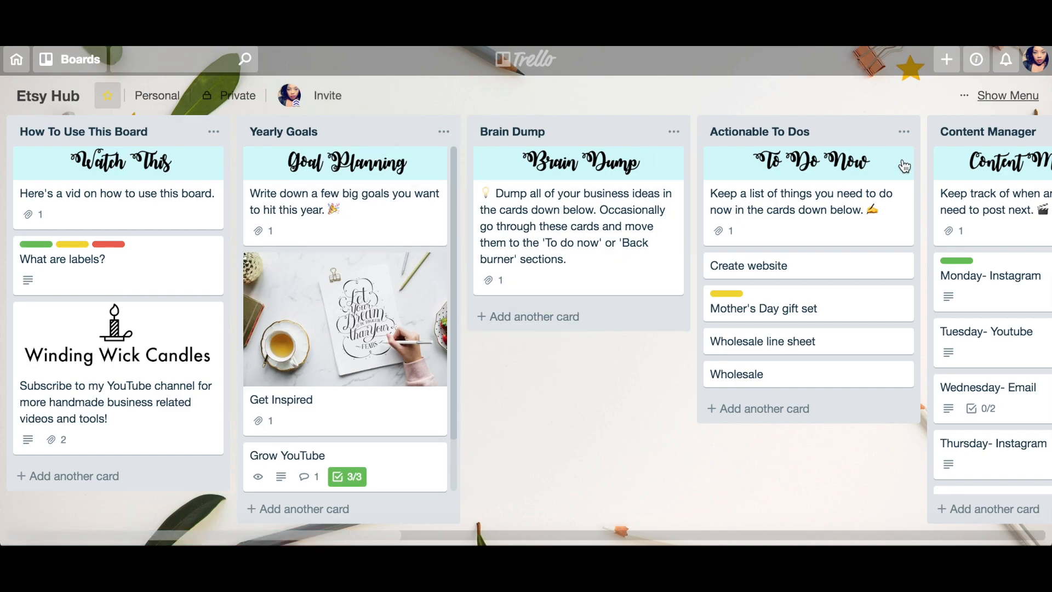
scroll("right", 3)
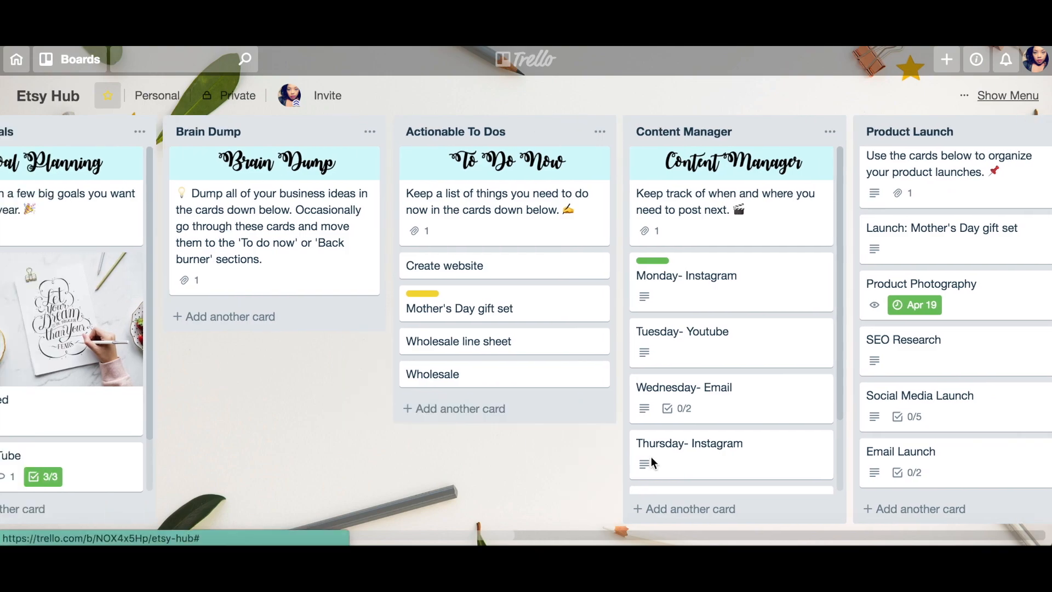
scroll("left", 3)
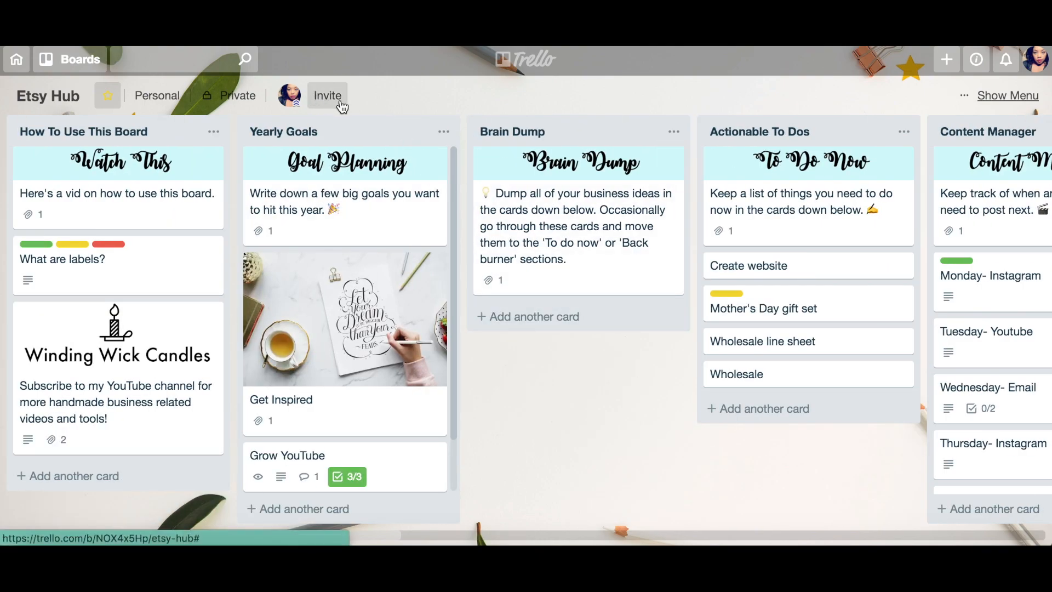
left_click(328, 94)
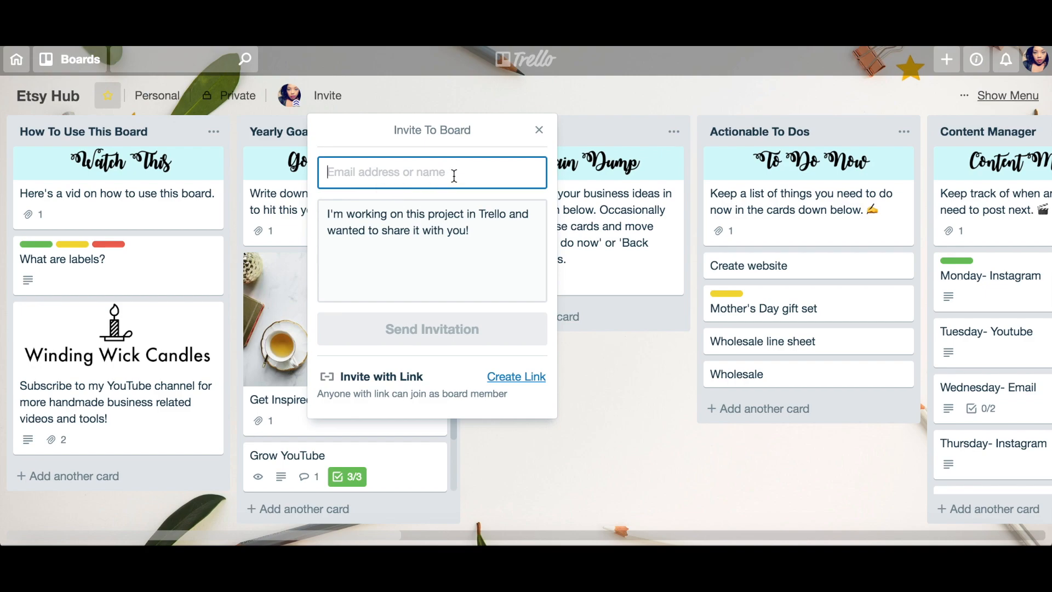
left_click(540, 129)
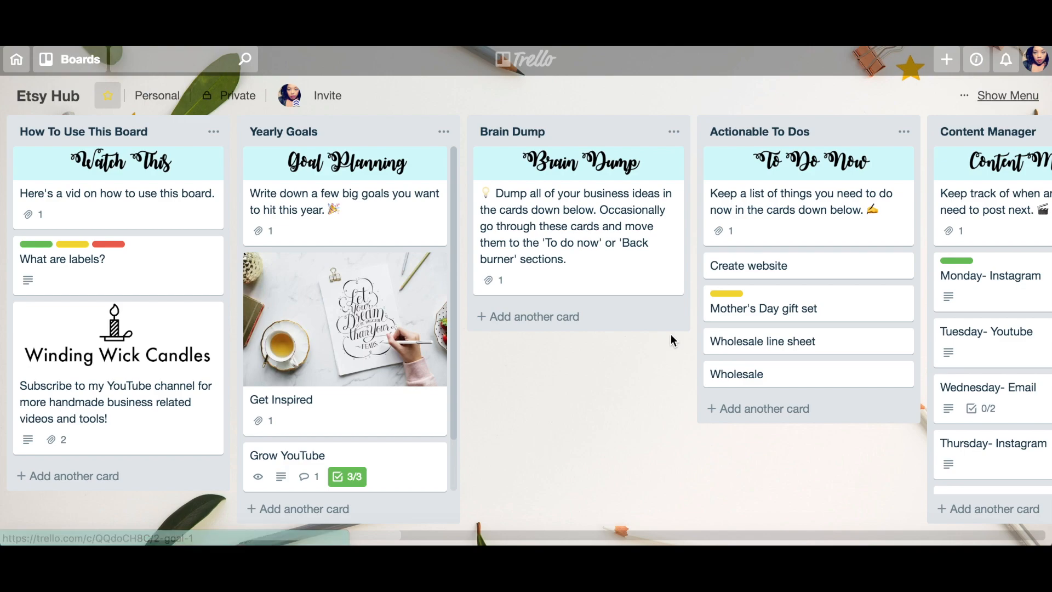
scroll("down", 3)
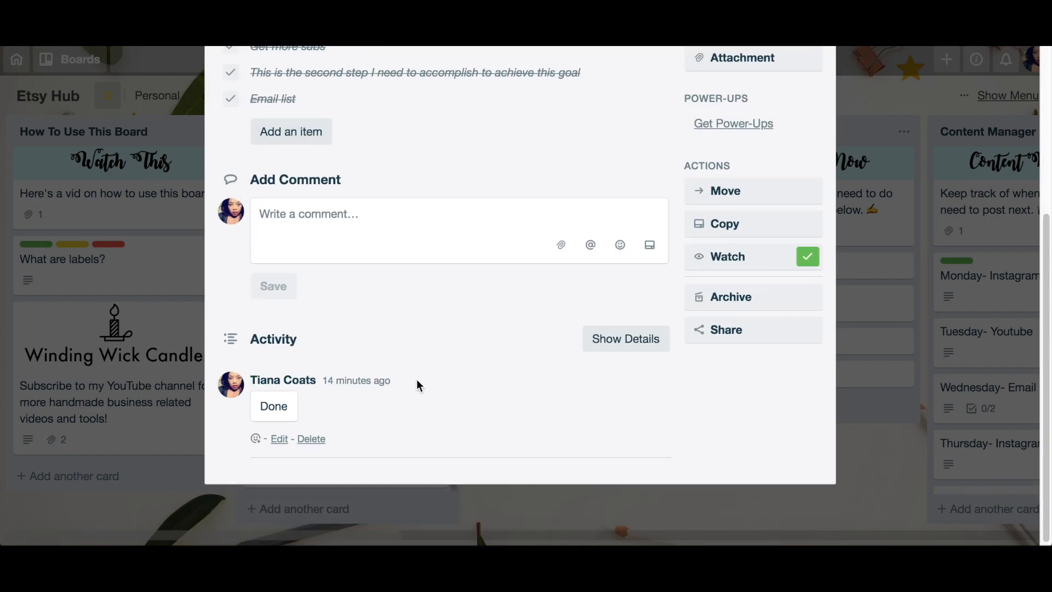
scroll("up", 3)
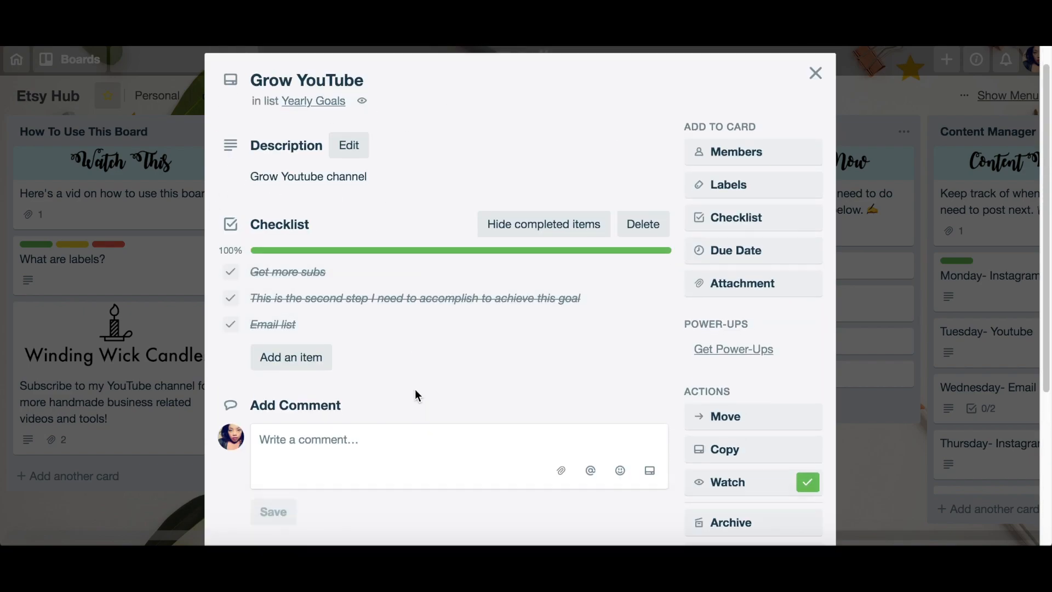
scroll("down", 3)
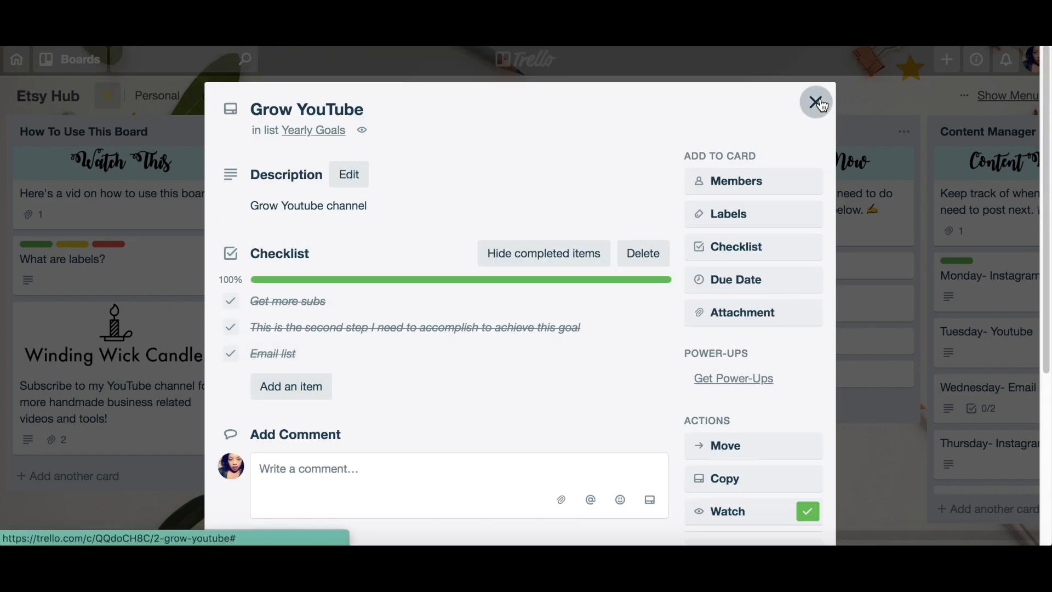
left_click(816, 103)
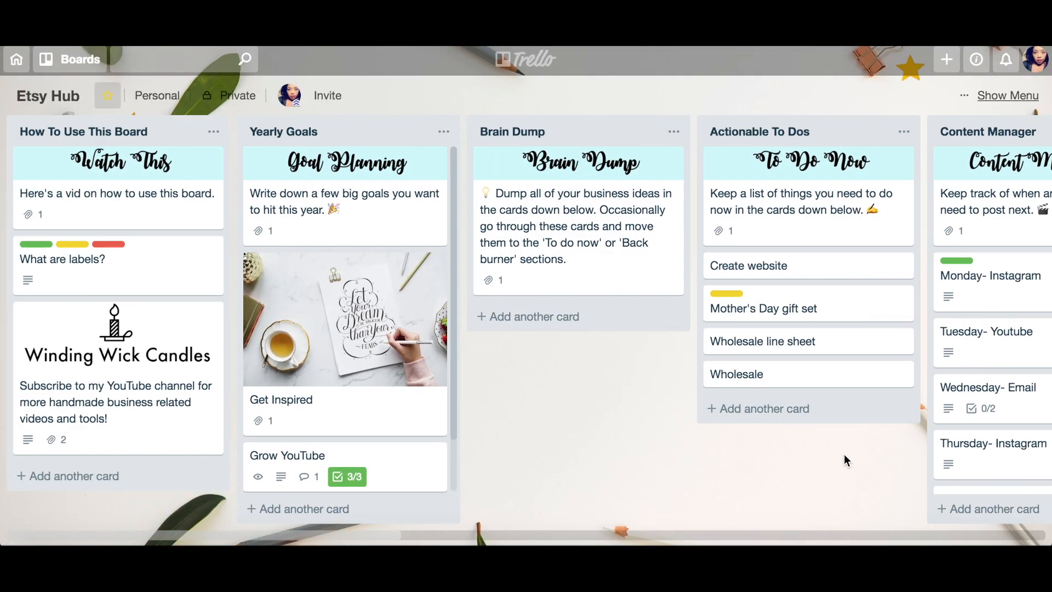
mouse_move(824, 484)
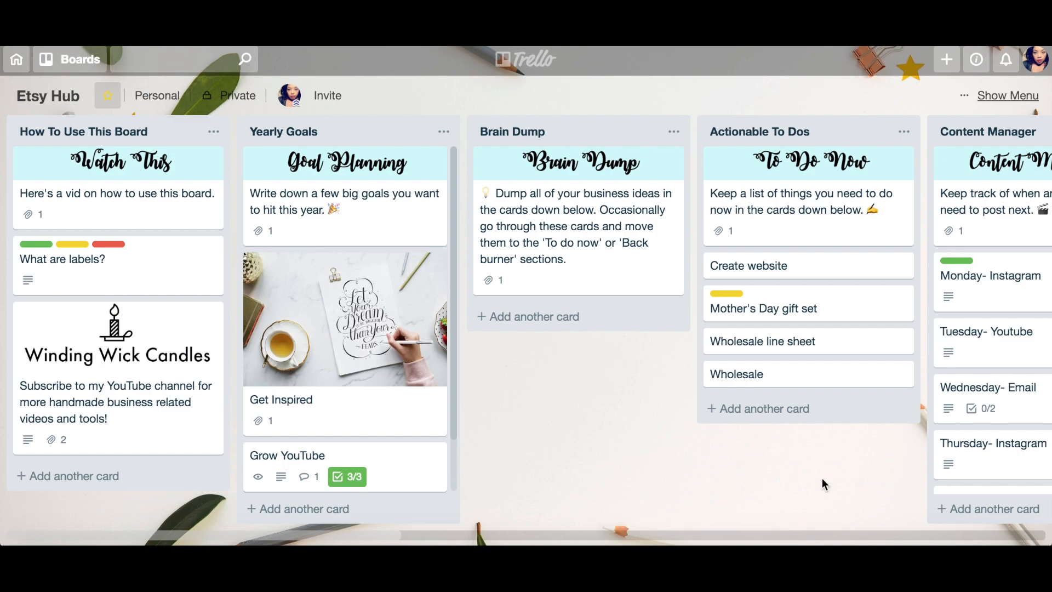
scroll("right", 3)
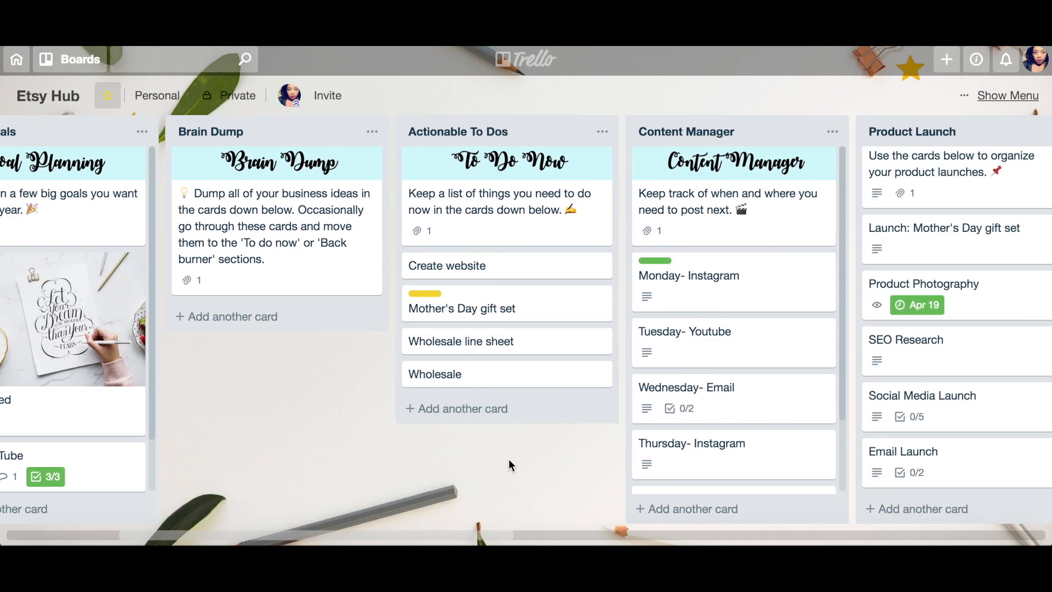